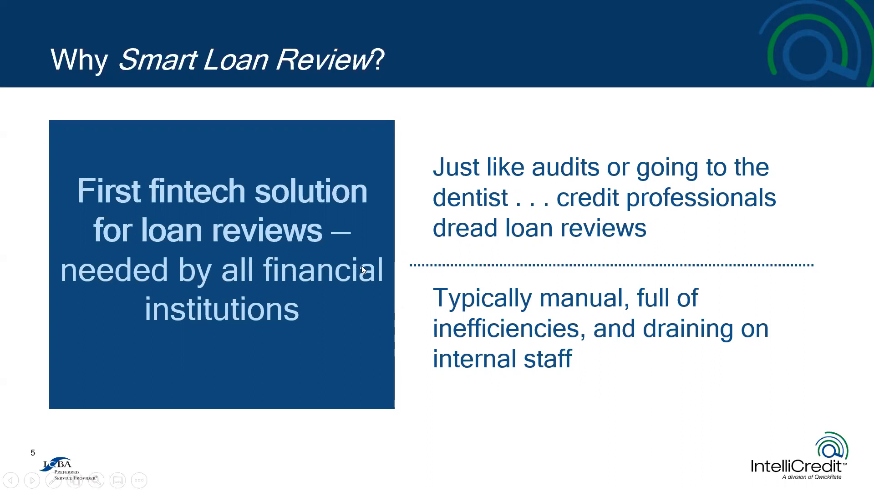
mouse_move(365, 266)
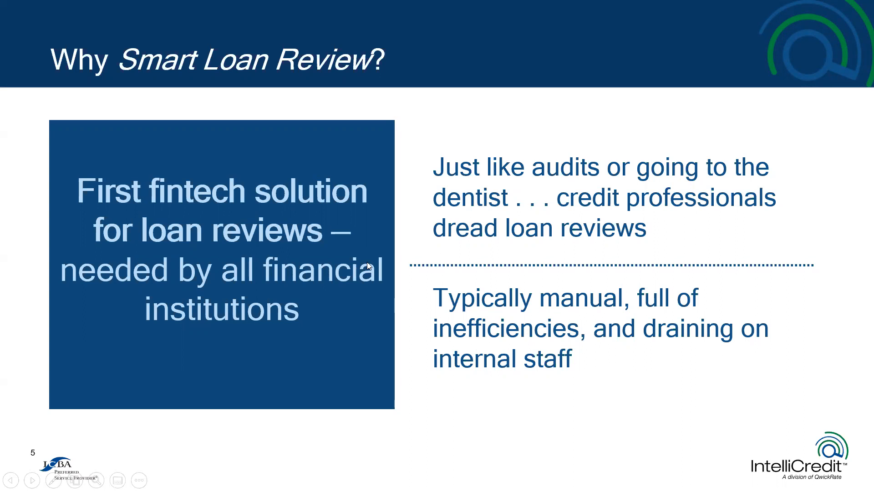
Advance the slideshow to slide 6, Typical Loan Review Process - Manual
key(right)
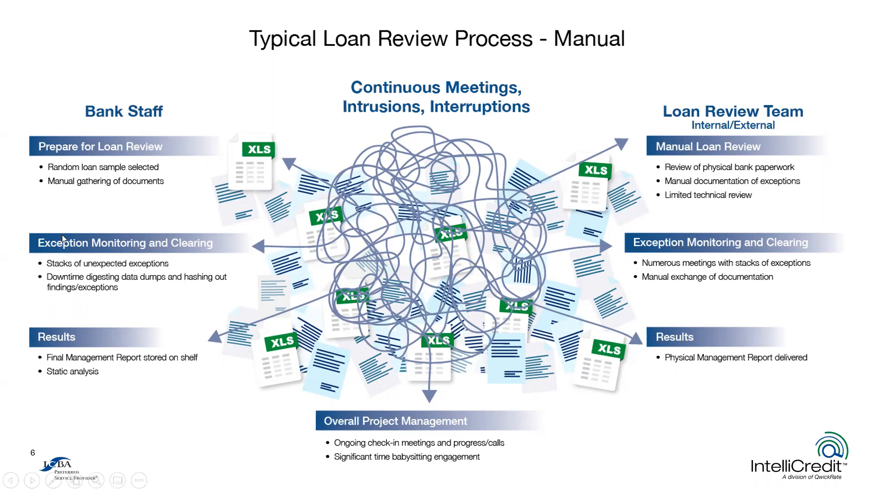
Advance the slideshow to slide 7 on how Smart Loan Review automates loan review
click(32, 480)
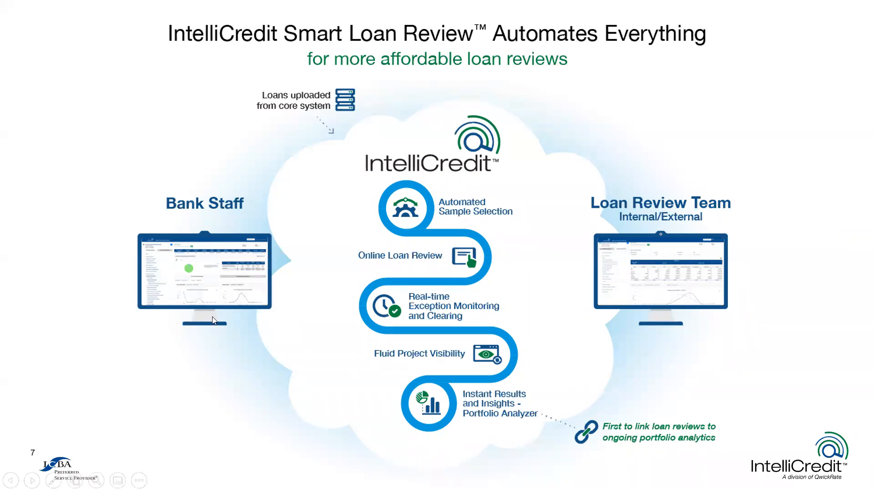
mouse_move(325, 366)
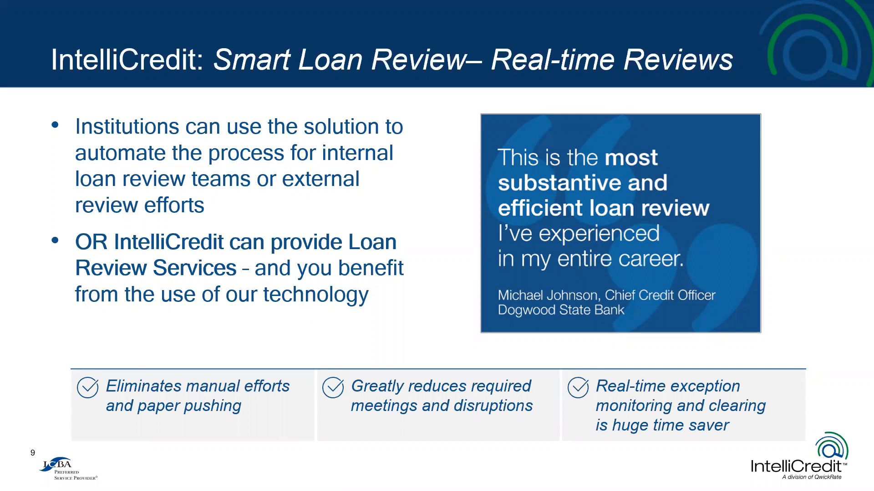
key(Right)
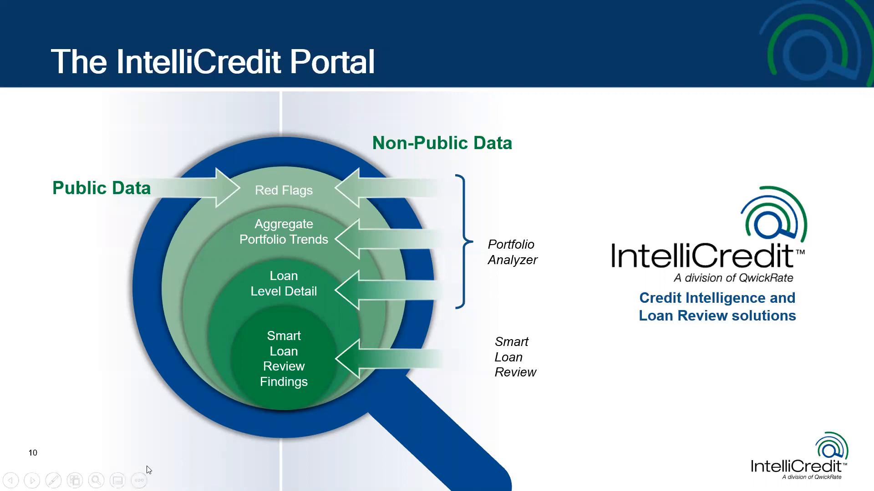
mouse_move(163, 465)
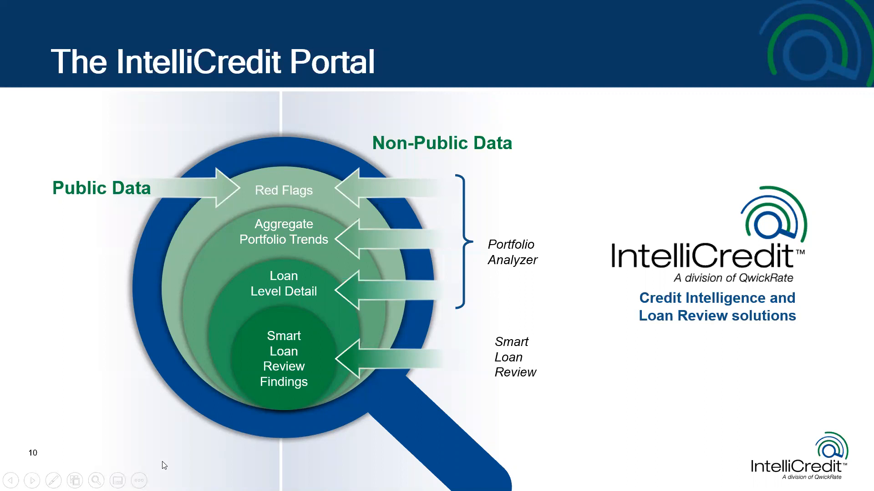
mouse_move(166, 467)
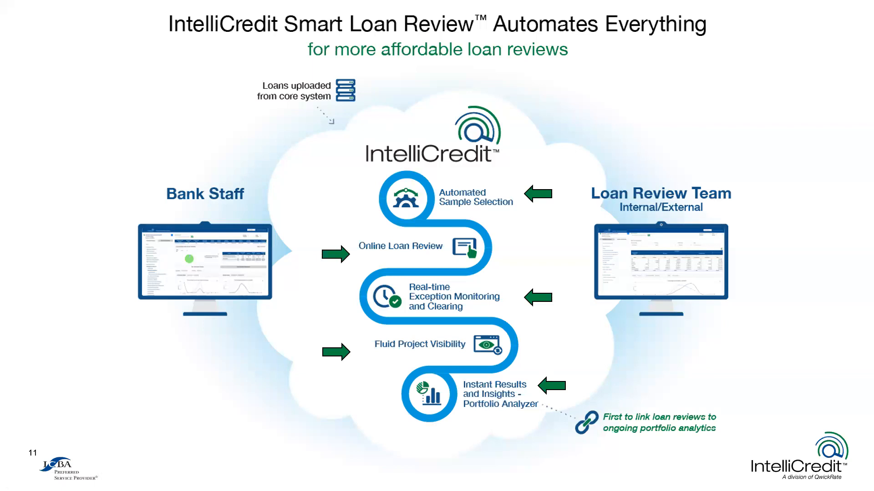
Reach slide 12 on team benefits, then leave the slideshow via its right-click menu
key(right)
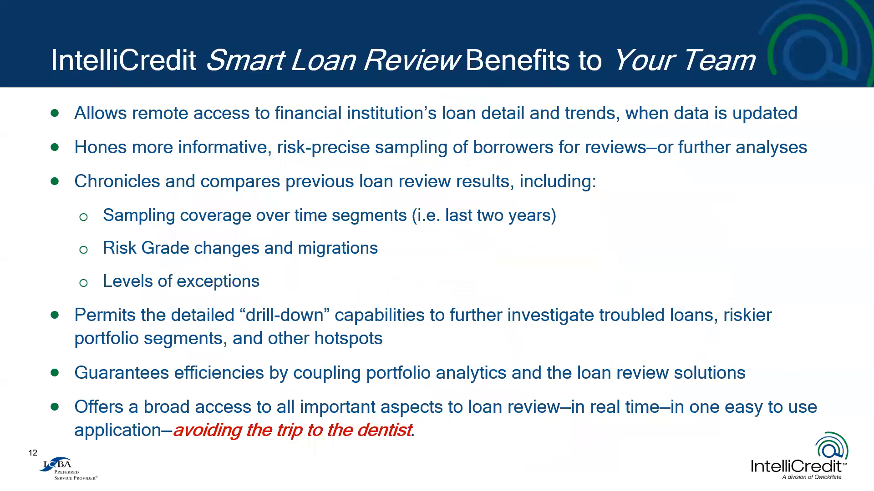
right_click(502, 278)
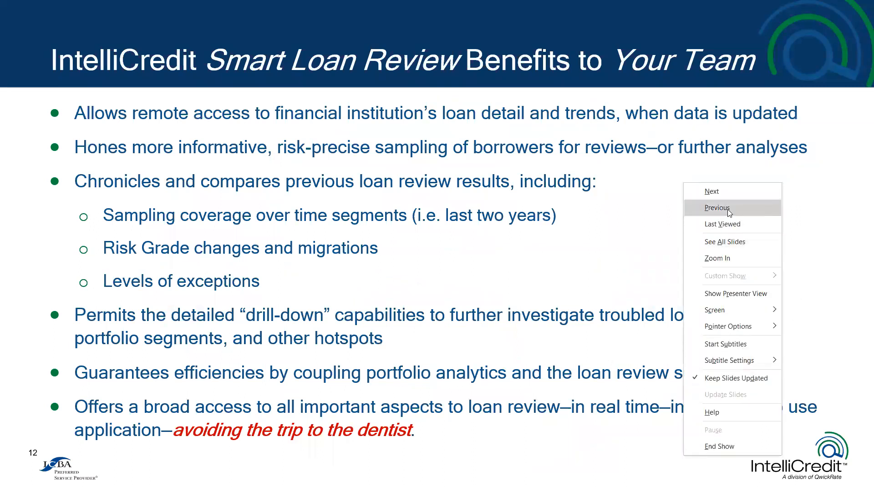
click(717, 207)
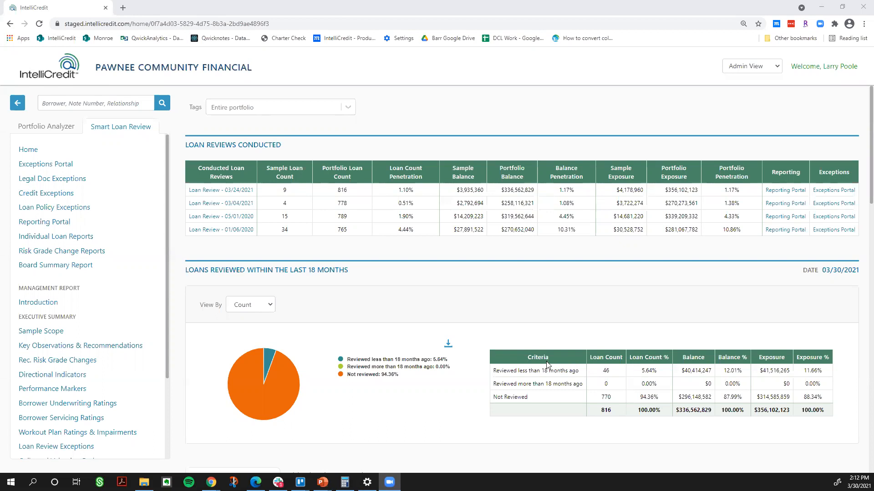
mouse_move(75, 146)
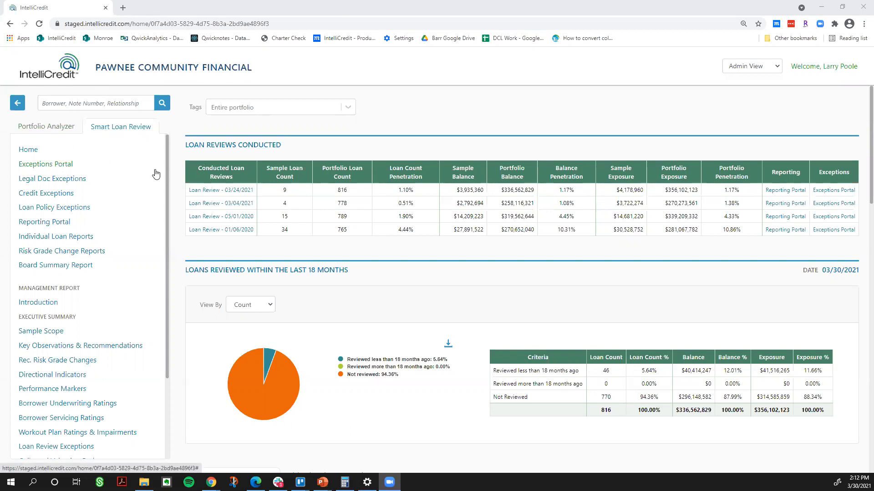
mouse_move(47, 126)
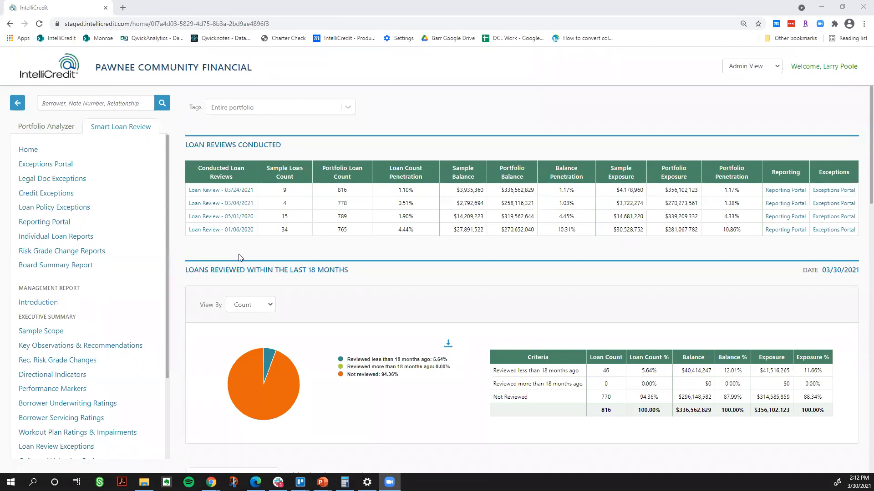
mouse_move(234, 258)
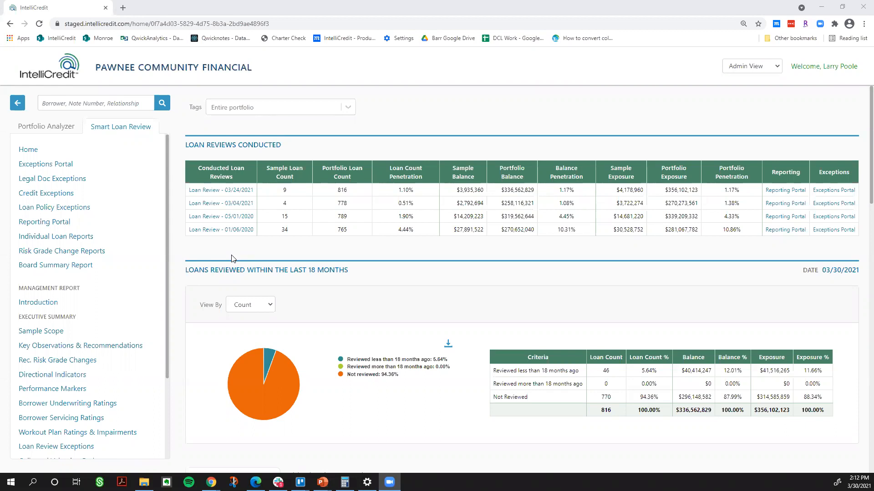
mouse_move(369, 269)
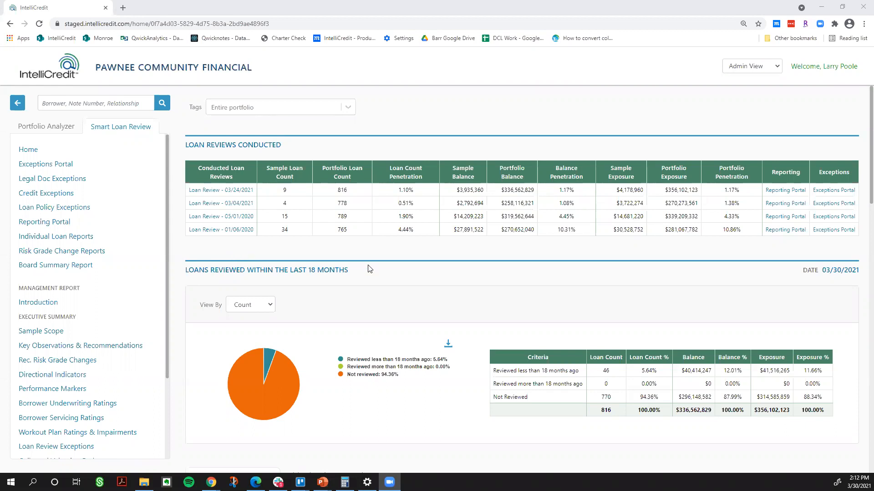
mouse_move(262, 267)
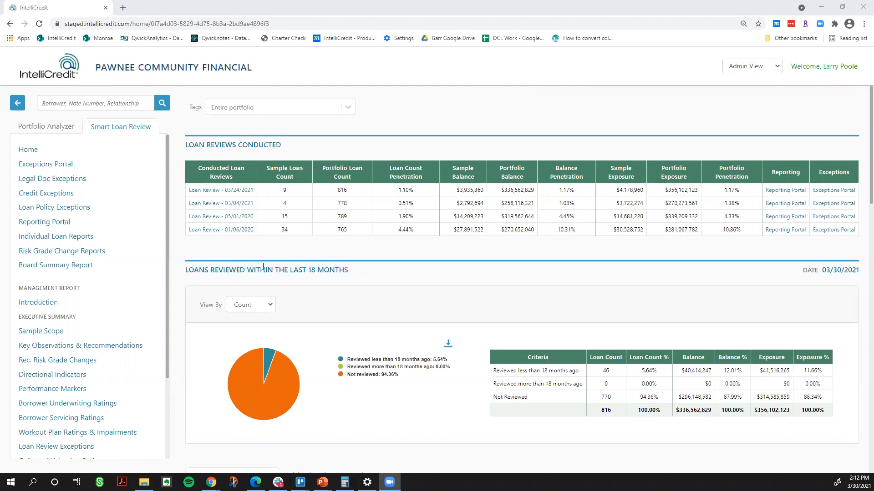
mouse_move(329, 72)
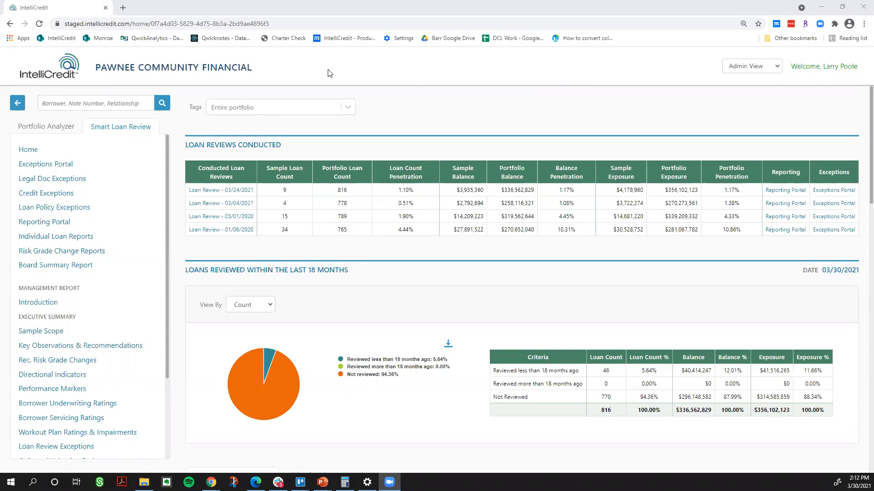
mouse_move(242, 59)
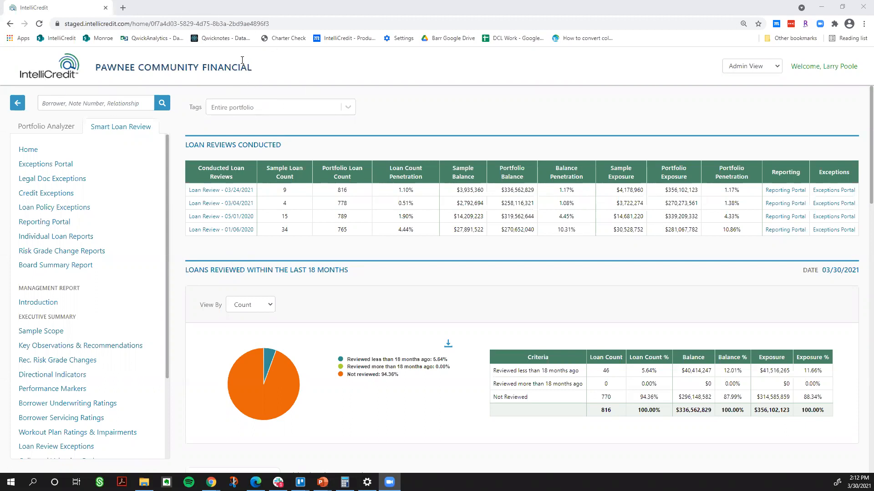
mouse_move(222, 187)
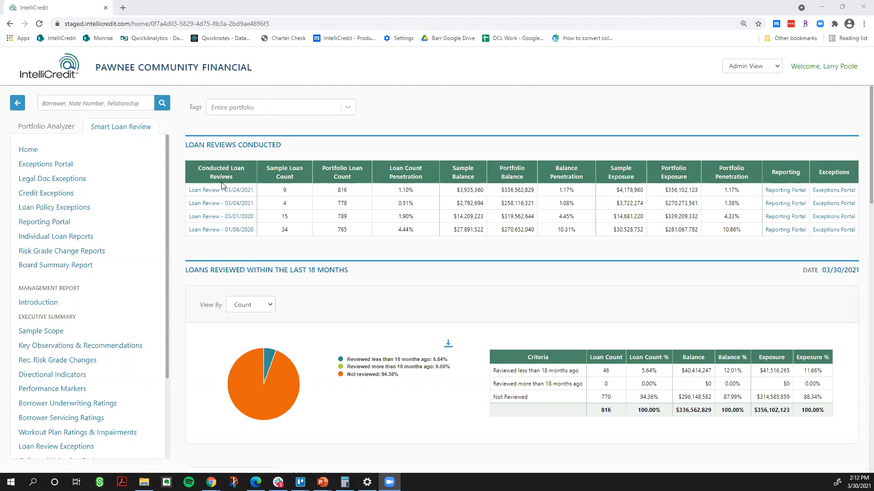
mouse_move(238, 269)
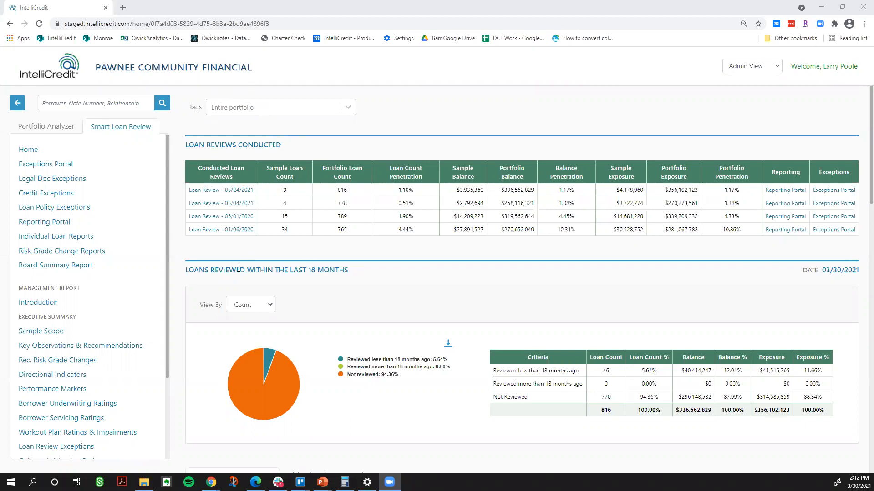
mouse_move(298, 254)
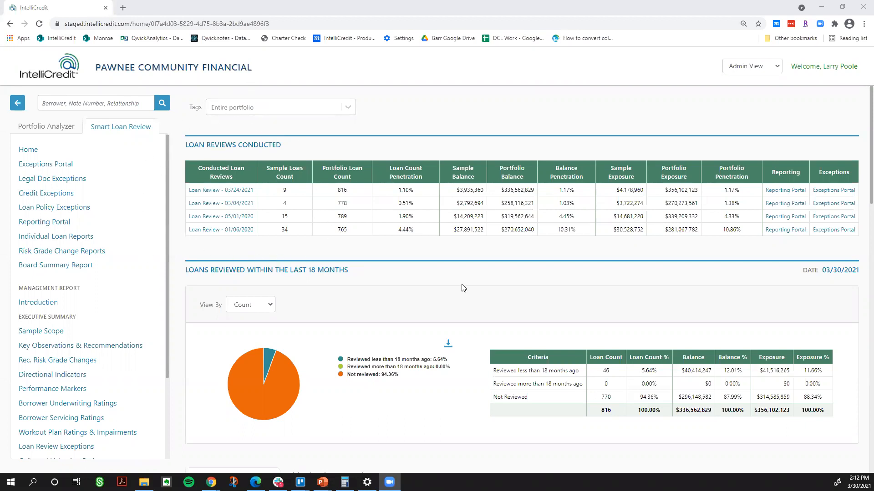
mouse_move(428, 284)
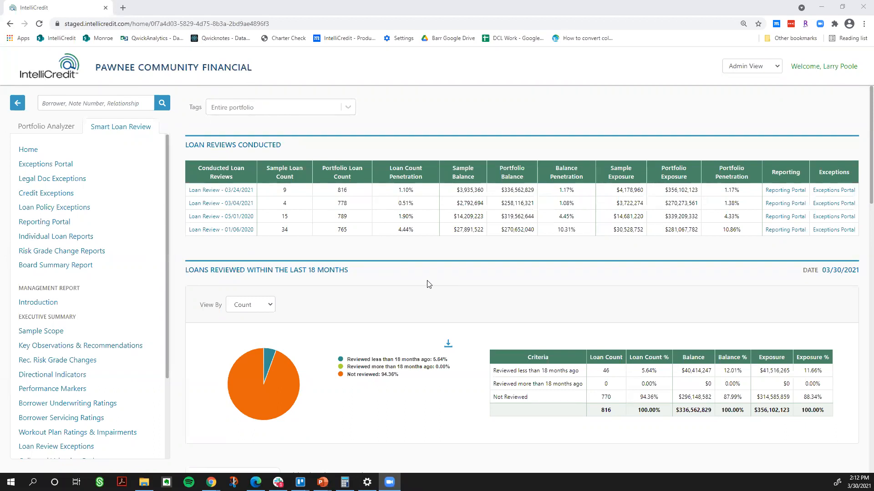
mouse_move(223, 239)
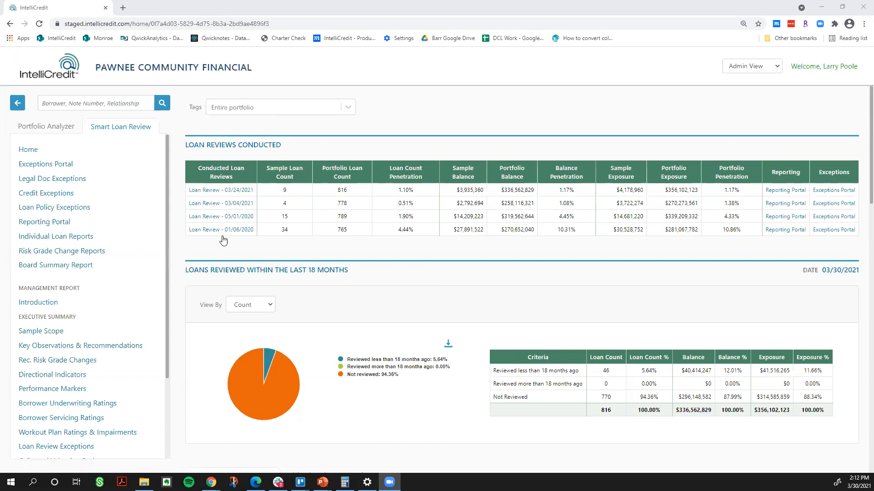
mouse_move(571, 228)
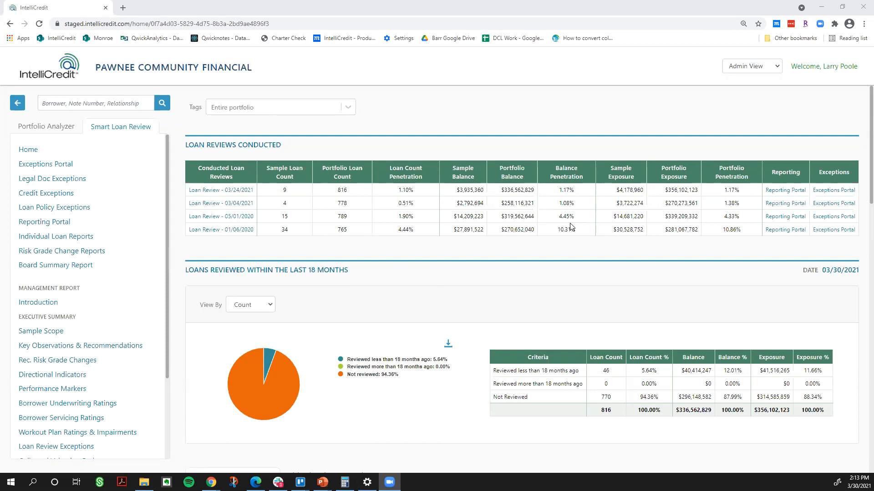
mouse_move(590, 224)
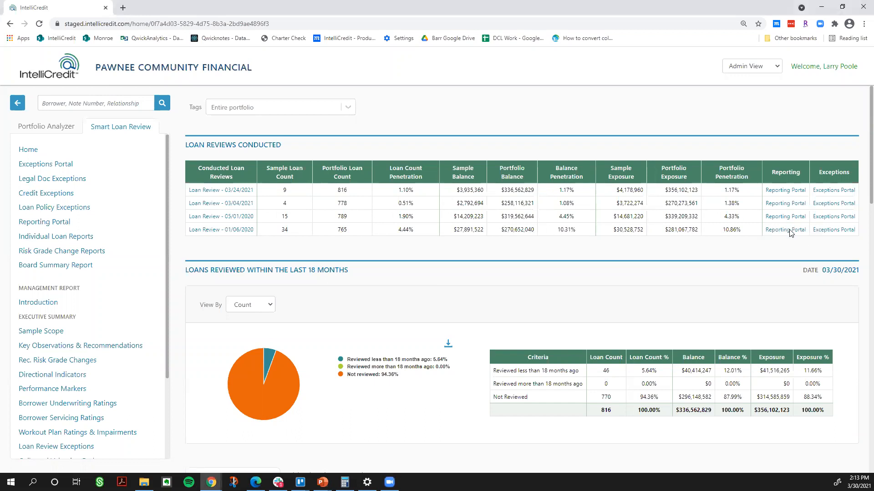
click(785, 229)
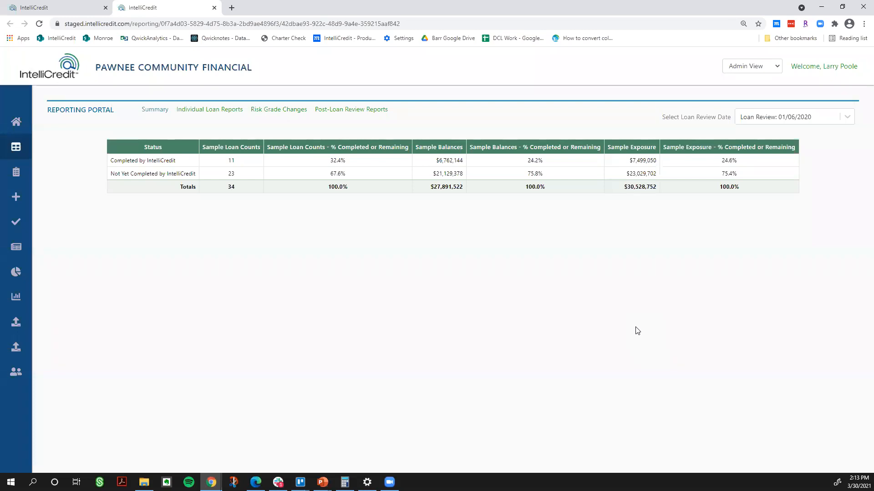
mouse_move(341, 343)
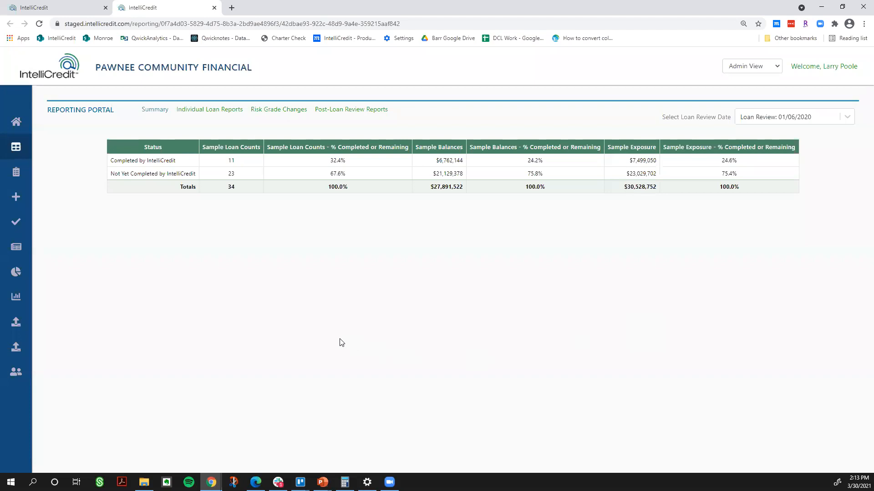
mouse_move(204, 205)
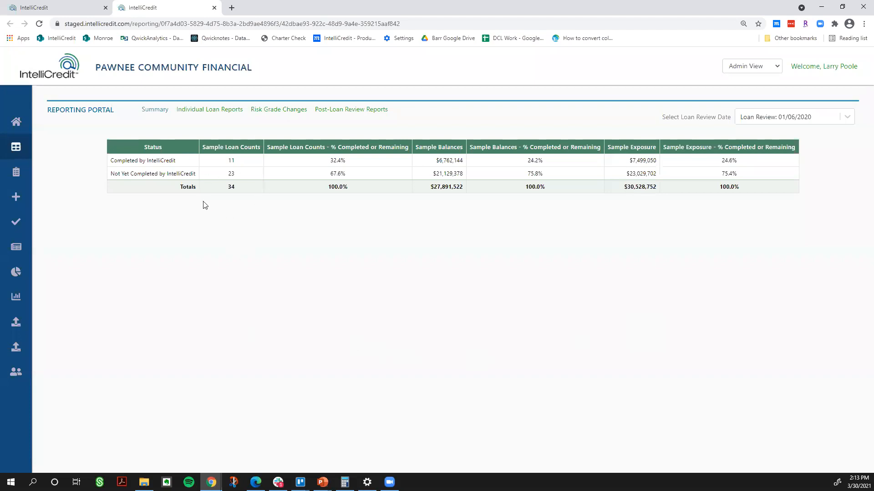
mouse_move(216, 234)
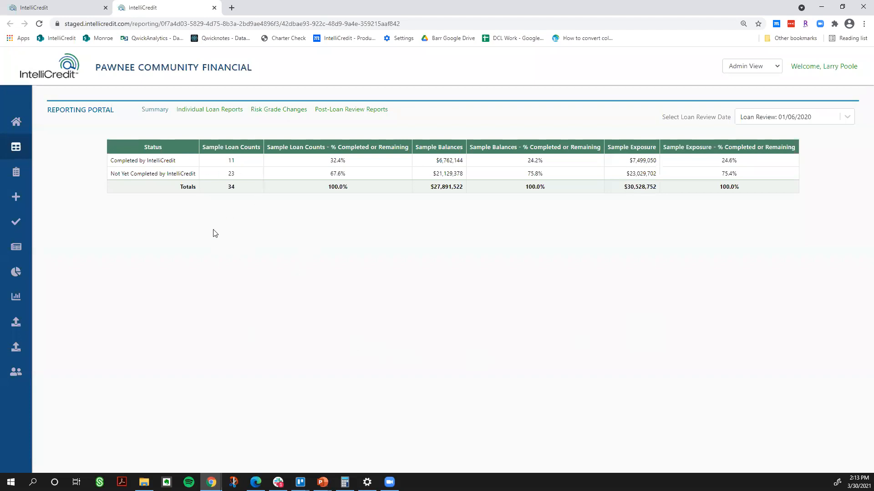
double_click(231, 160)
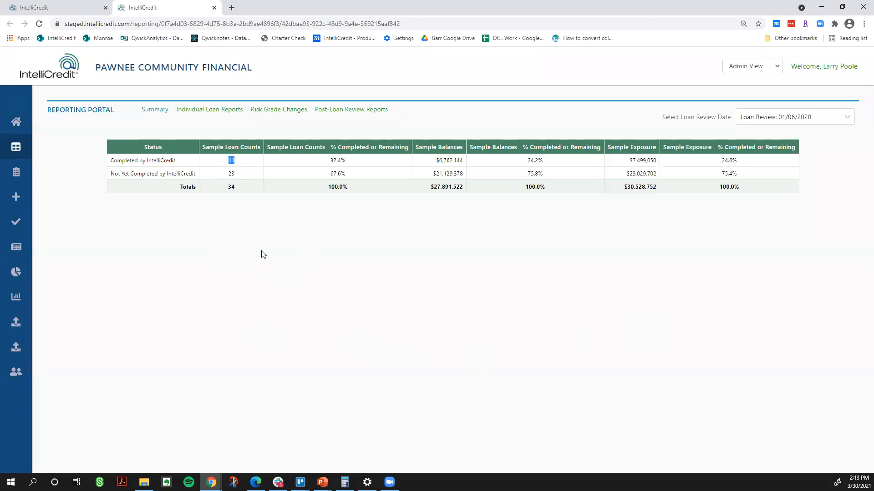
click(285, 412)
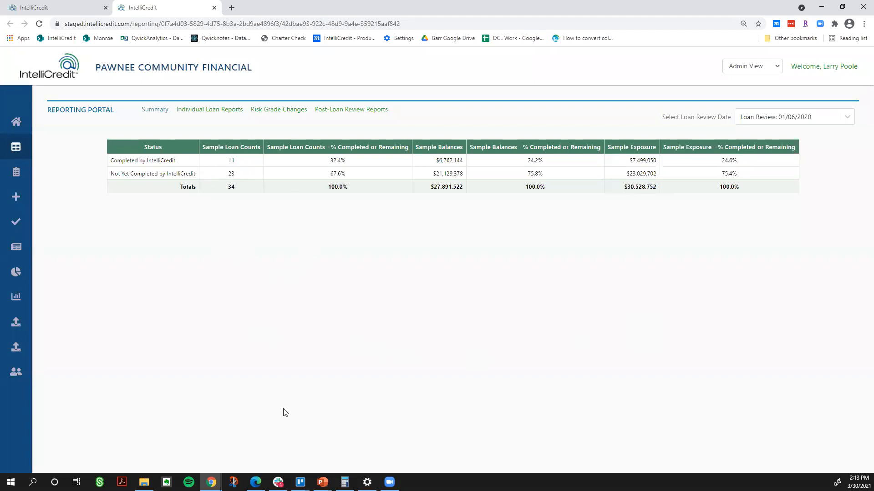
double_click(231, 173)
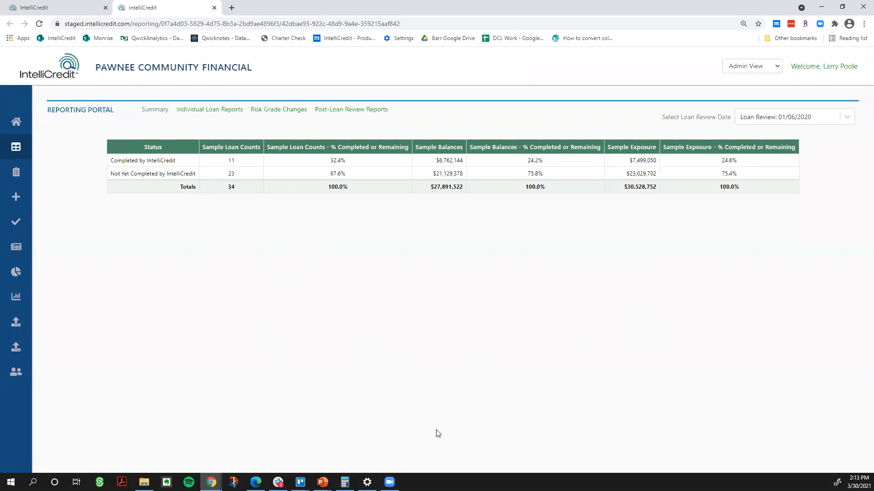
mouse_move(426, 252)
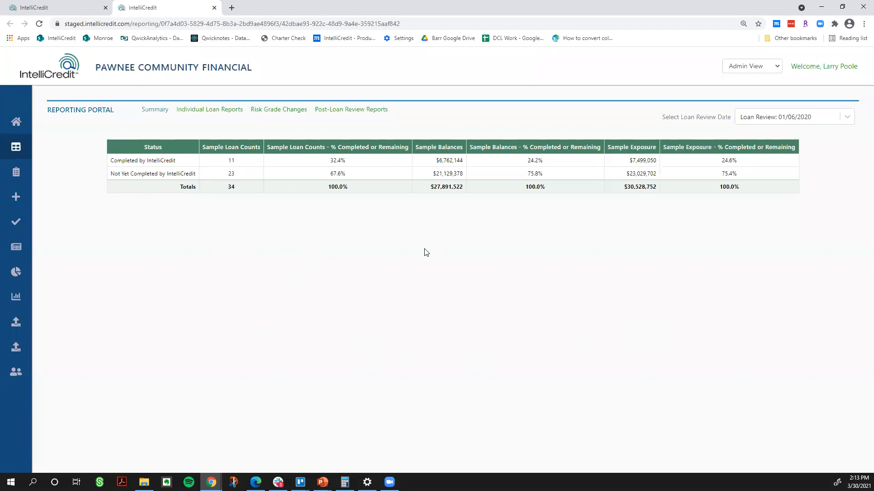
mouse_move(206, 231)
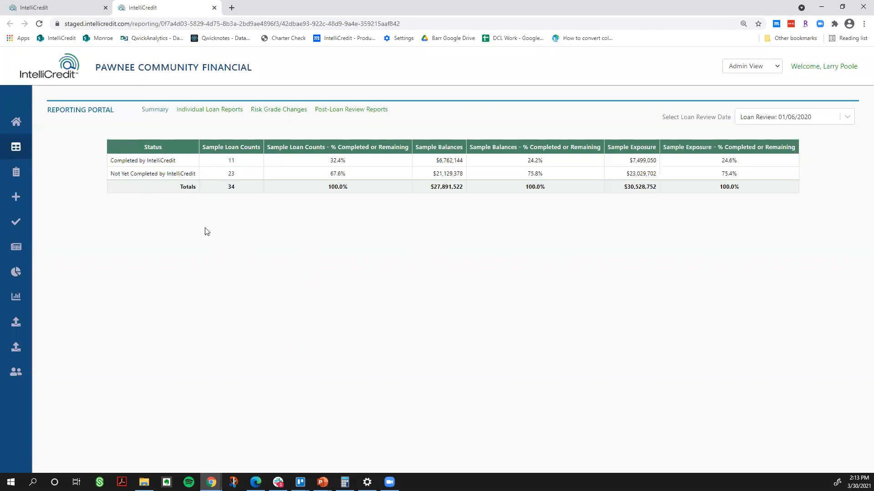
mouse_move(213, 173)
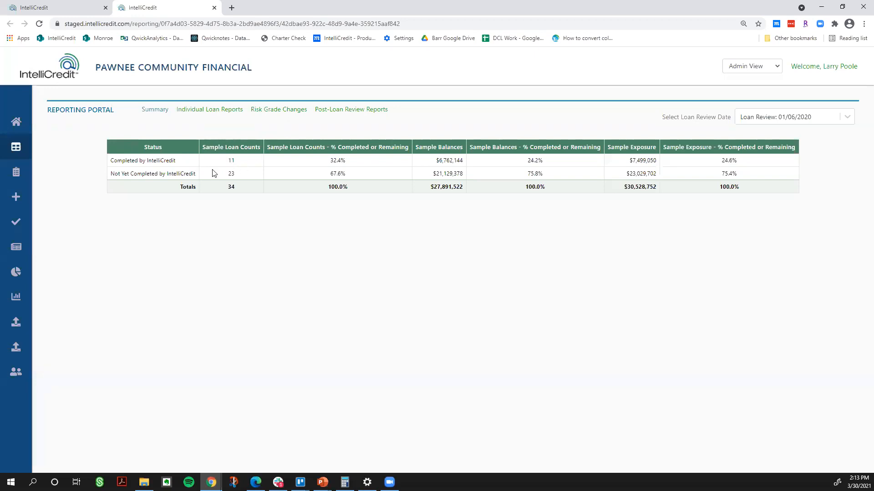
mouse_move(219, 107)
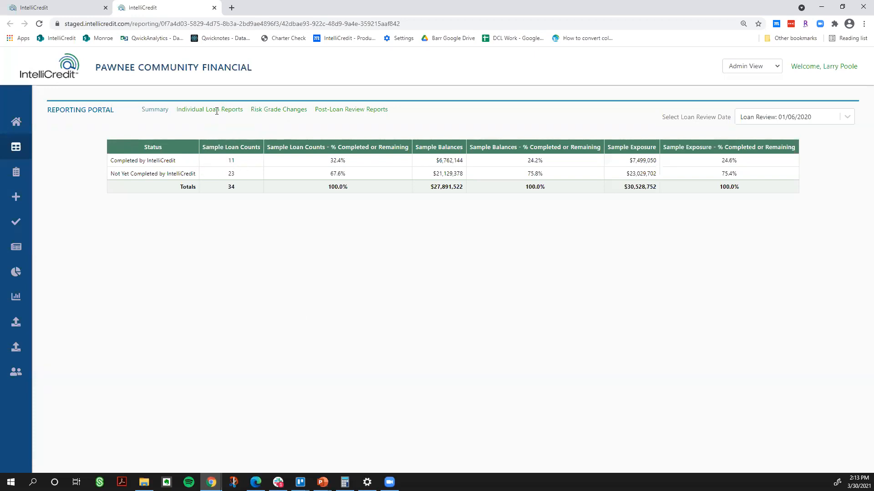
Show the 01/06/2020 review's individual loan reports in Client View and scroll the borrower list
click(209, 109)
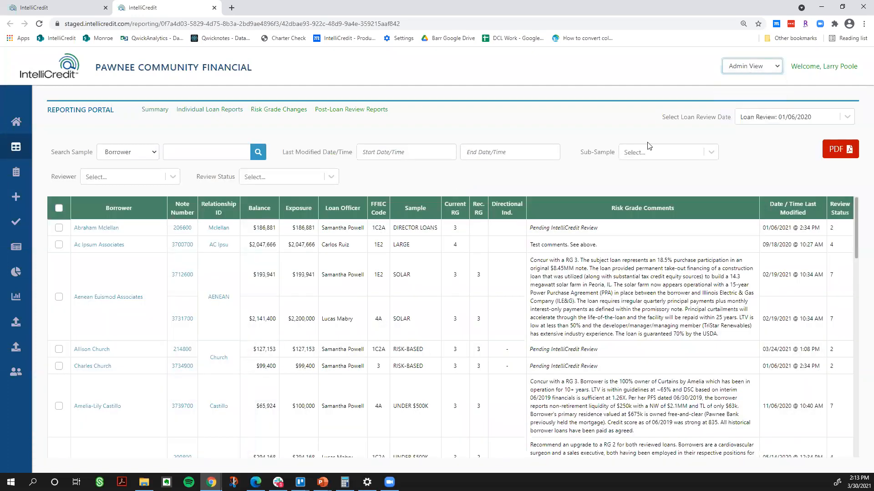
click(751, 65)
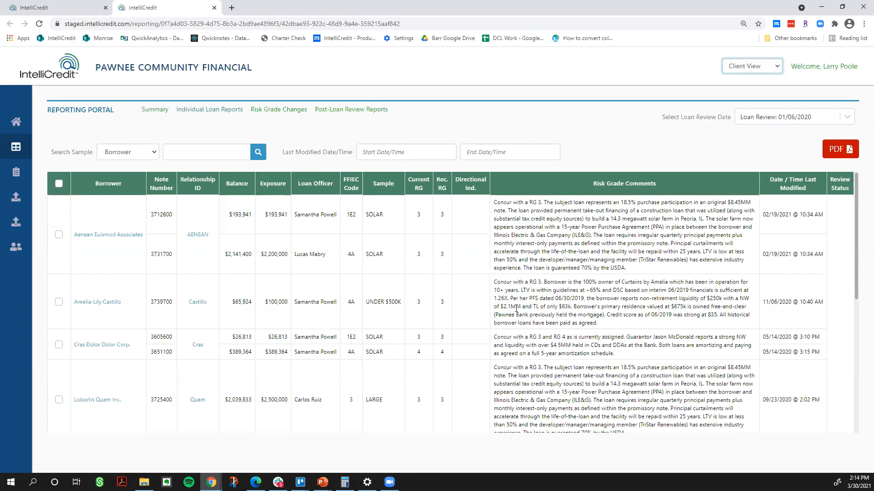
scroll(down, 3)
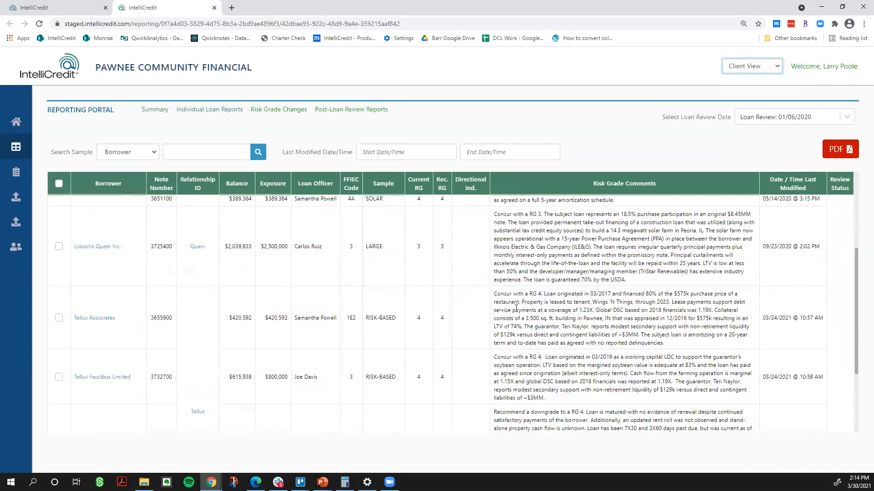
scroll(down, 3)
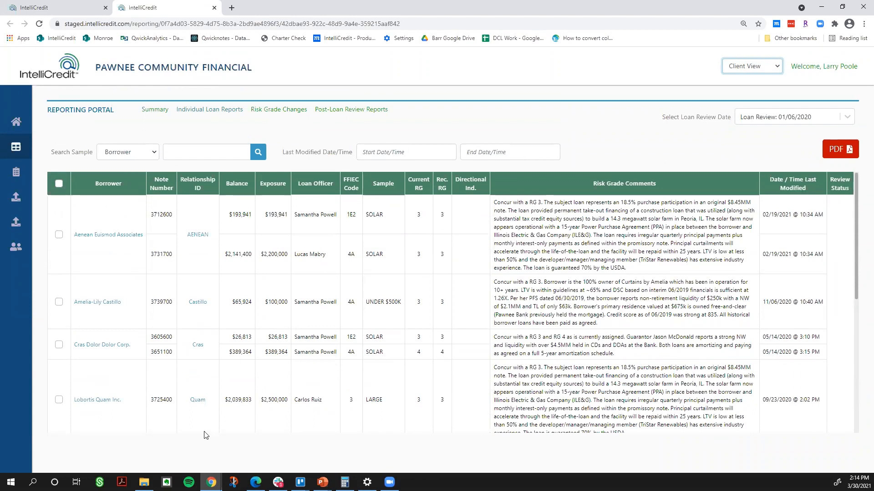
mouse_move(187, 432)
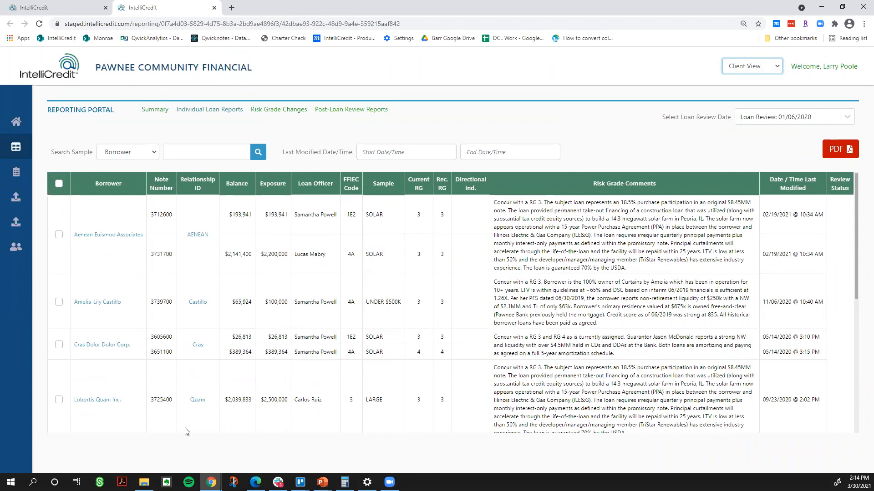
mouse_move(75, 253)
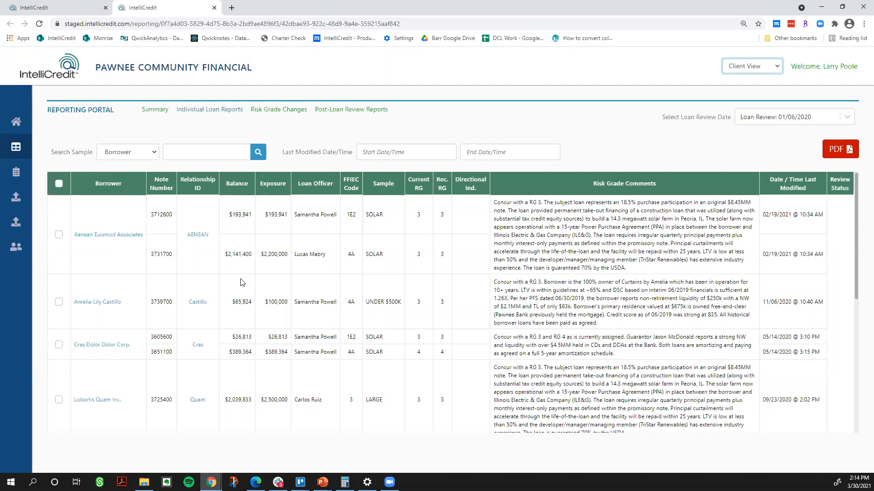
mouse_move(337, 278)
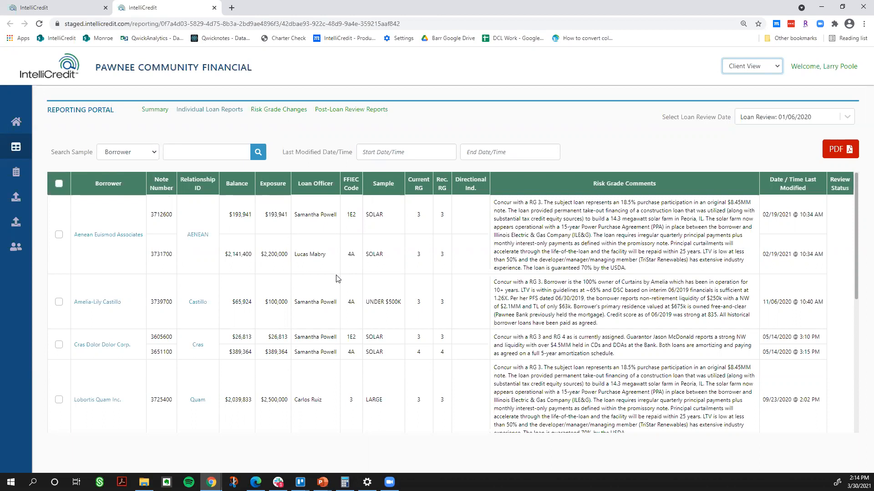
mouse_move(354, 167)
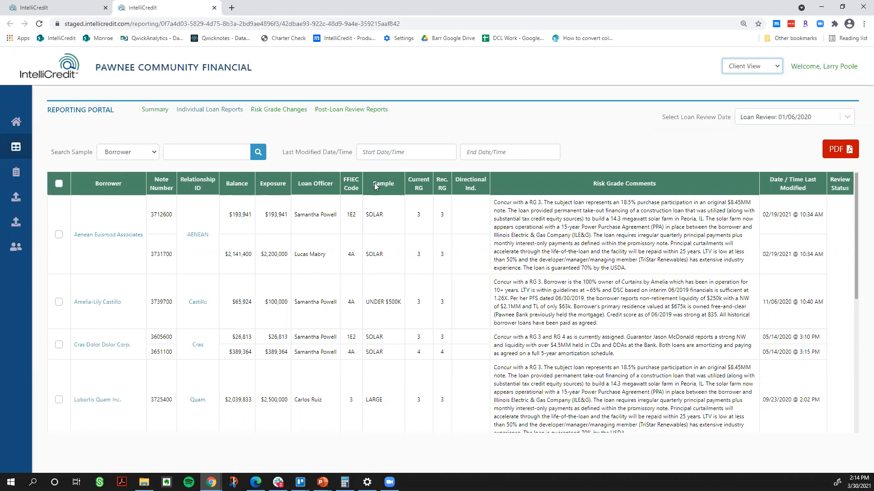
mouse_move(464, 261)
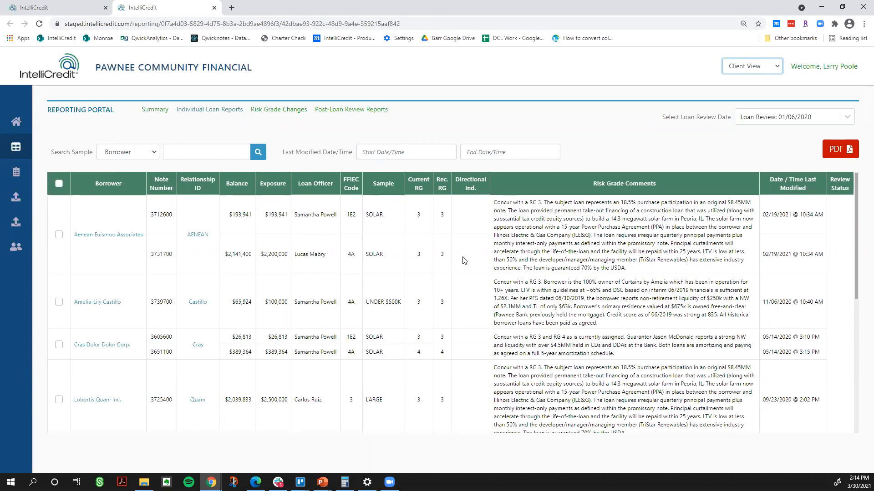
mouse_move(474, 251)
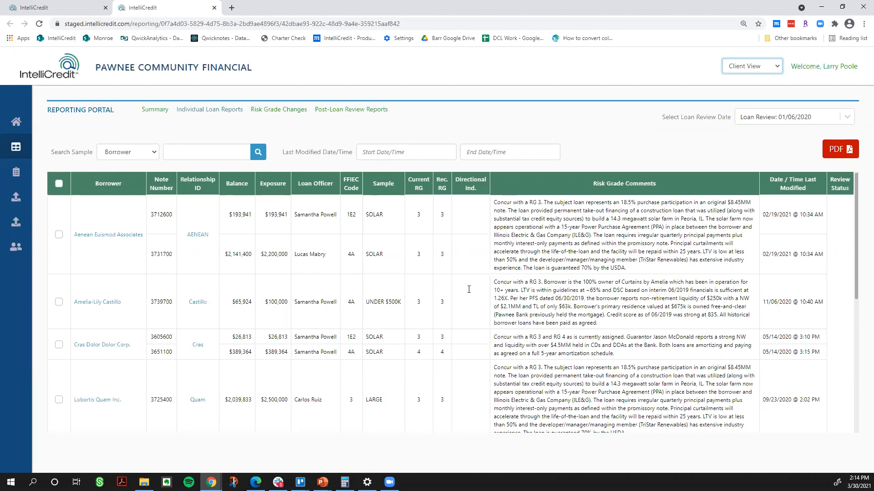
mouse_move(197, 302)
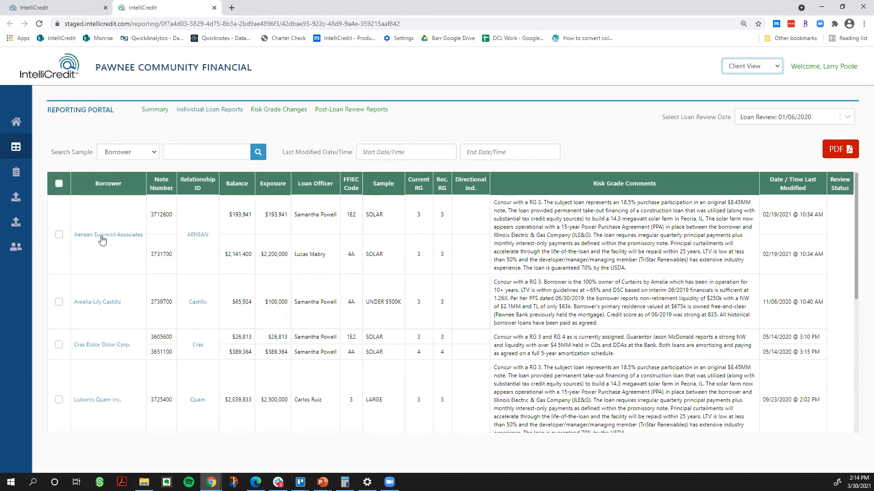
mouse_move(71, 242)
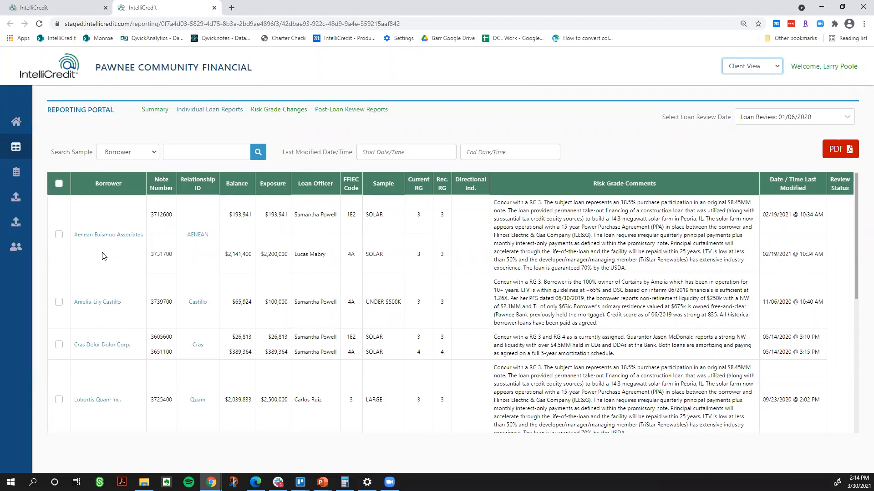
mouse_move(113, 238)
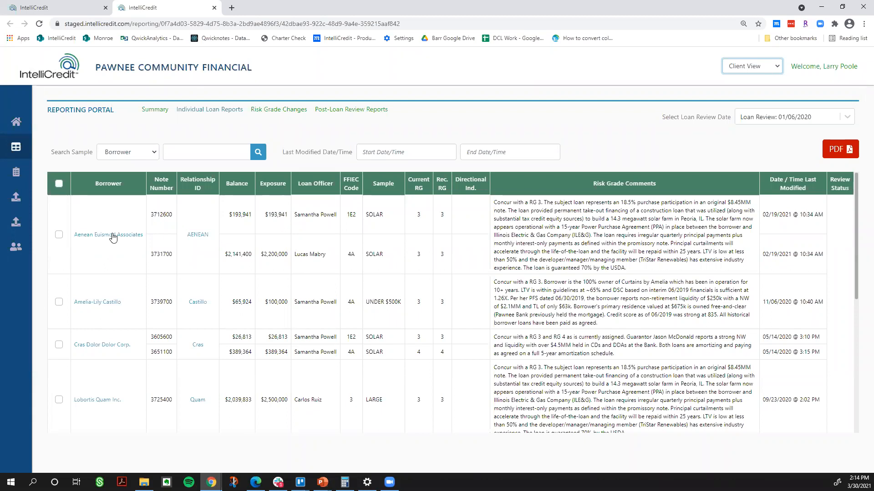
Open the Aenean Euismod Associates report and scroll to Underwriting and Credit Servicing ratings
click(109, 233)
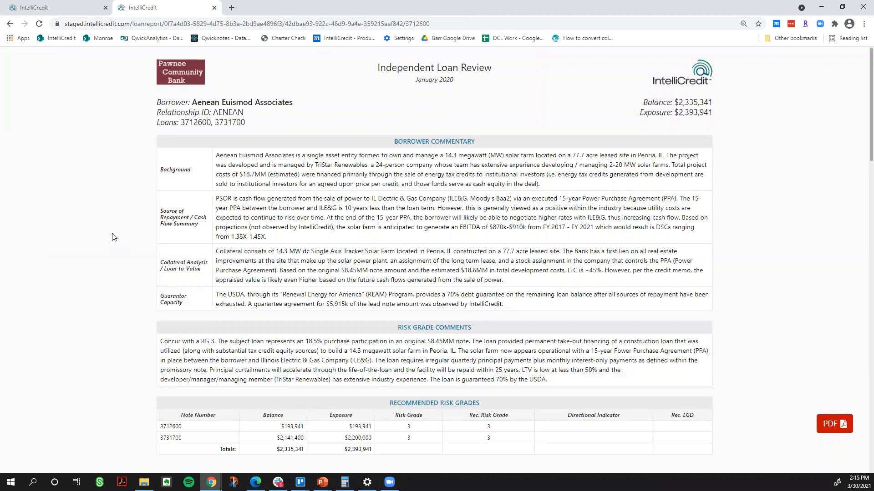
mouse_move(180, 286)
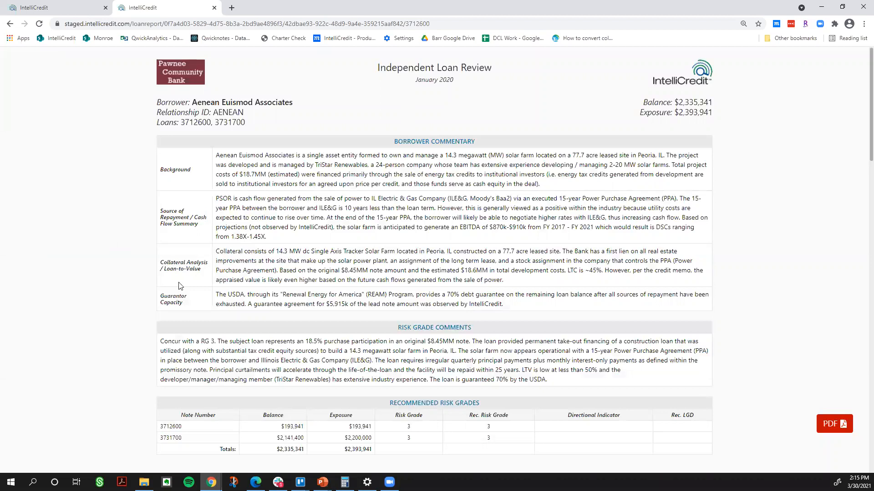
mouse_move(160, 188)
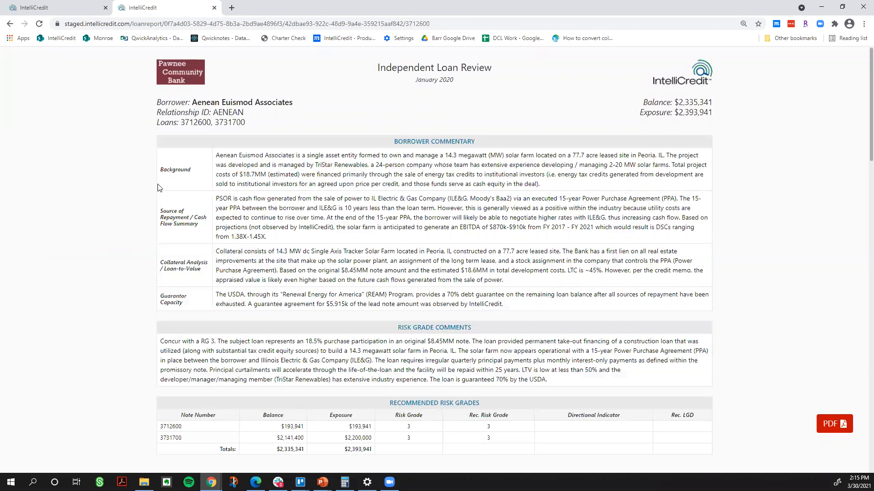
mouse_move(149, 192)
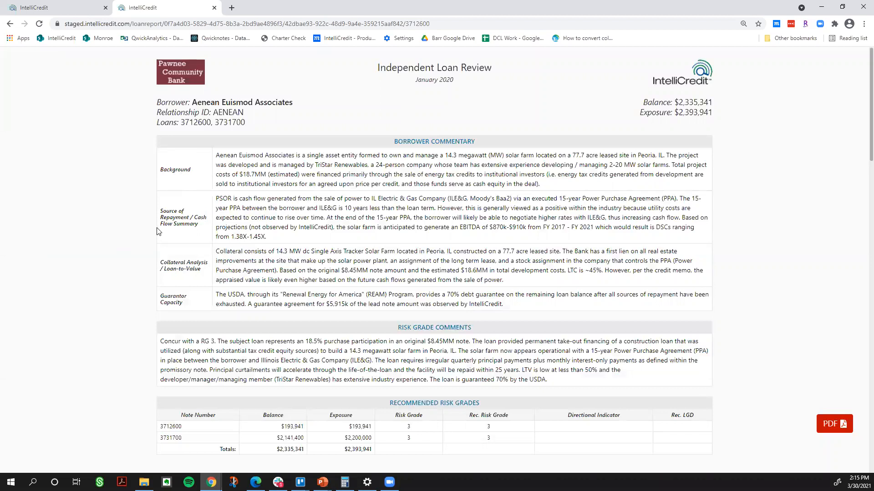
mouse_move(211, 242)
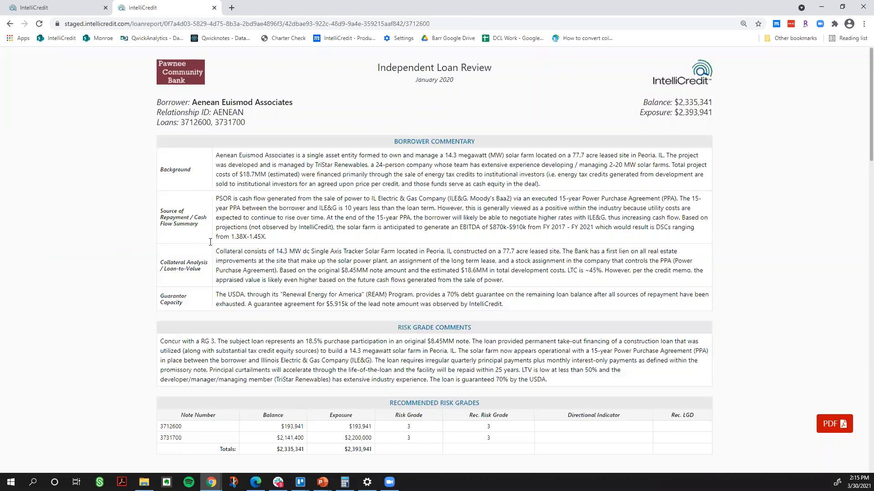
mouse_move(129, 316)
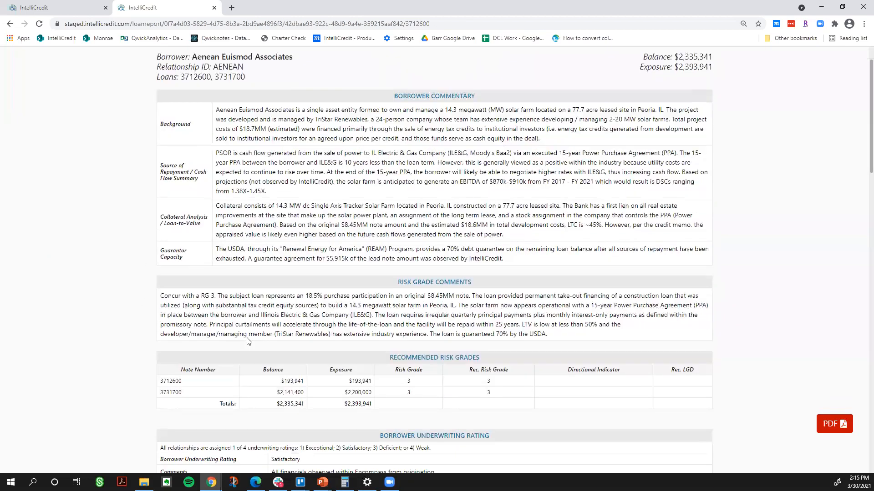
mouse_move(294, 354)
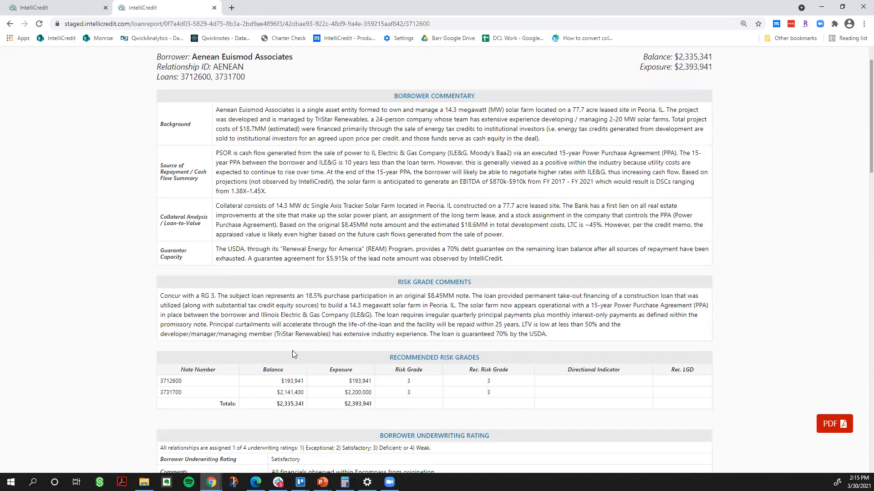
scroll(down, 3)
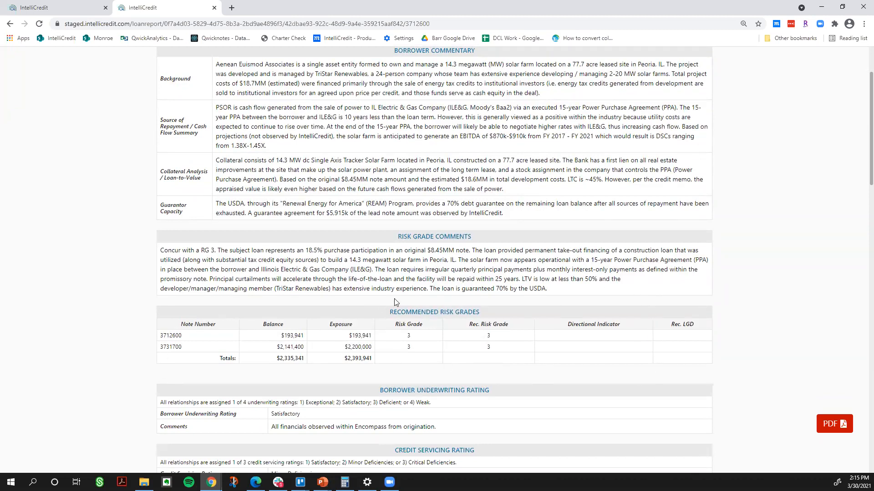
mouse_move(499, 360)
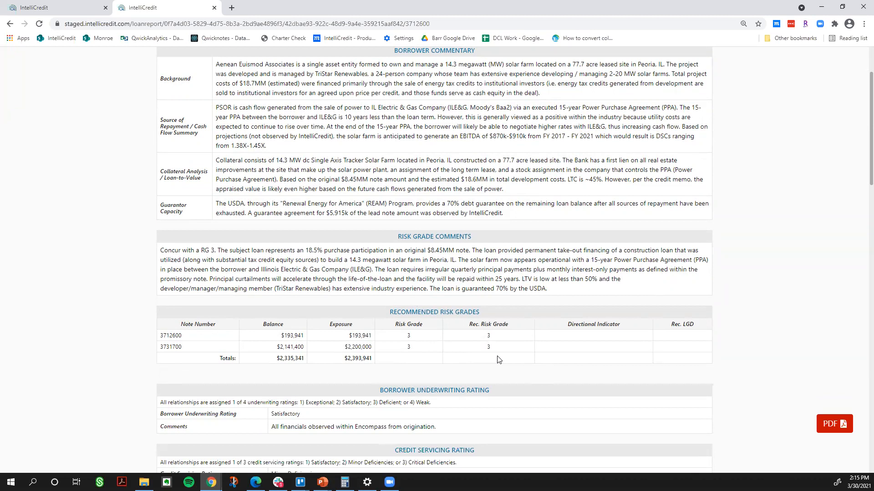
mouse_move(705, 310)
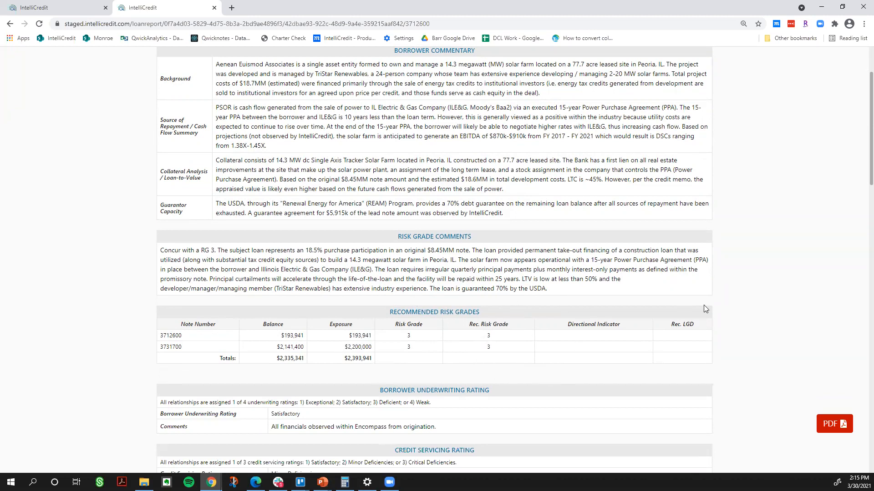
scroll(up, 3)
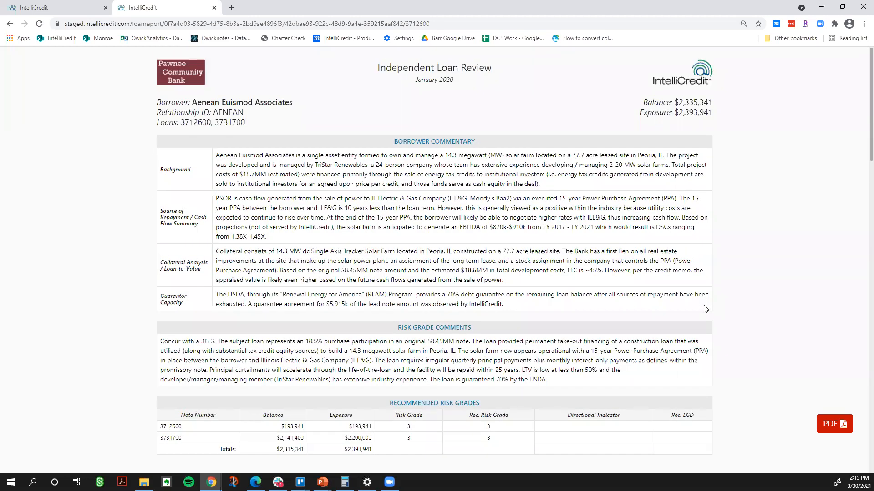
scroll(down, 3)
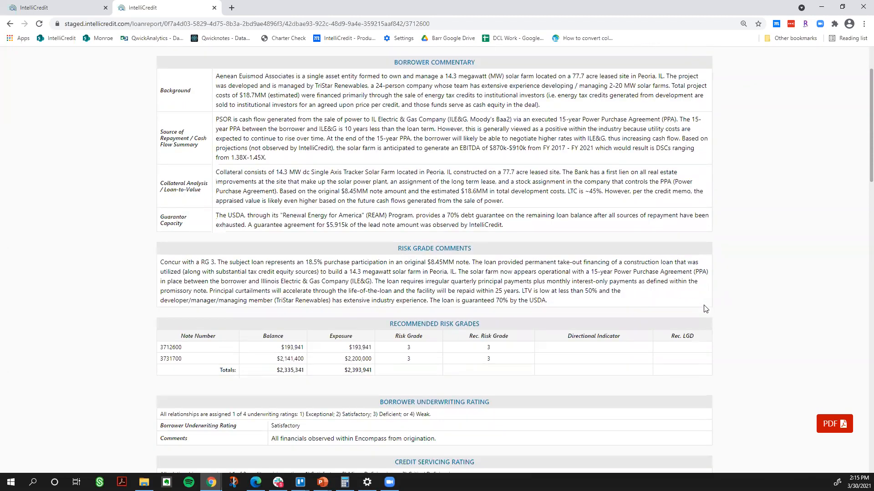
scroll(down, 3)
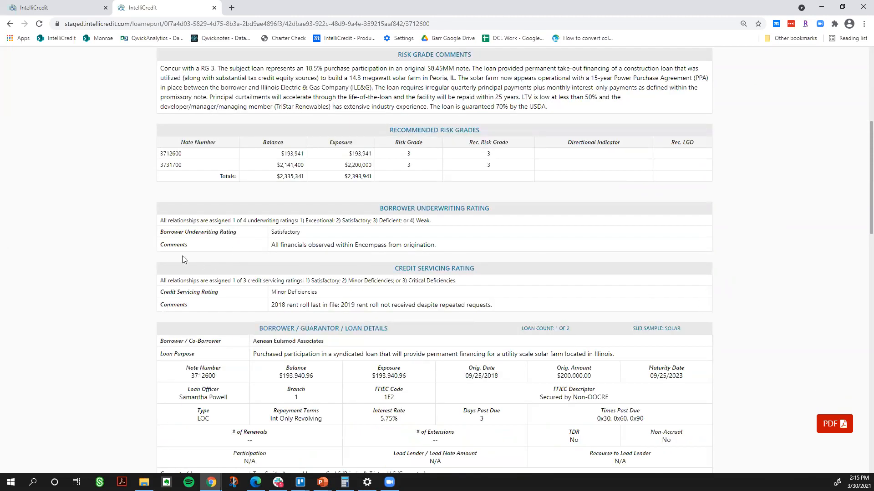
Scroll to the loan details, promissory note terms and collateral valuation sections
double_click(197, 232)
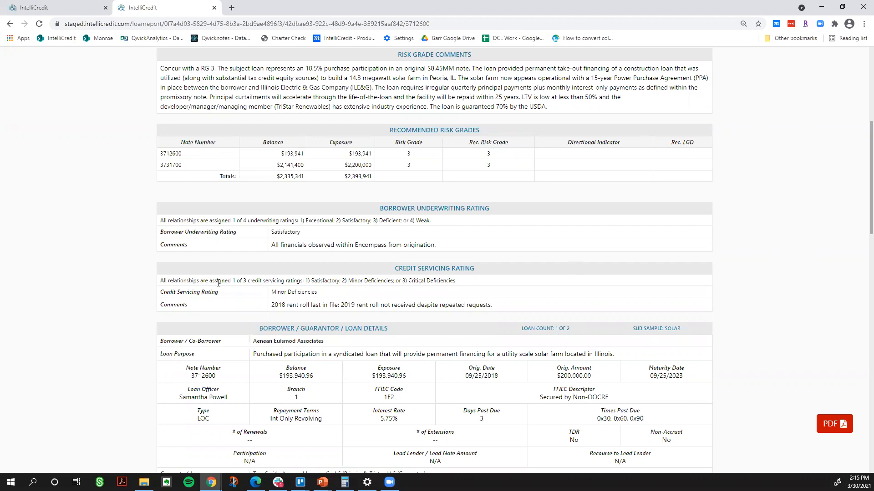
double_click(188, 292)
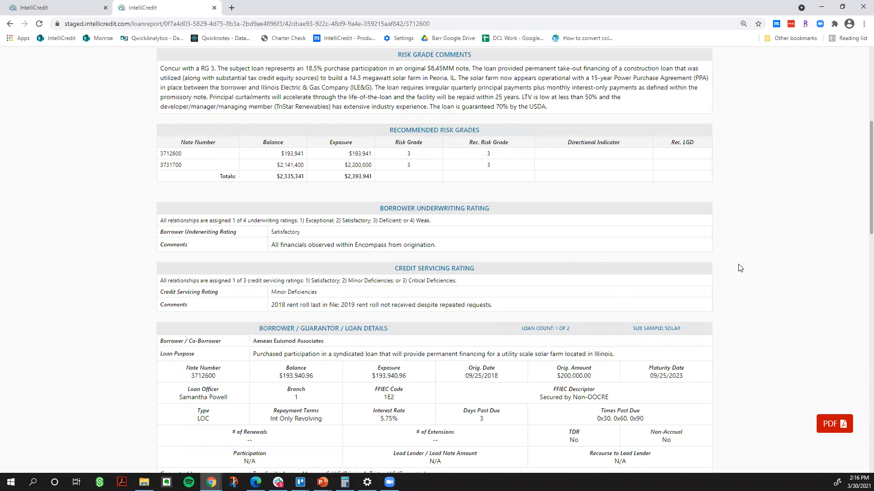
scroll(down, 3)
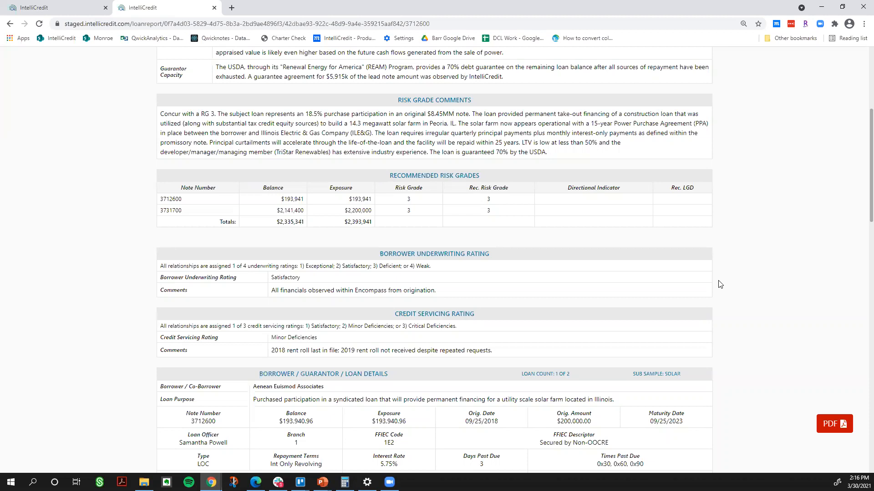
mouse_move(767, 285)
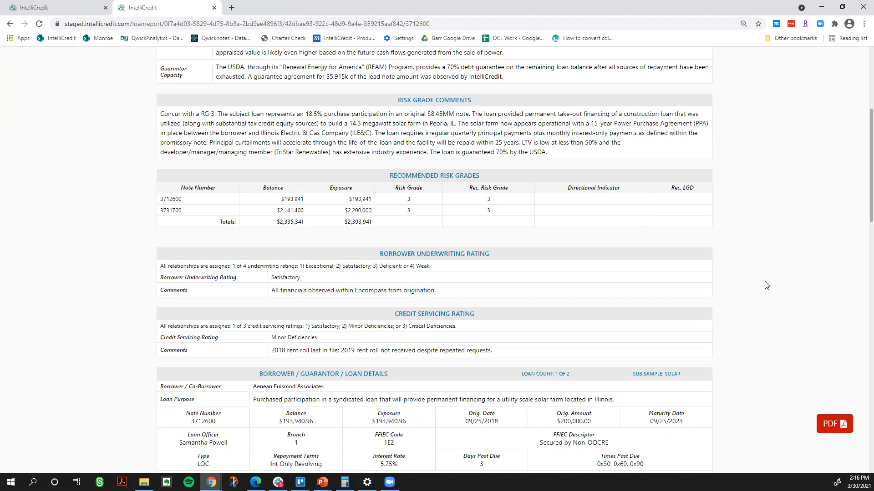
scroll(down, 3)
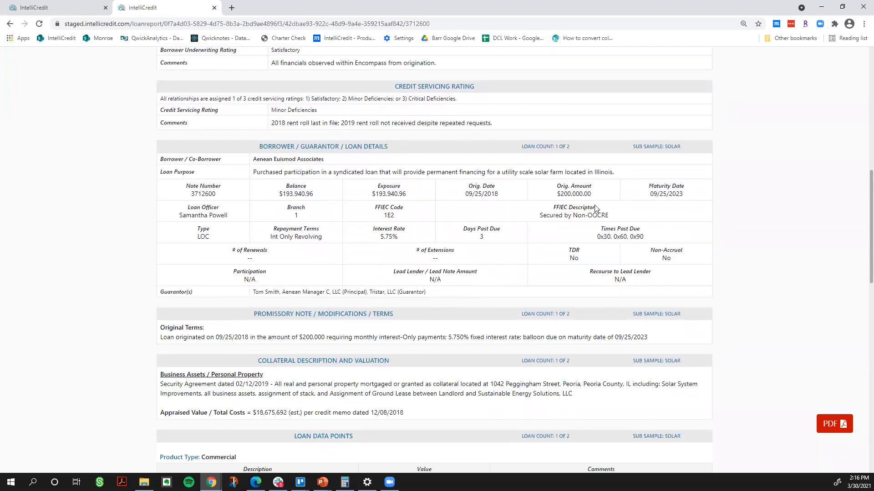
Scroll to Loan Data Points and highlight the 'Commercial' product type
scroll(down, 3)
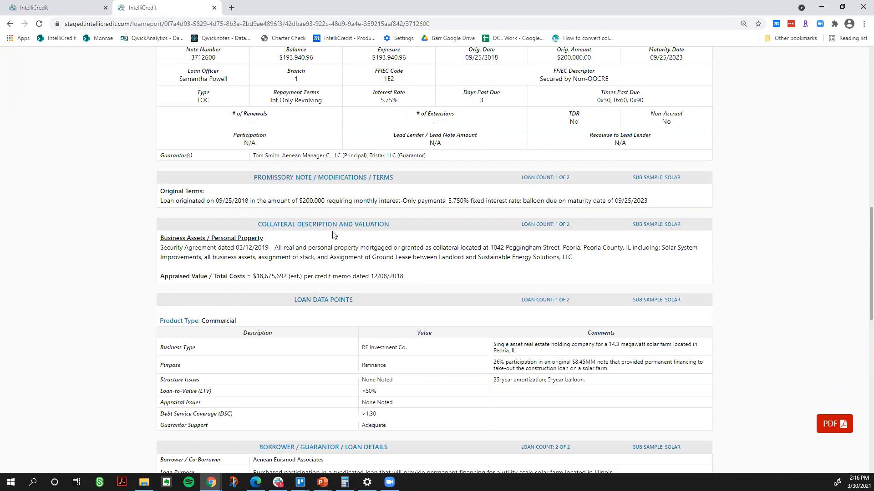
mouse_move(137, 287)
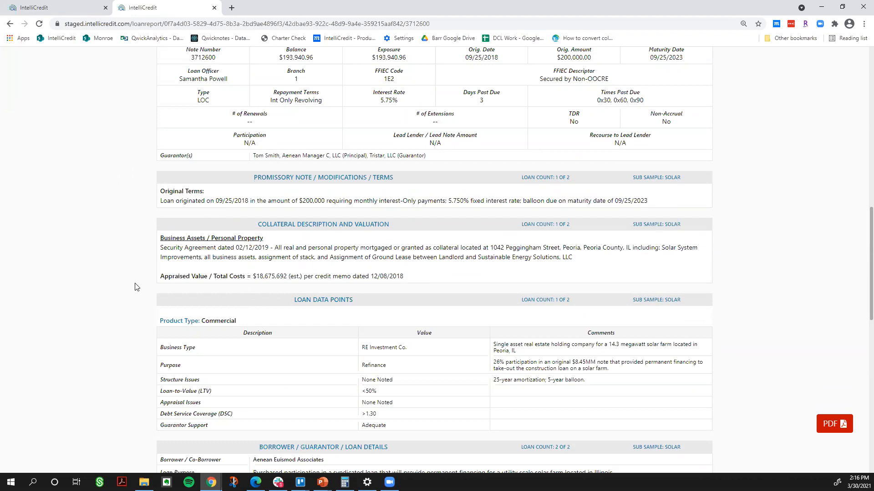
mouse_move(321, 327)
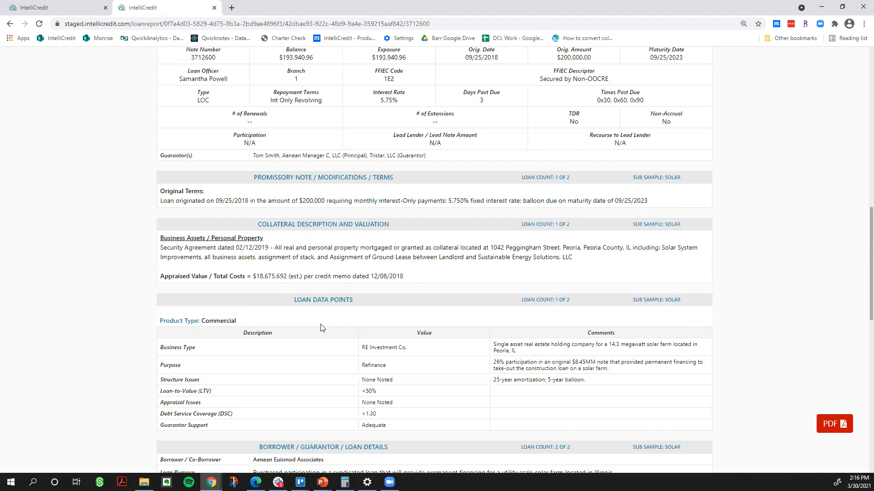
scroll(down, 3)
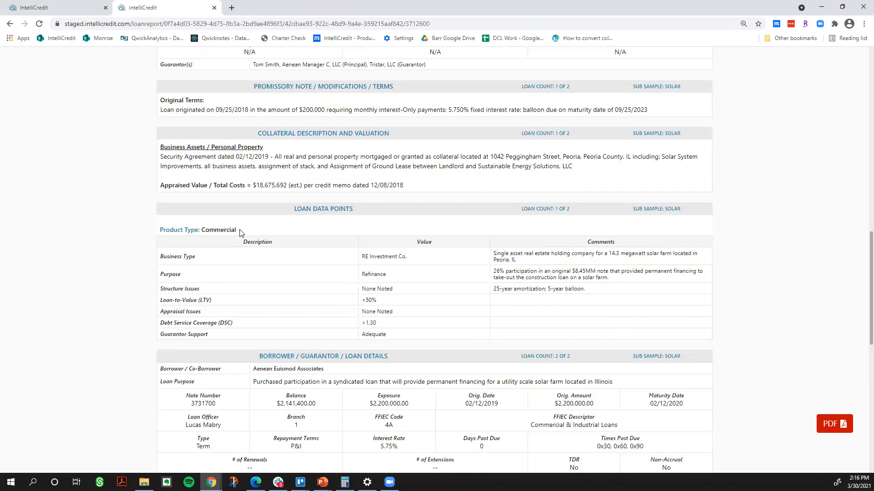
double_click(218, 229)
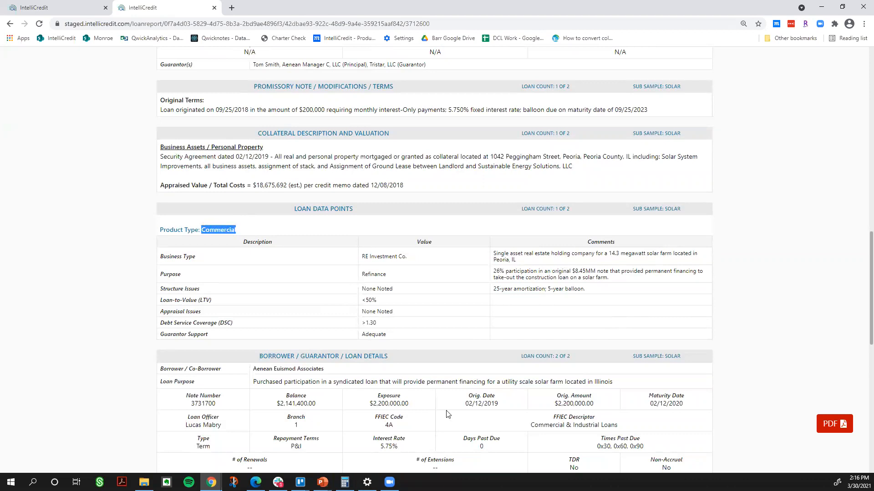
mouse_move(243, 270)
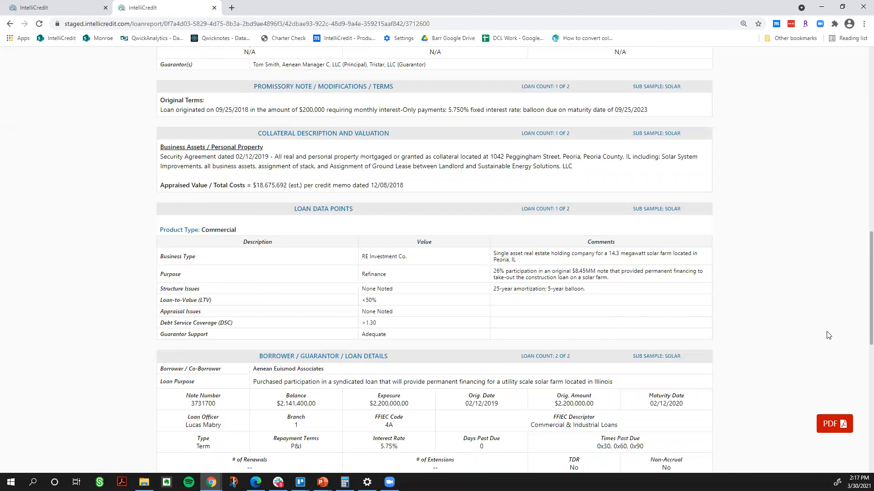
mouse_move(824, 335)
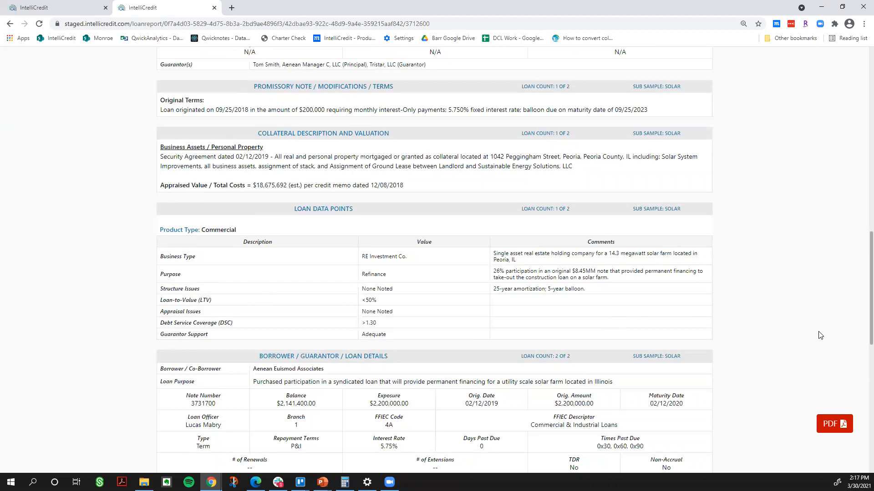
mouse_move(812, 335)
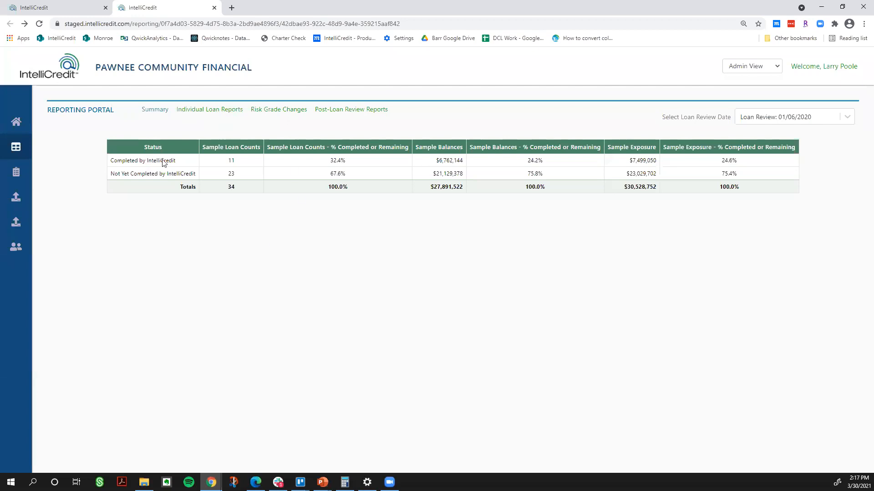
mouse_move(122, 202)
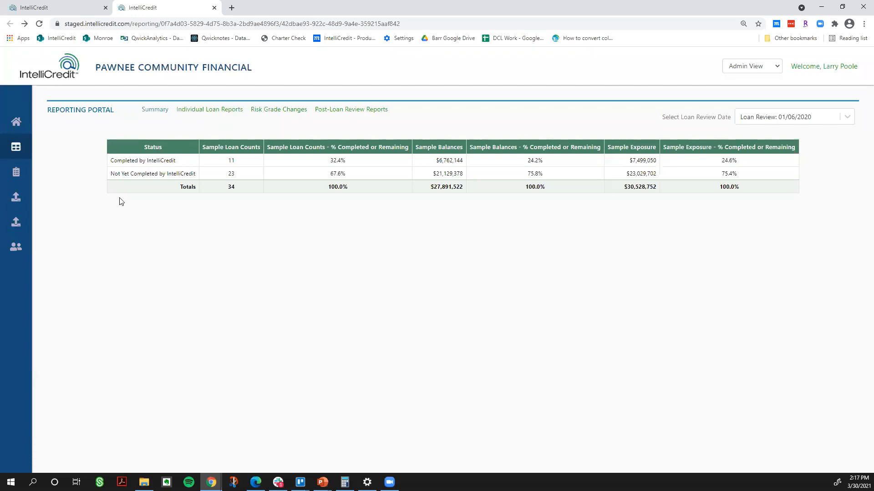
mouse_move(142, 174)
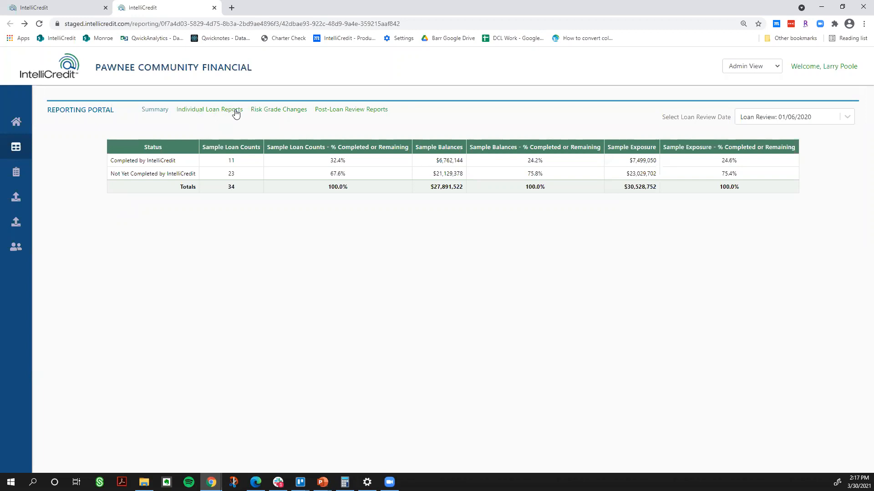
Switch to the Individual Loan Reports tab for the 01/06/2020 review
click(210, 109)
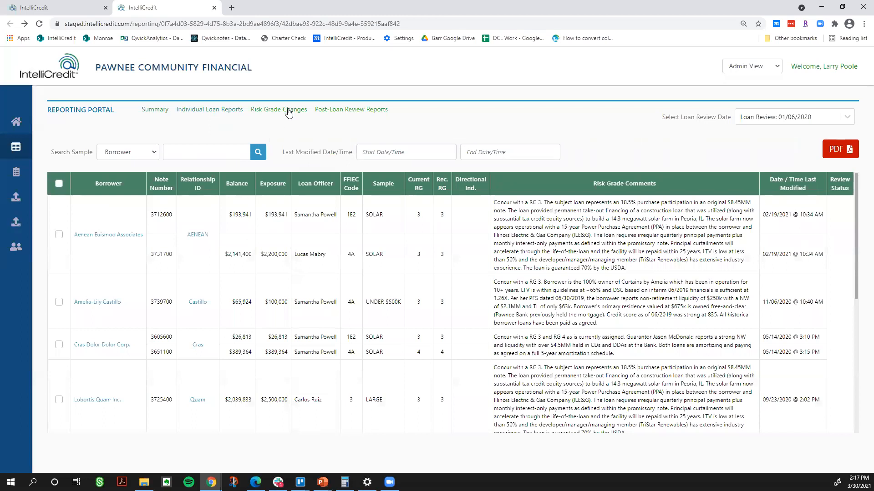
Show the Risk Grade Changes tab listing three loans recommended for downgrade to Low Pass
click(278, 109)
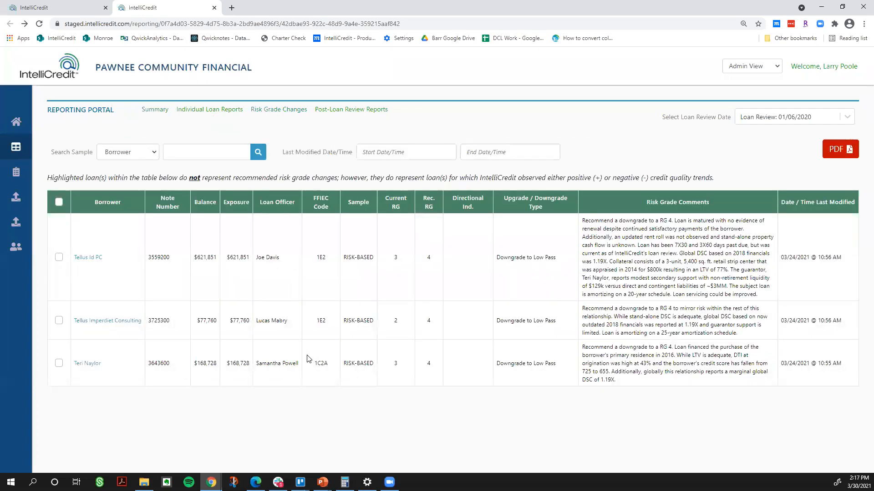
mouse_move(327, 427)
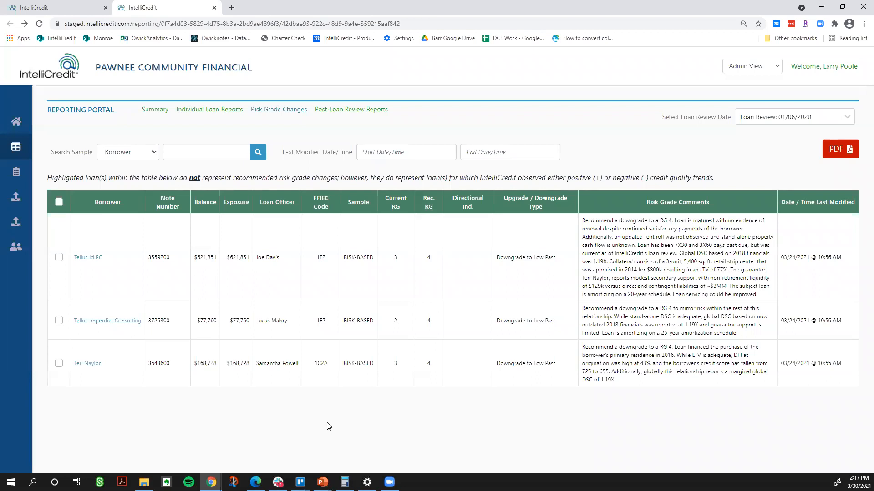
mouse_move(238, 138)
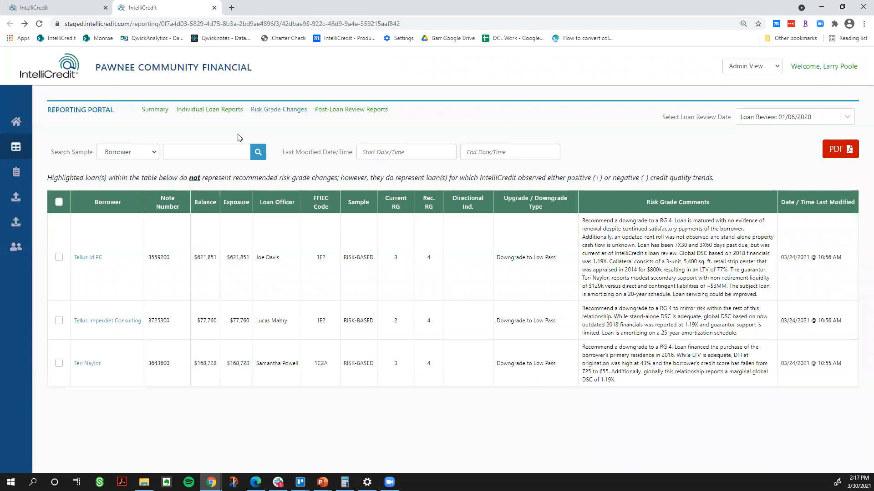
mouse_move(482, 408)
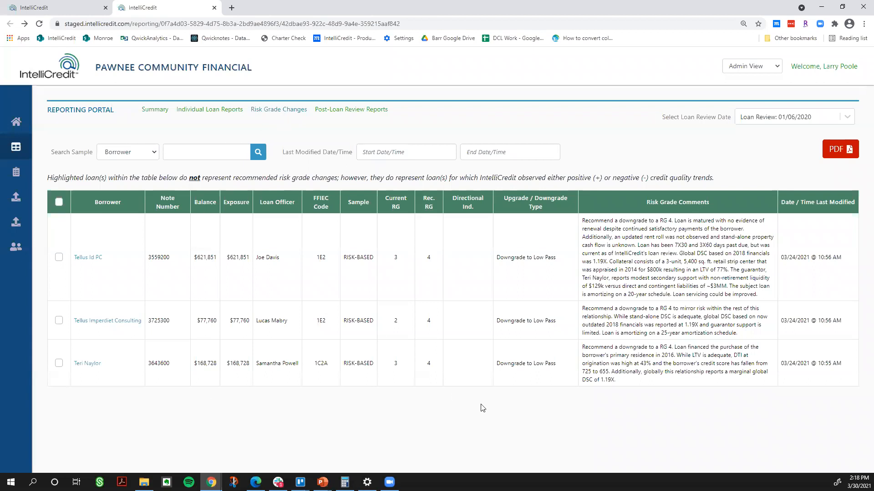
mouse_move(677, 139)
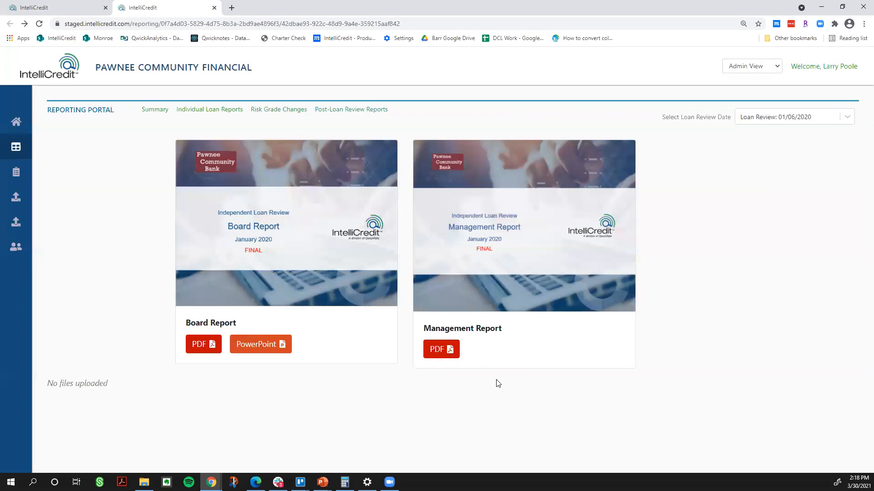
mouse_move(437, 393)
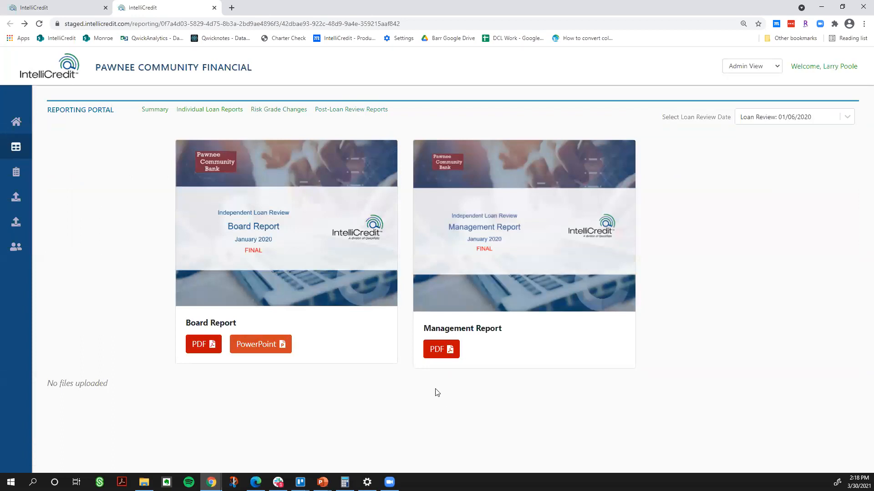
mouse_move(482, 468)
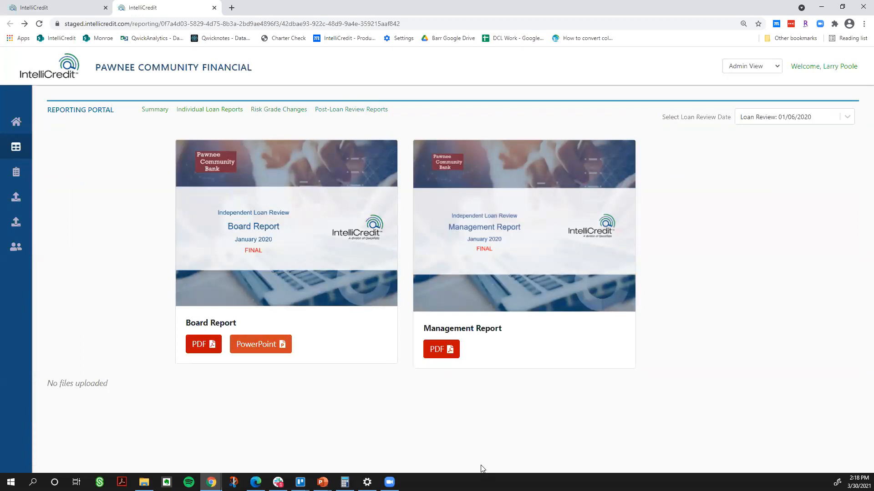
mouse_move(496, 231)
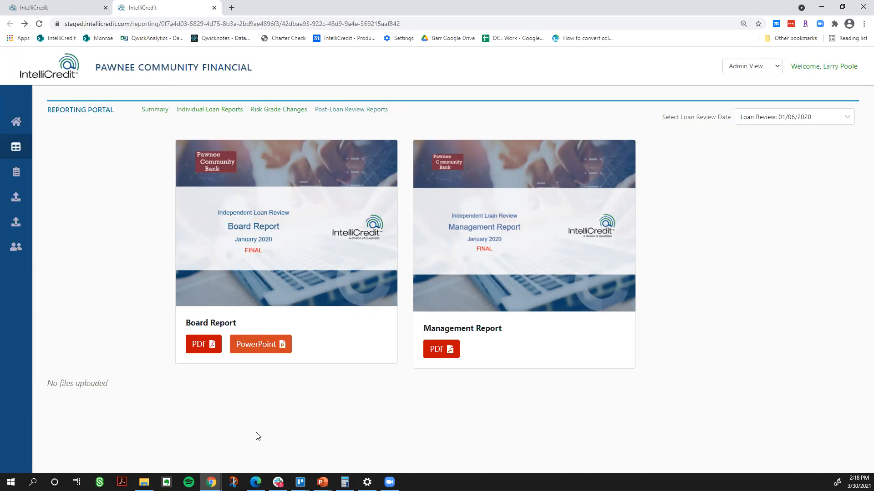
mouse_move(158, 136)
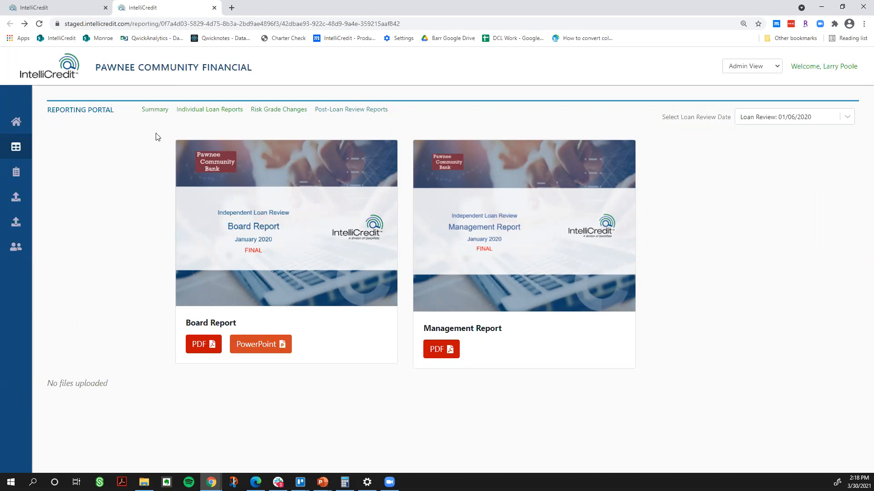
mouse_move(158, 123)
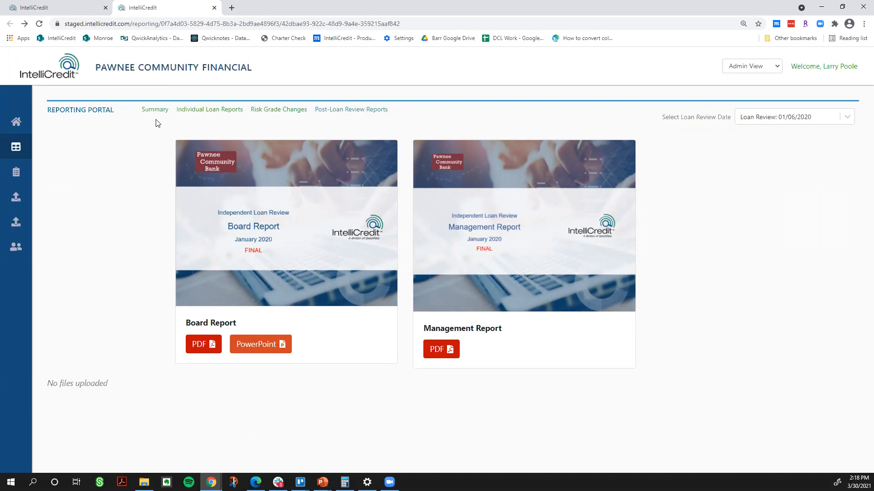
Return to the Summary tab showing $6,762,144 of $27,891,522 in sample balances completed
click(155, 109)
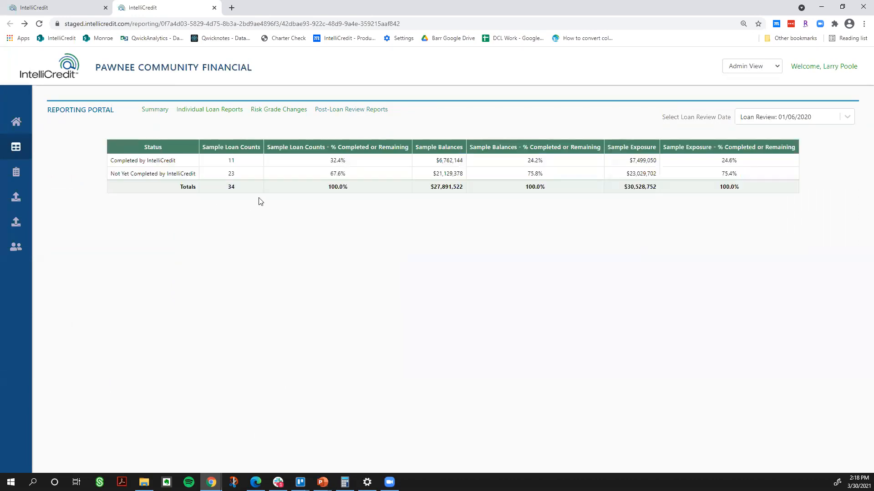
mouse_move(139, 239)
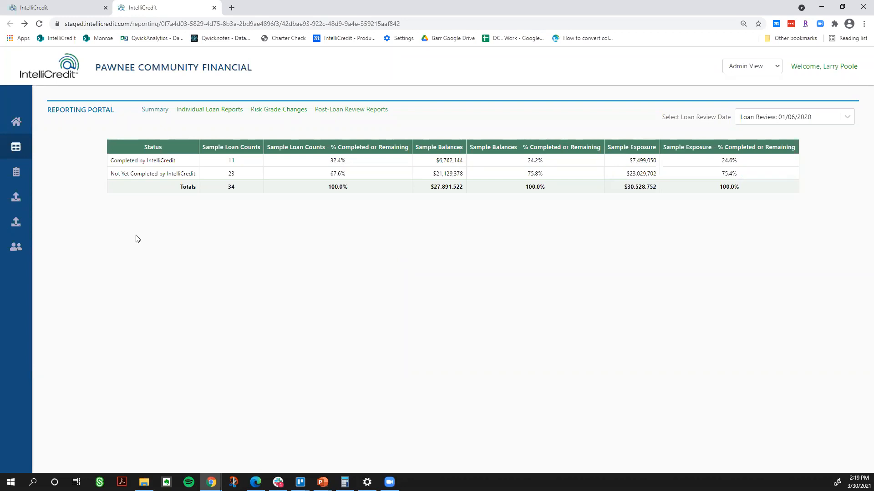
mouse_move(141, 239)
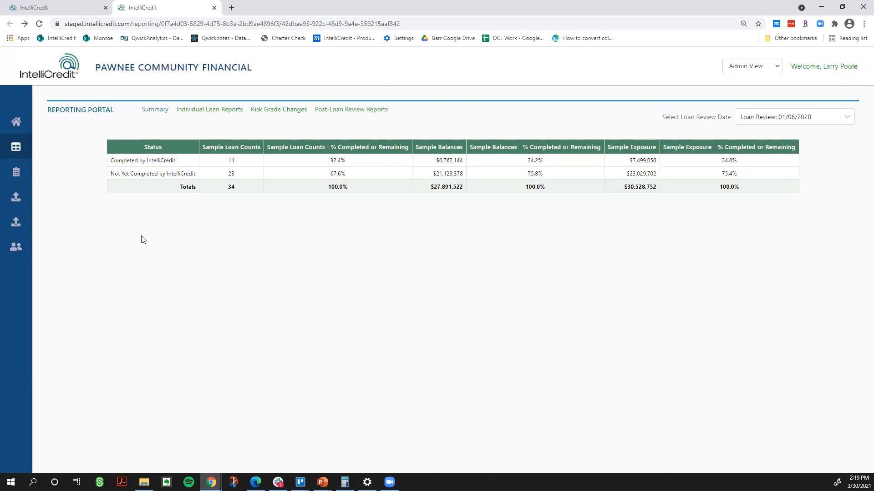
mouse_move(102, 199)
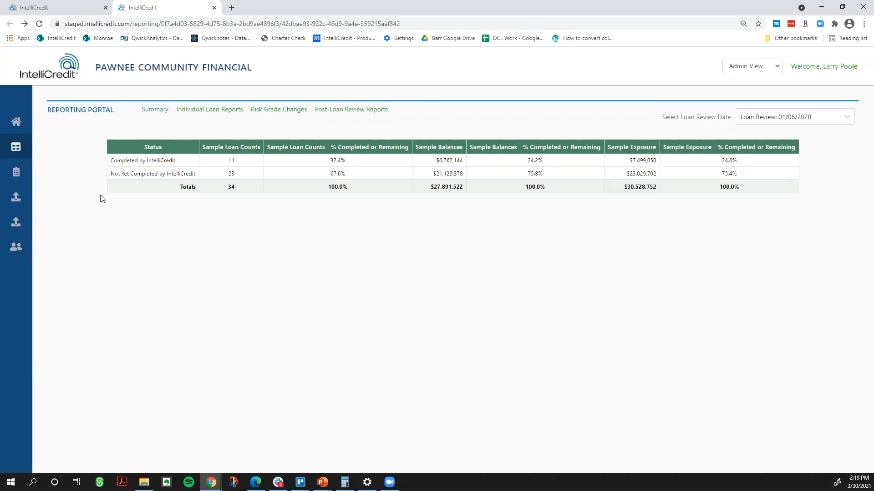
mouse_move(137, 76)
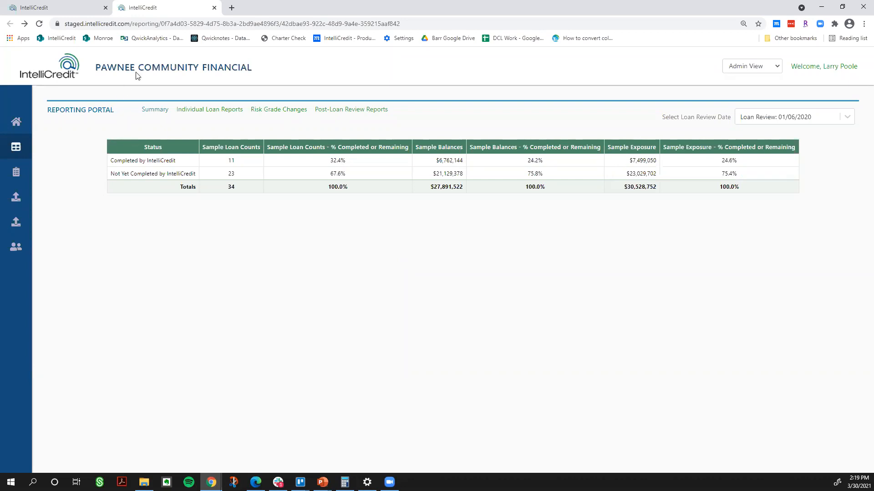
mouse_move(16, 172)
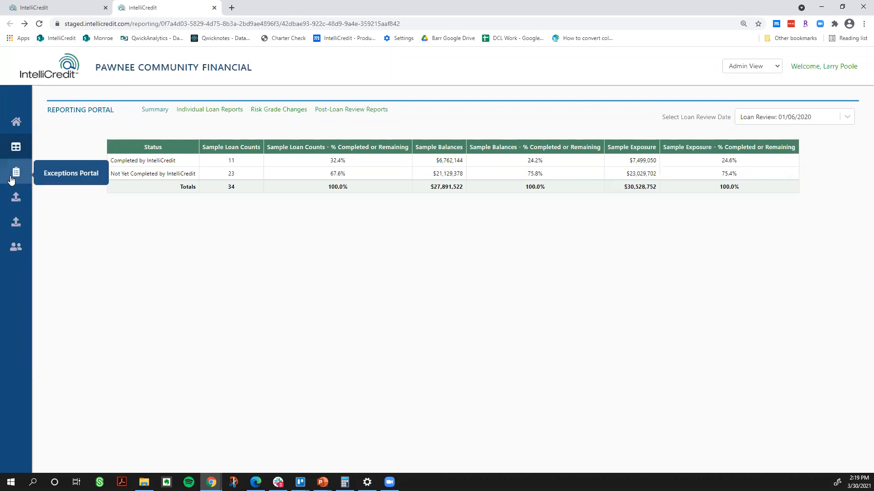
mouse_move(16, 174)
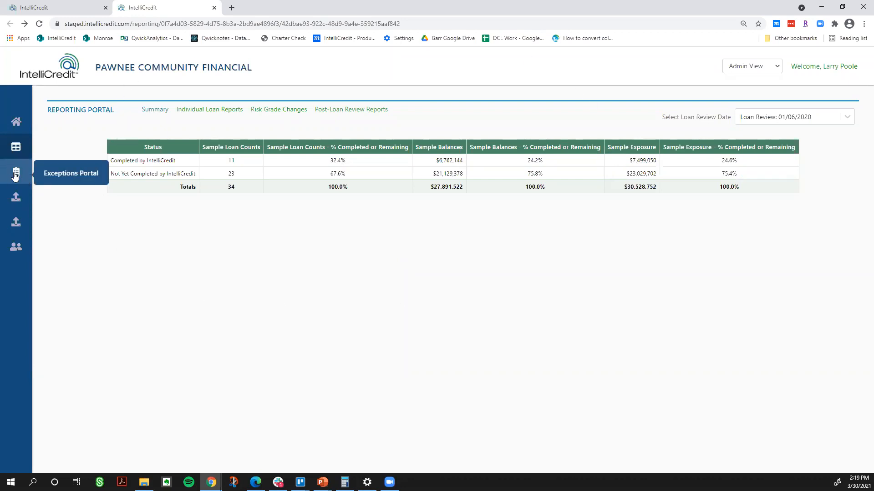
Open the Exceptions Portal Summary from the left sidebar
click(15, 173)
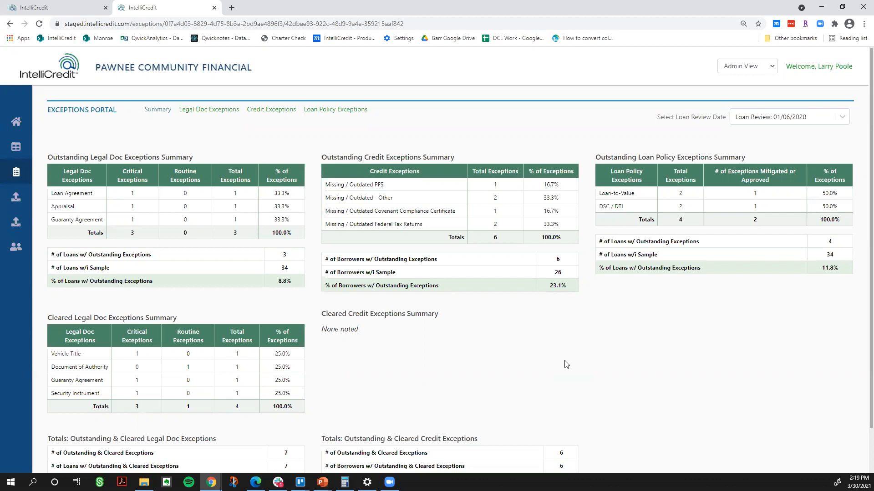
mouse_move(270, 10)
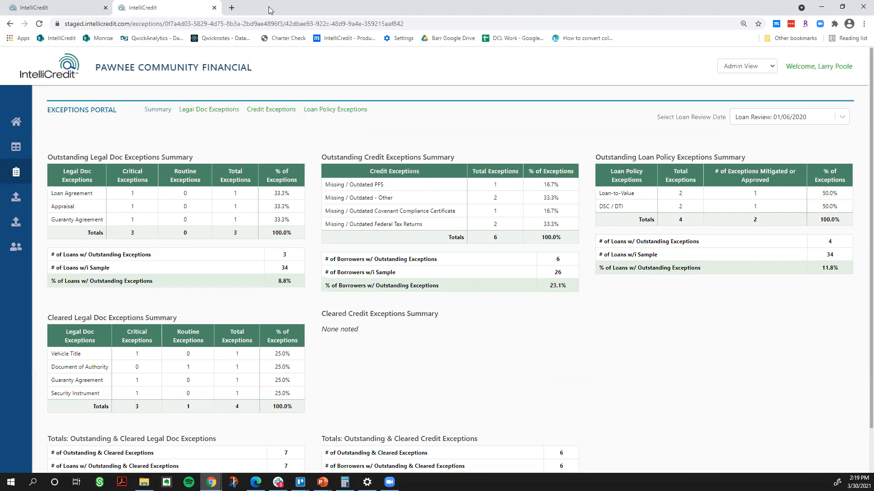
mouse_move(576, 440)
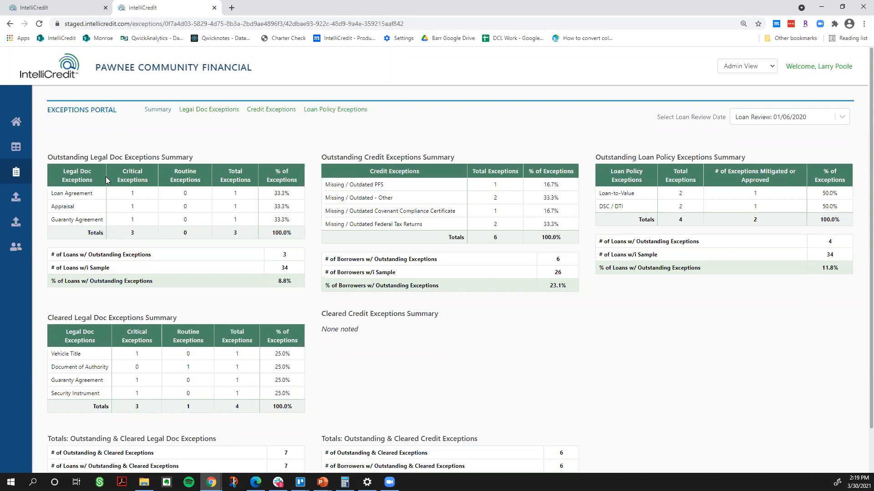
mouse_move(274, 162)
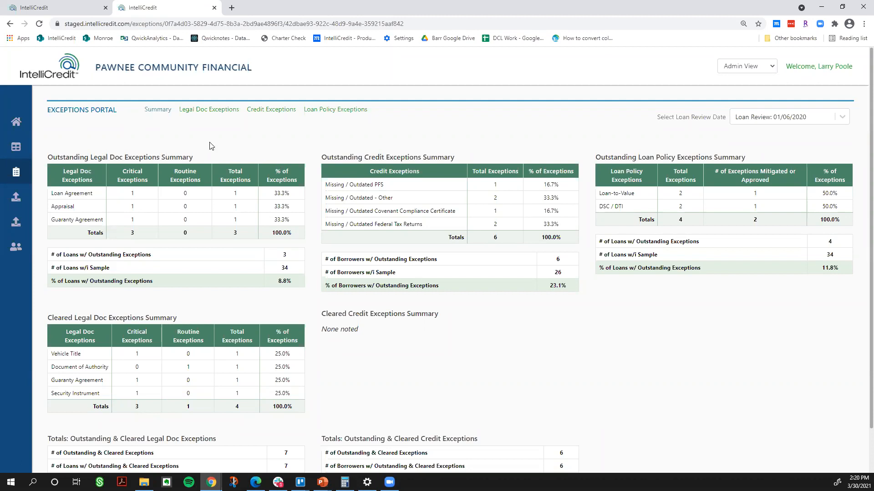
double_click(119, 157)
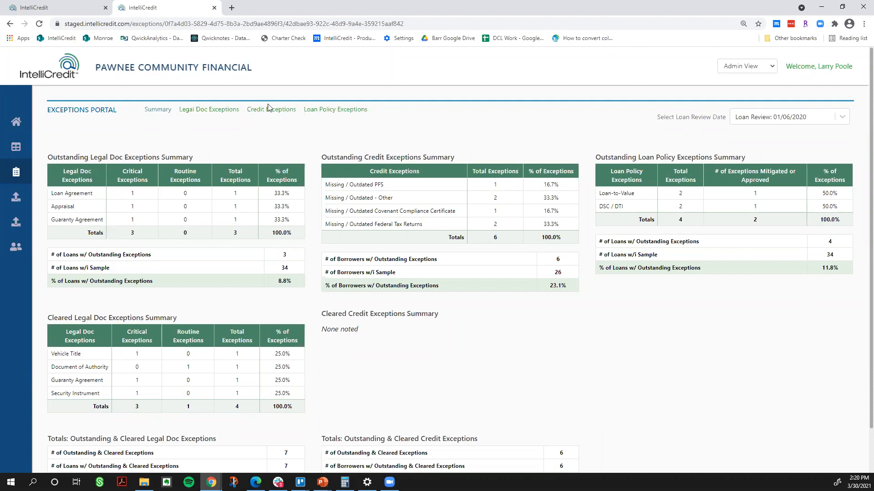
mouse_move(449, 244)
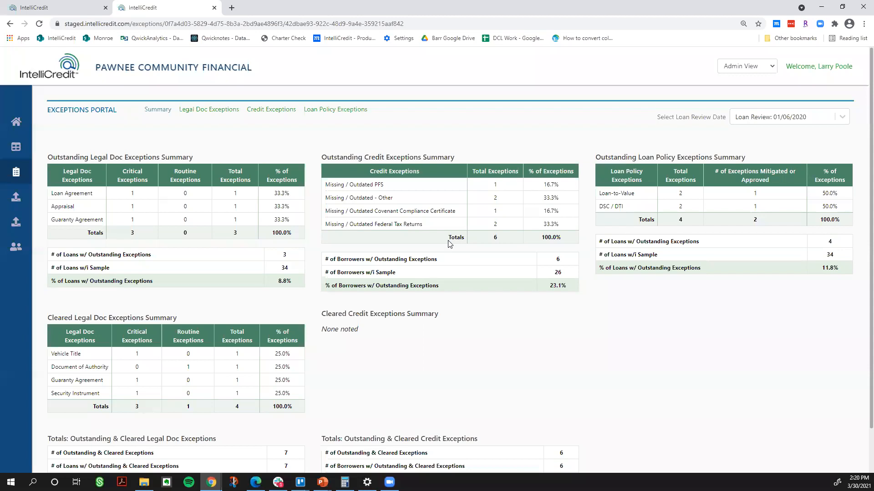
mouse_move(316, 121)
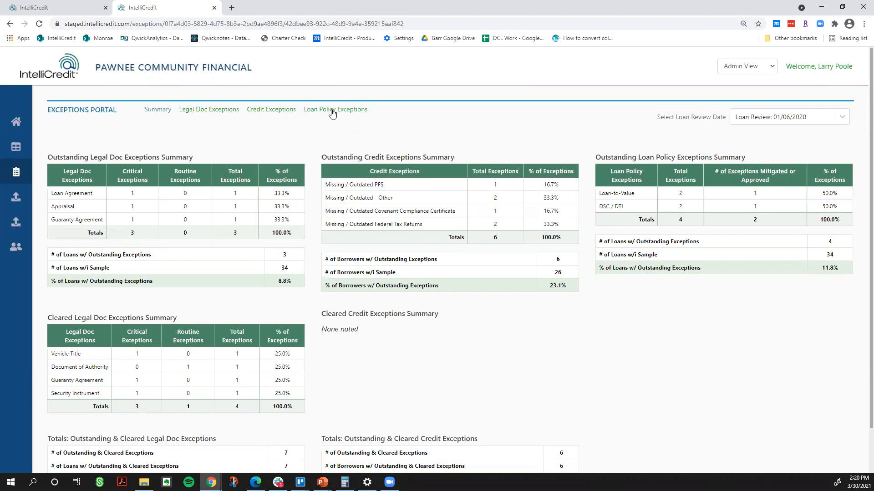
mouse_move(750, 389)
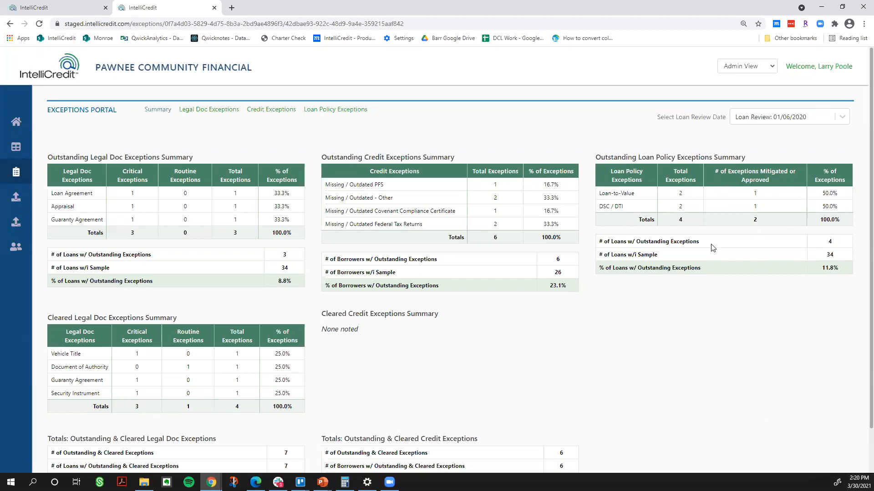
mouse_move(705, 446)
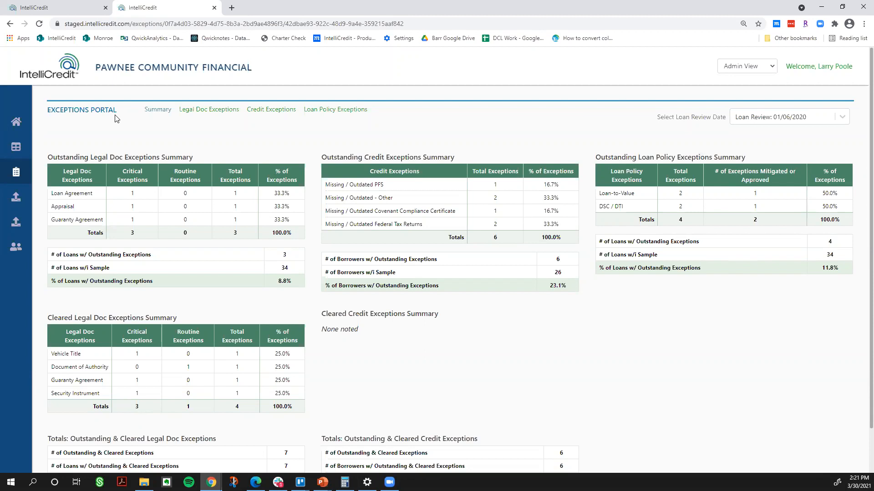
mouse_move(247, 241)
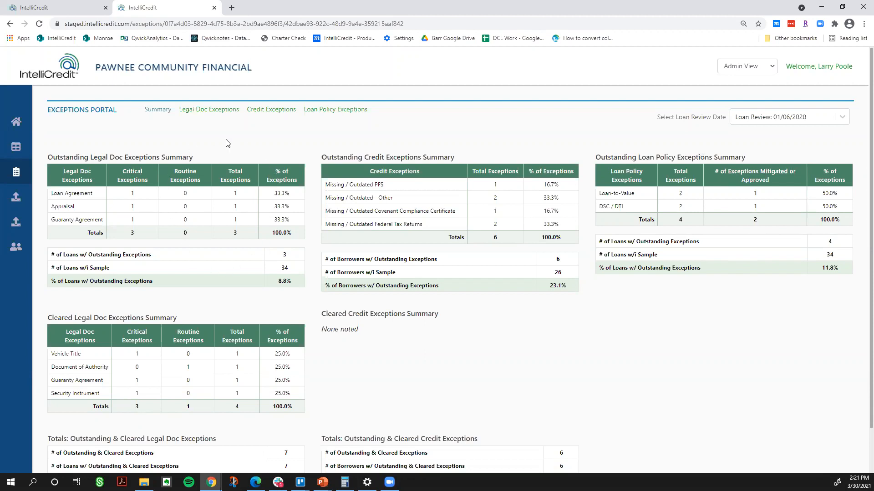
mouse_move(206, 248)
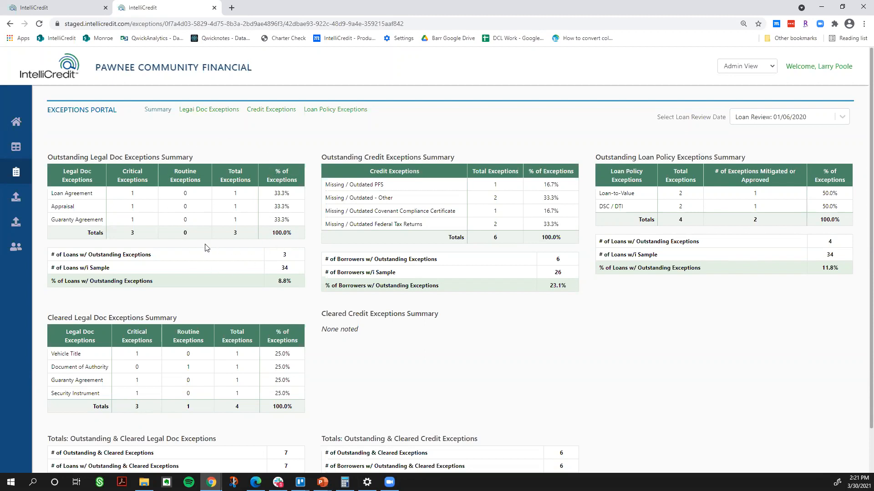
mouse_move(265, 426)
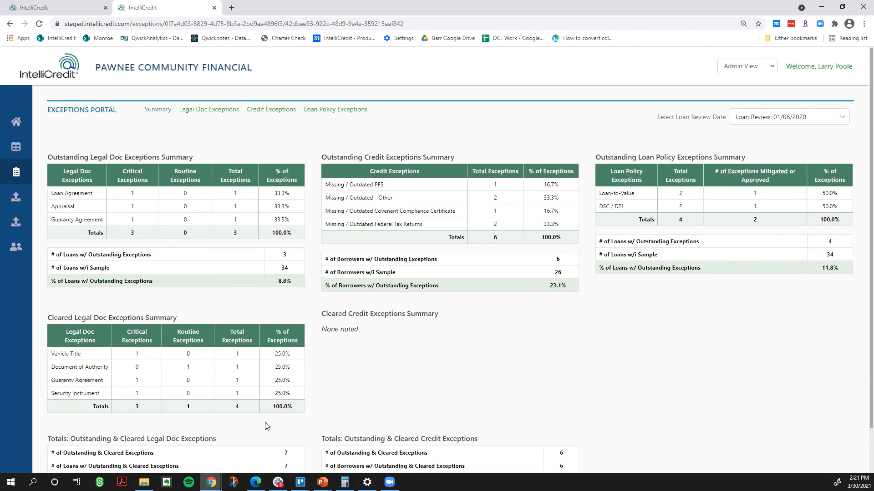
mouse_move(209, 109)
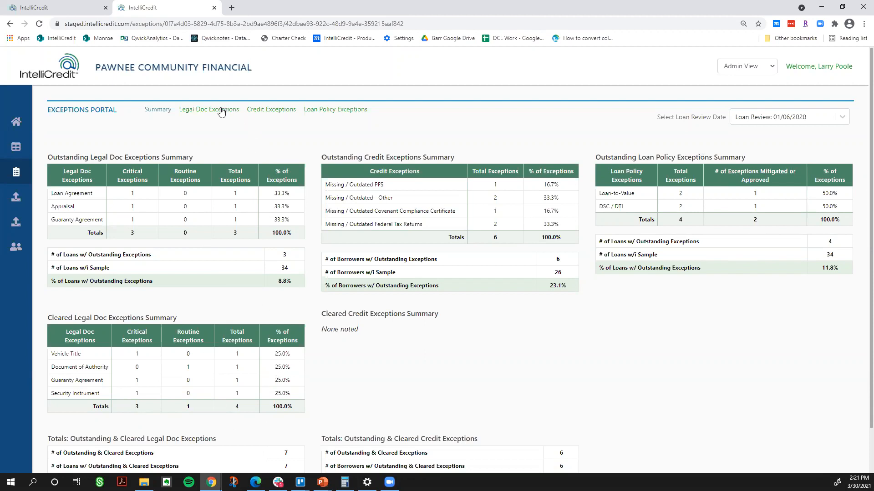
Show the Legal Doc Exceptions list and select the Guaranty Agreement exception item
click(209, 109)
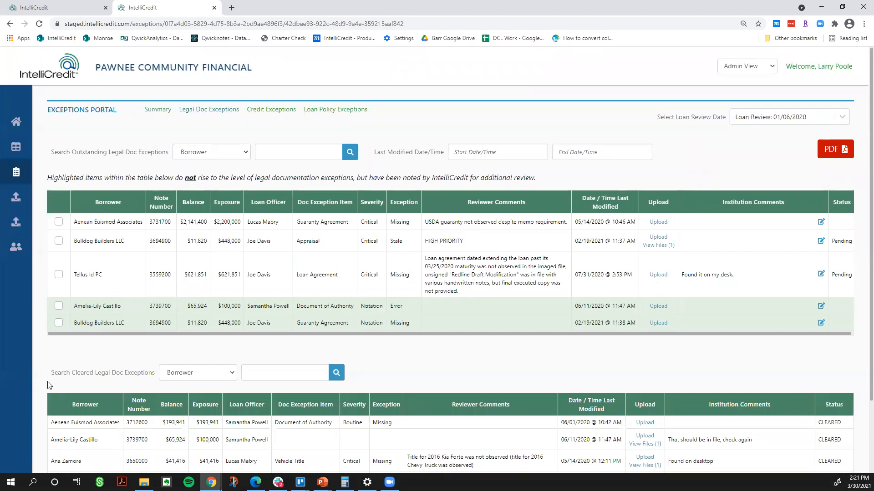
scroll(down, 3)
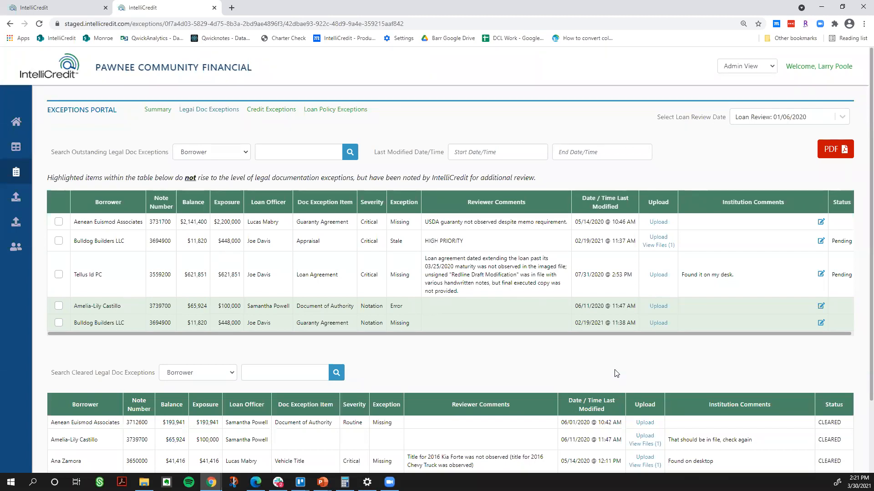
mouse_move(610, 373)
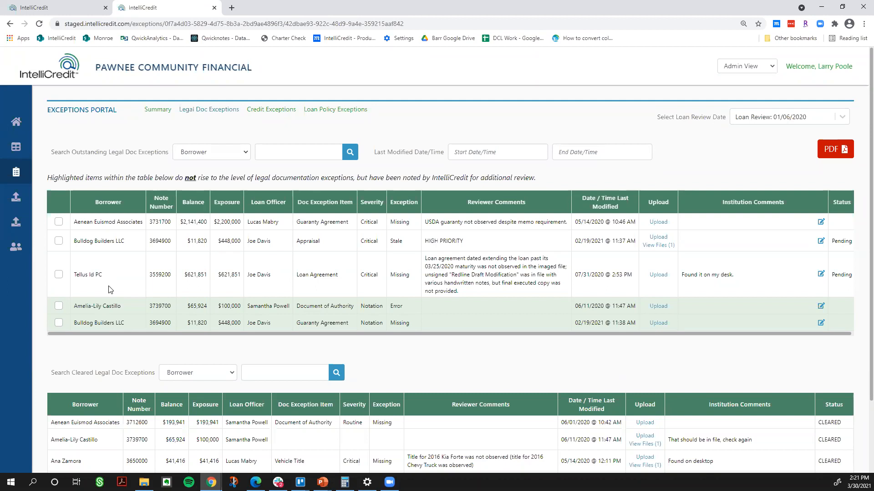
mouse_move(154, 234)
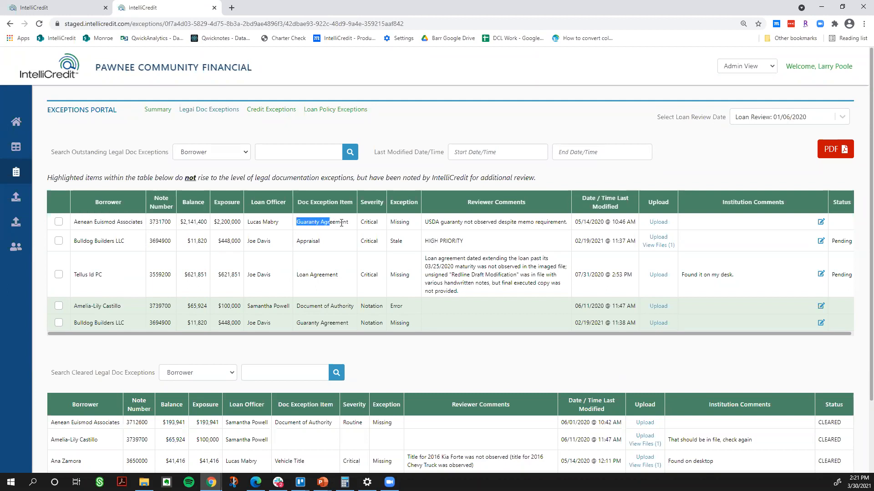
double_click(322, 222)
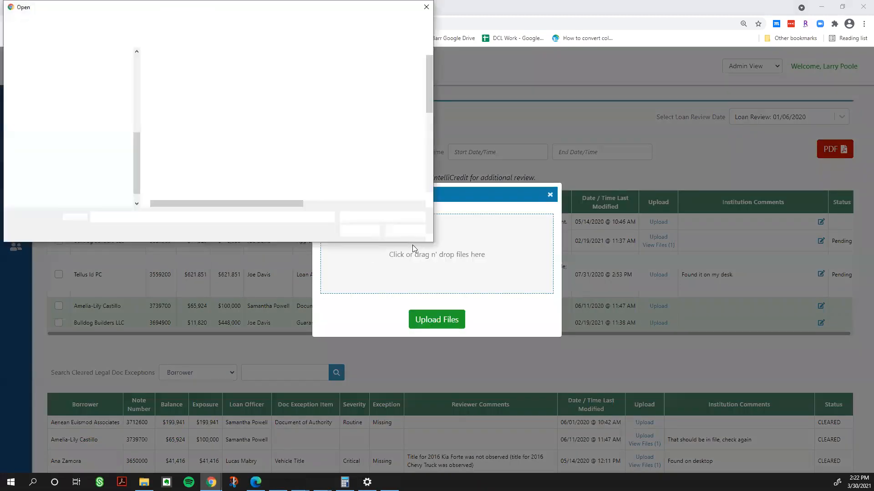
click(191, 85)
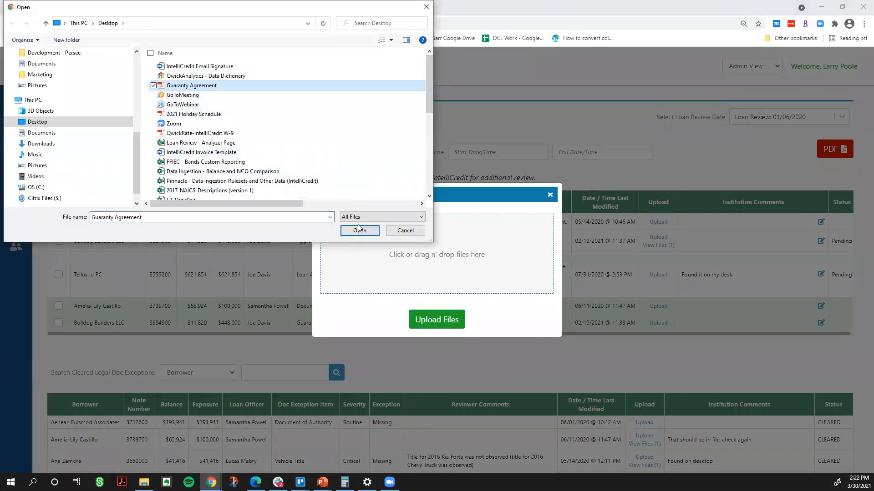
click(359, 230)
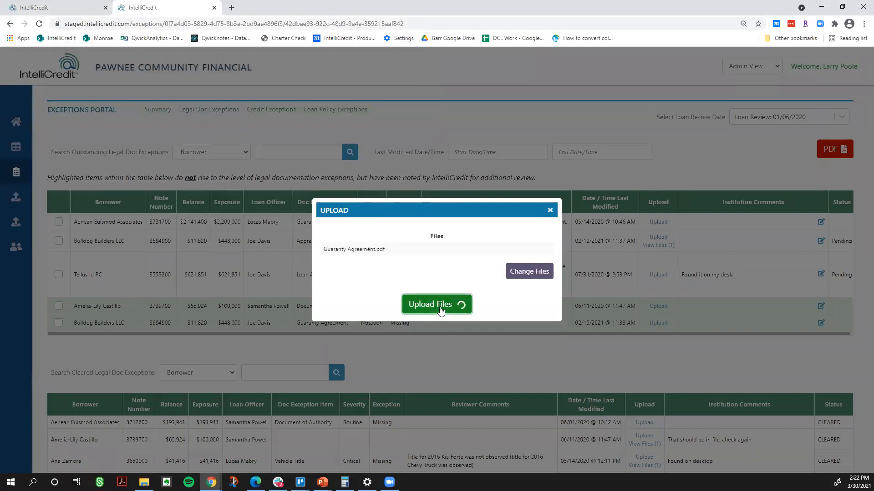
click(437, 304)
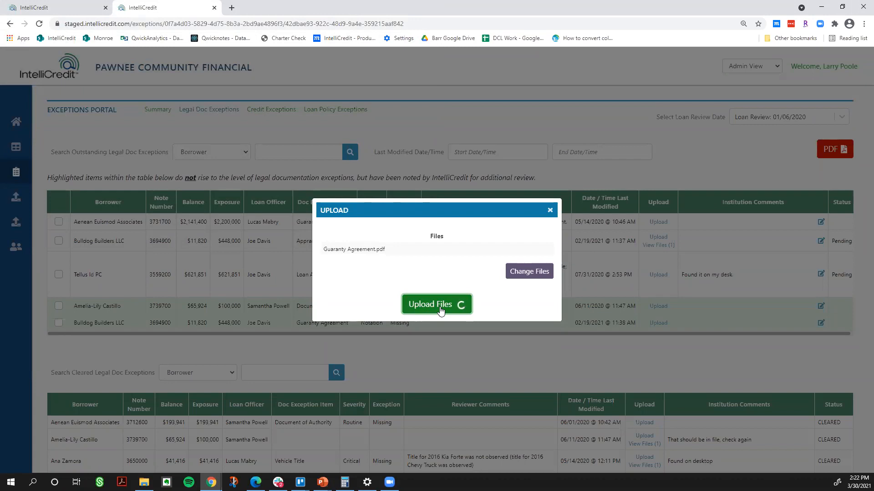
click(436, 305)
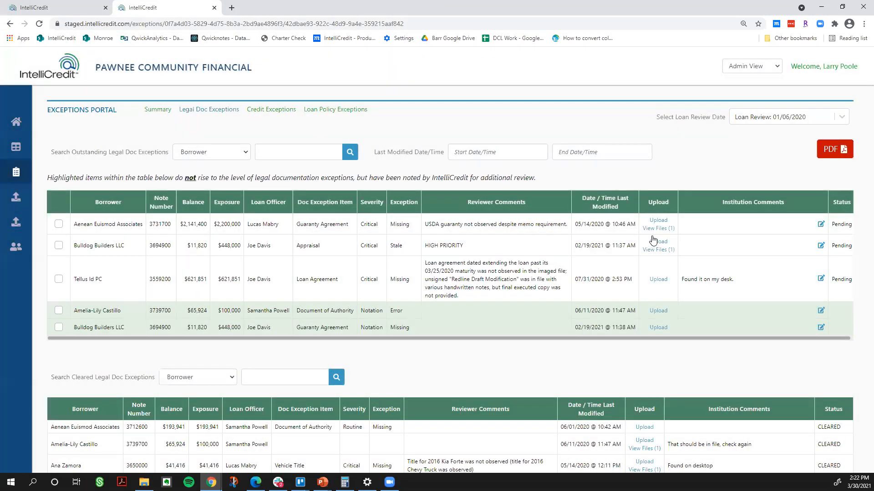
click(658, 228)
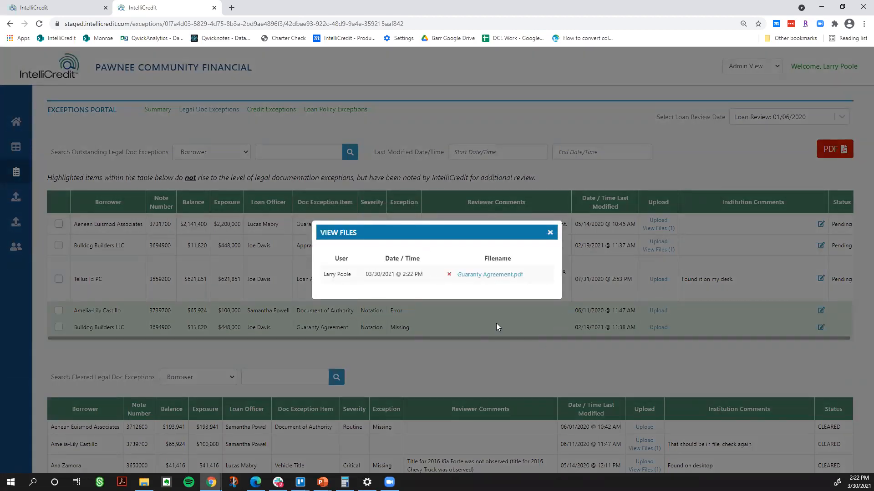
click(549, 232)
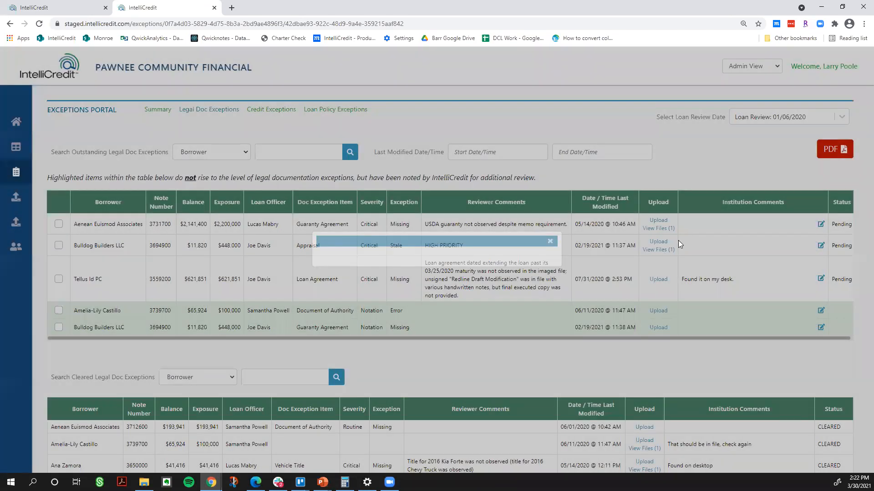
click(550, 241)
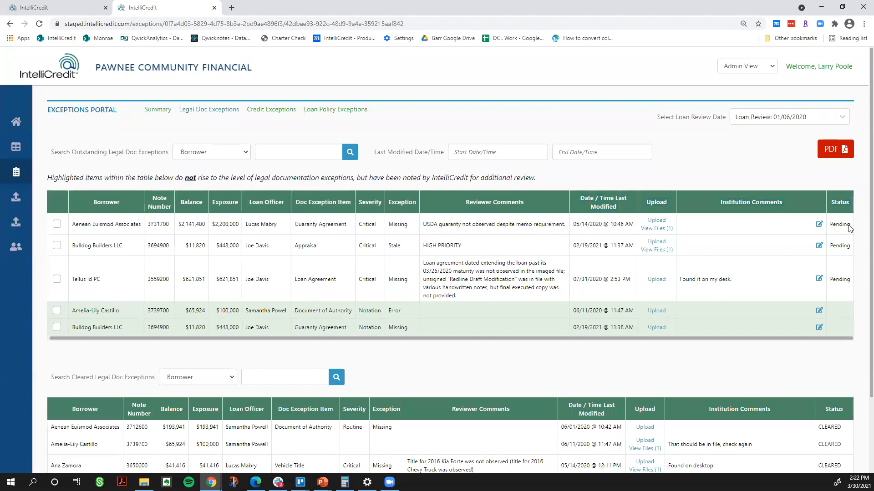
mouse_move(855, 233)
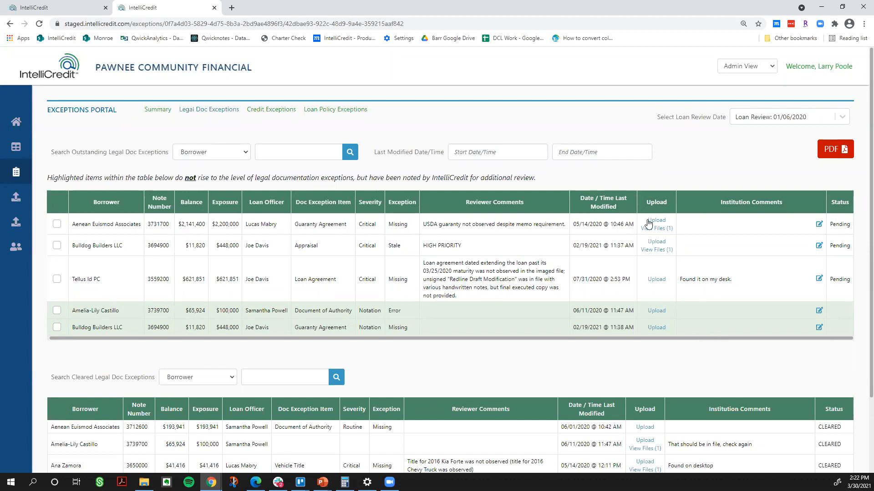
Download and view the attached Guaranty Agreement.pdf, then close its tab
click(656, 228)
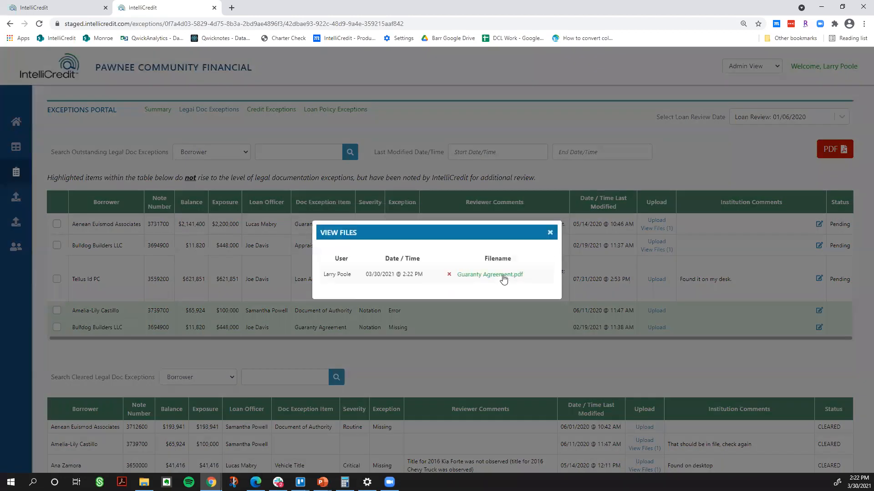
click(489, 274)
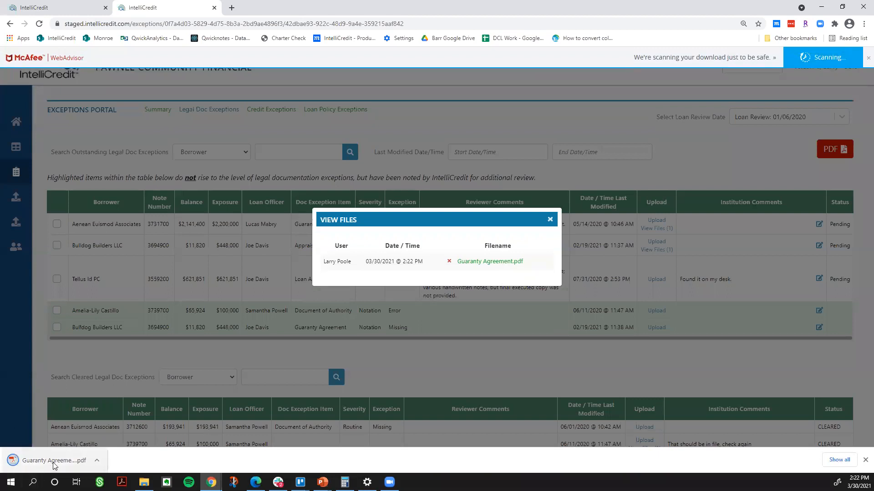
click(489, 261)
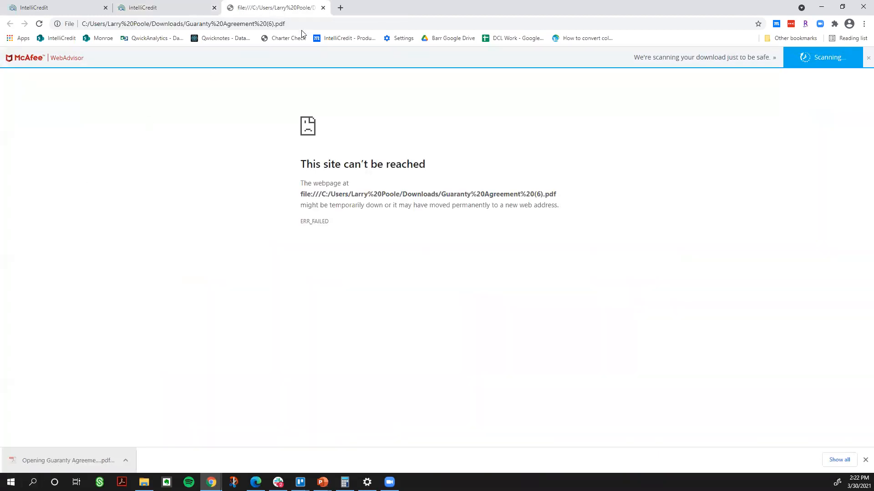
click(38, 23)
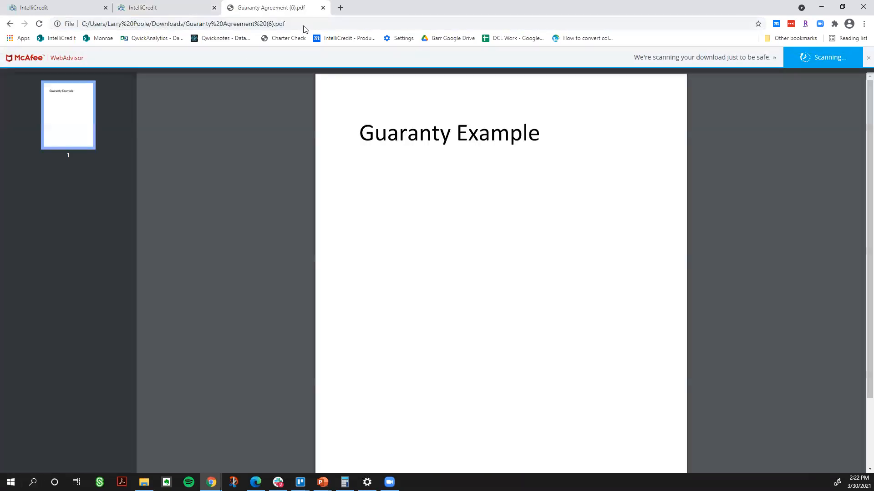
mouse_move(427, 244)
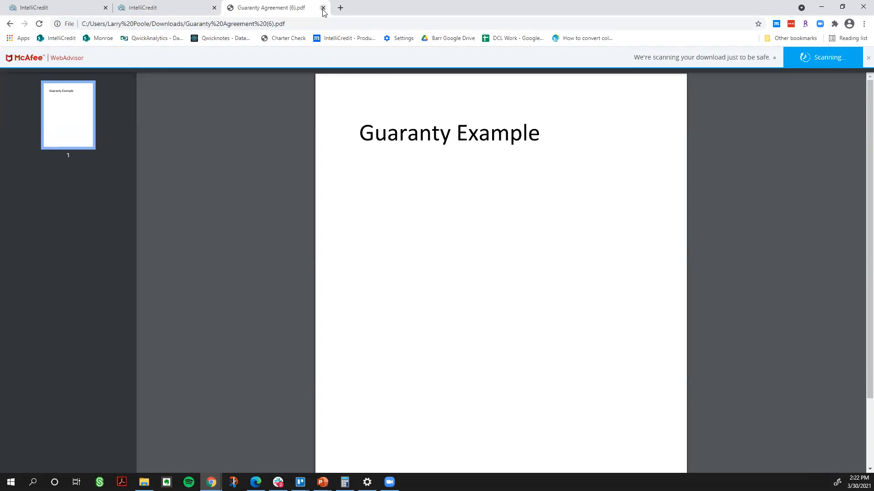
click(322, 7)
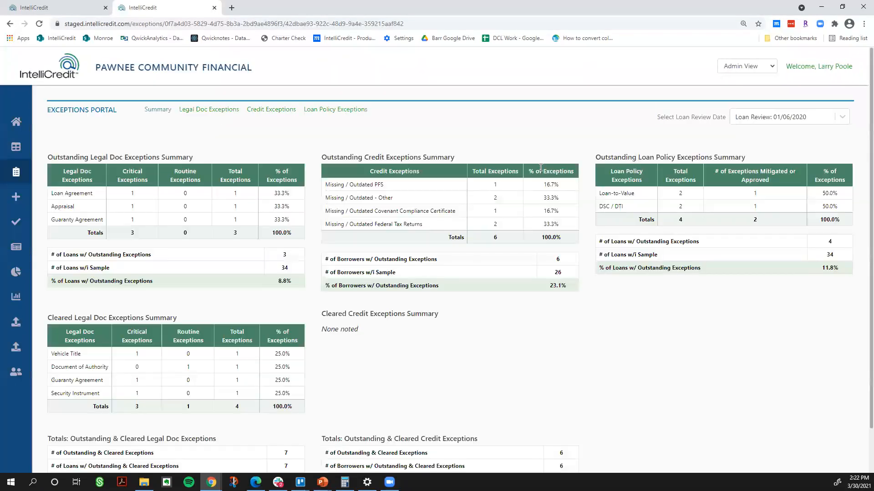
Set the Aenean Euismod Associates guaranty exception to CLEARED and find it in the cleared list
click(208, 109)
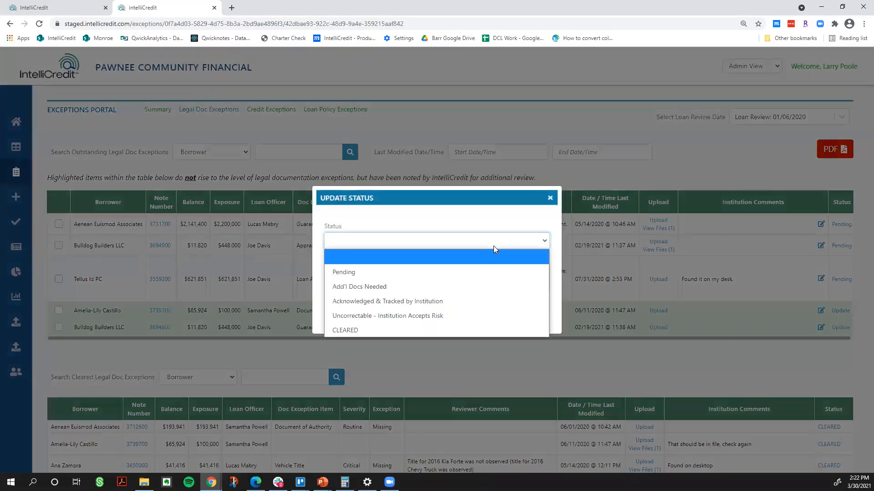
click(344, 330)
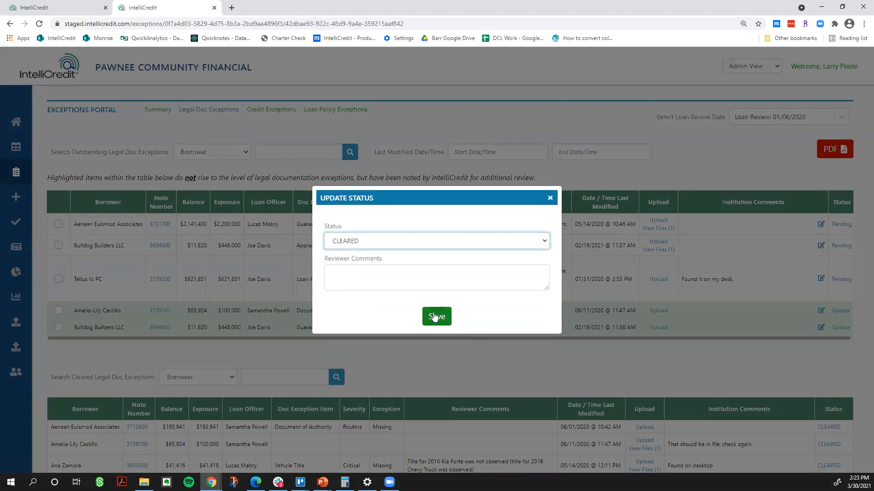
click(437, 316)
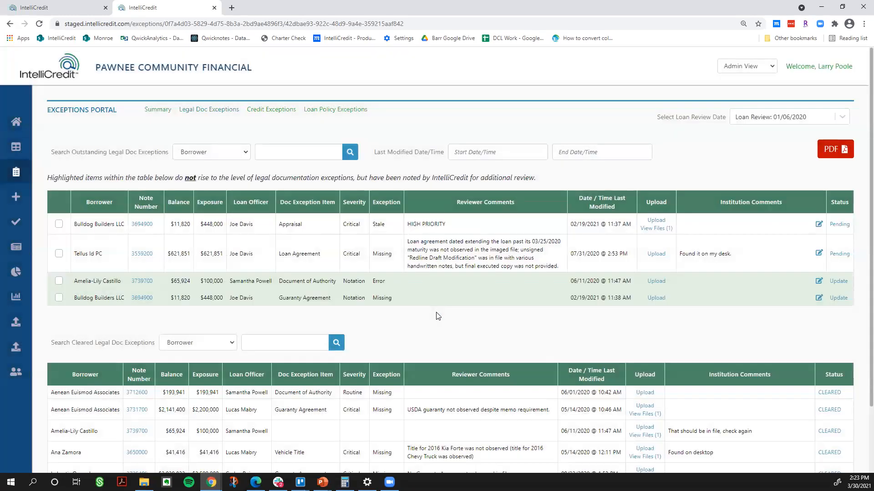
scroll(down, 3)
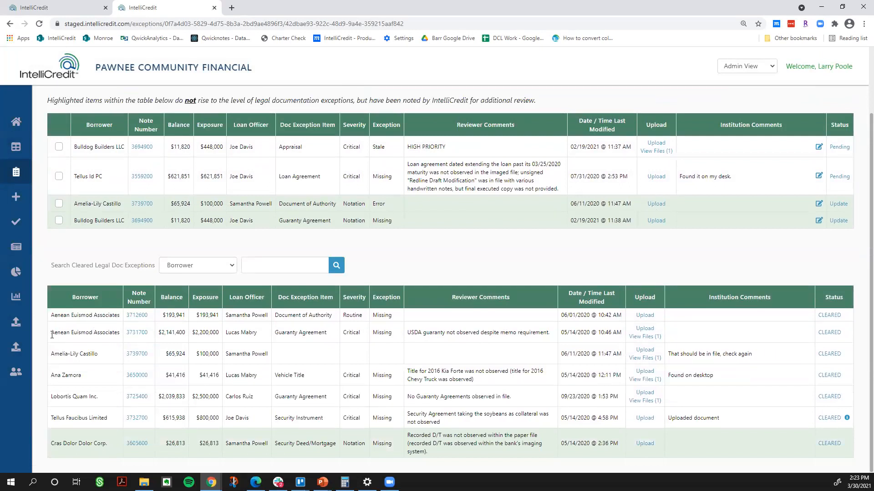
double_click(85, 332)
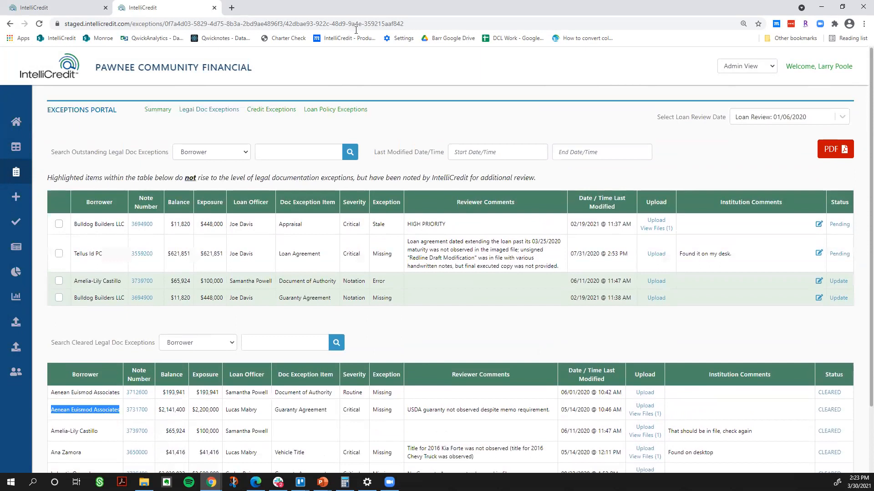
mouse_move(860, 366)
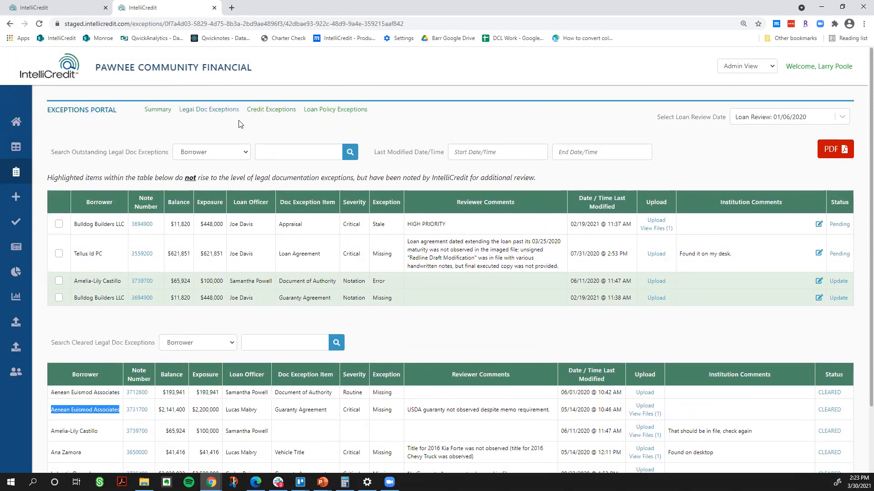
click(271, 110)
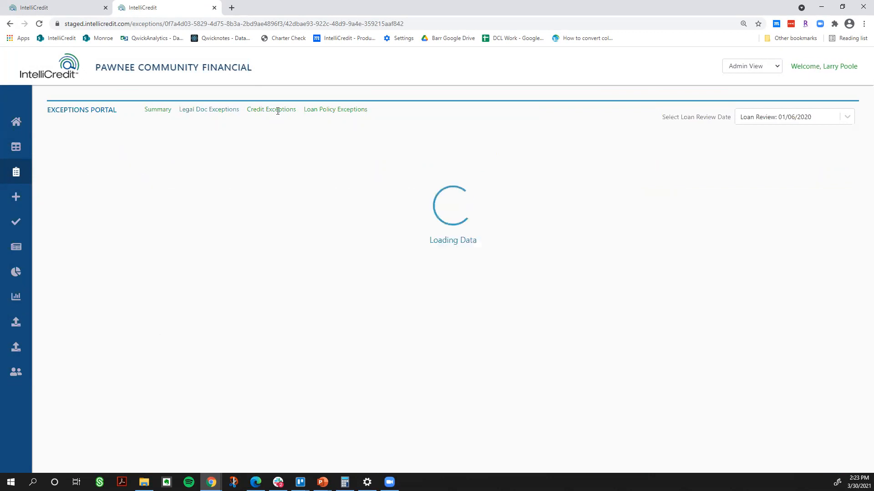
click(271, 109)
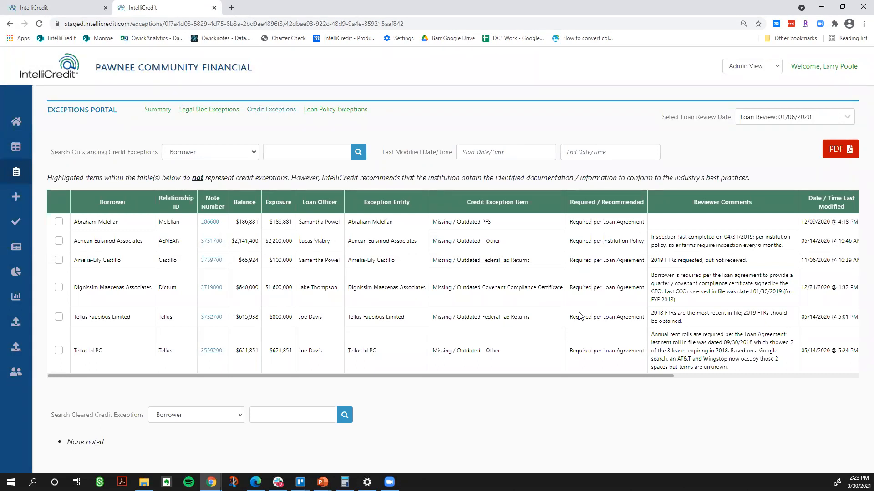
scroll(right, 3)
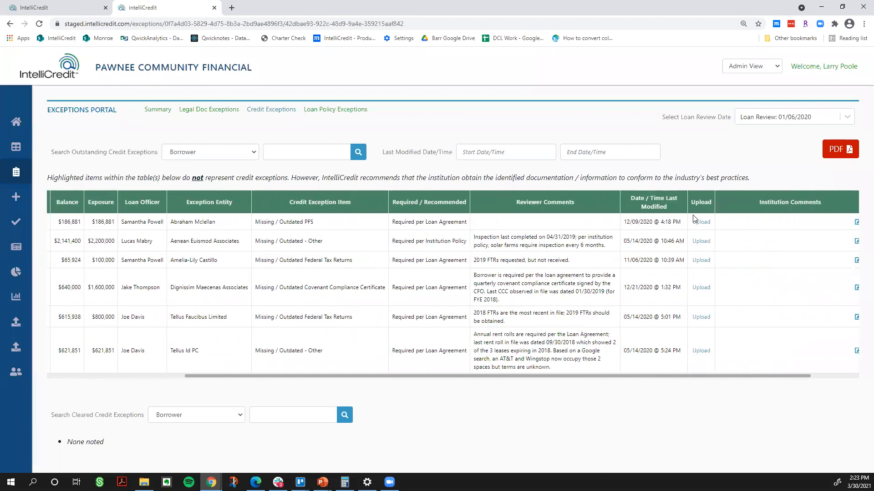
click(700, 221)
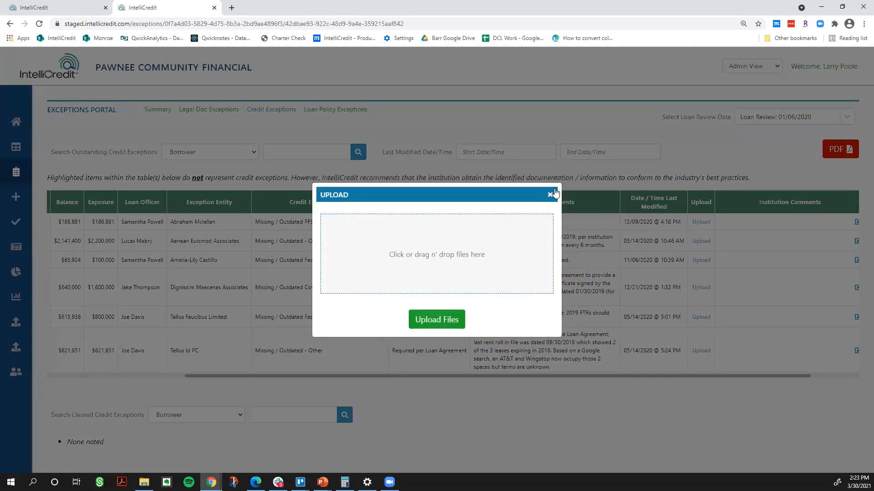
click(553, 195)
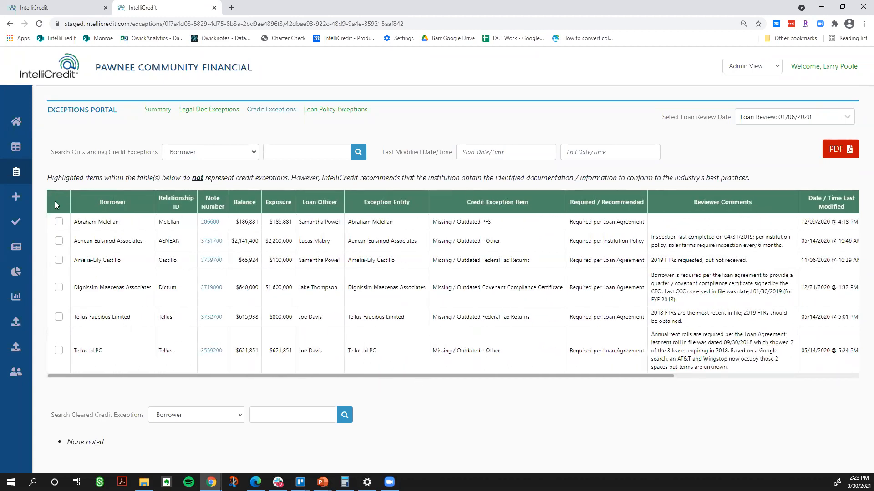
mouse_move(16, 169)
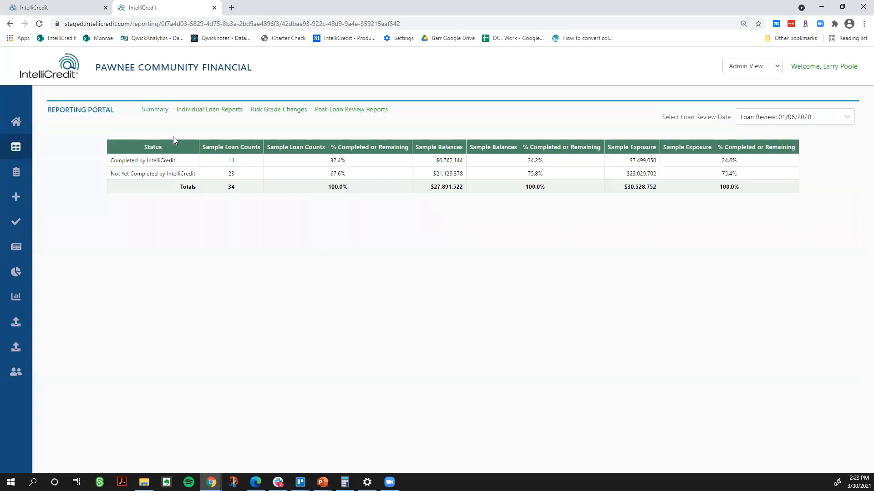
mouse_move(256, 266)
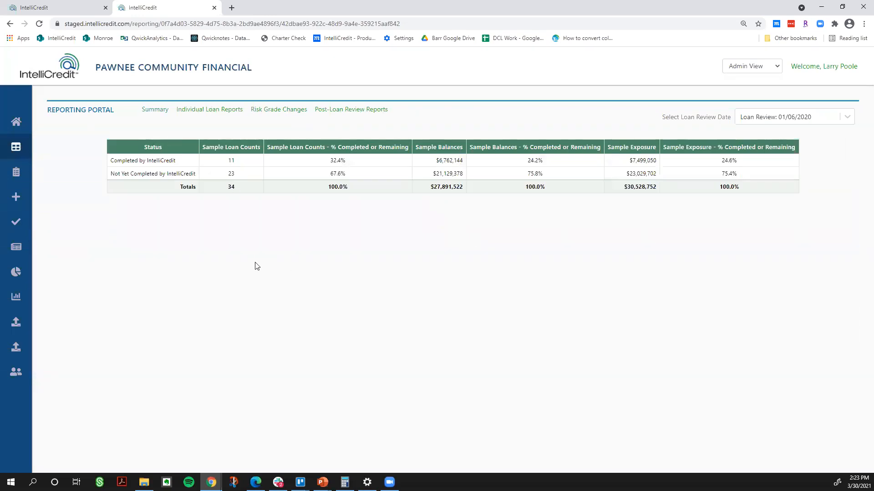
mouse_move(172, 209)
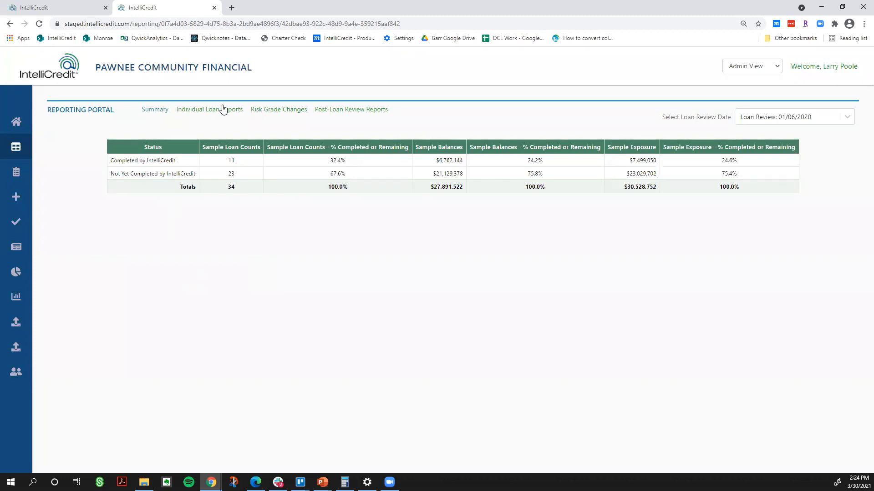
Return to the Exceptions Summary showing 2 outstanding and 5 cleared legal doc exceptions
click(210, 109)
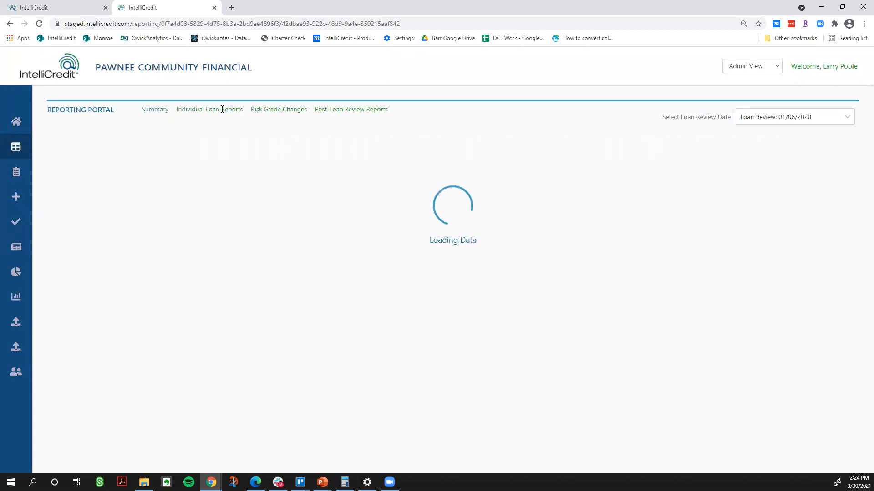
click(209, 110)
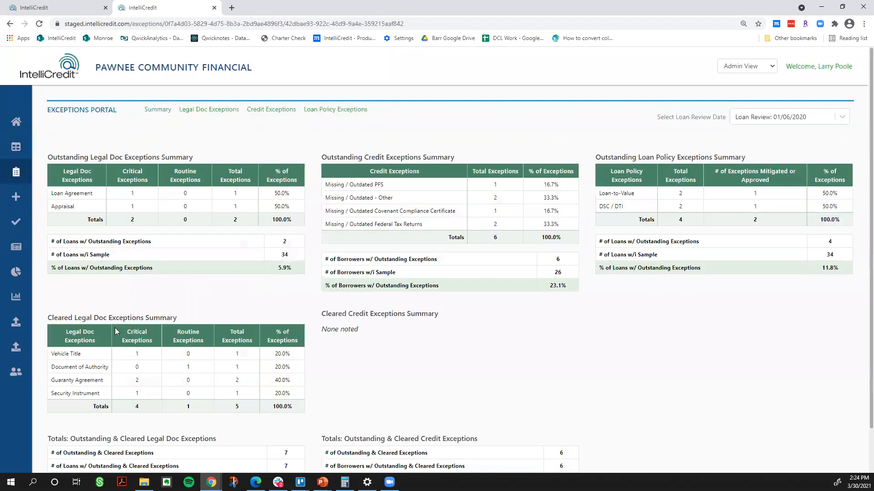
mouse_move(434, 411)
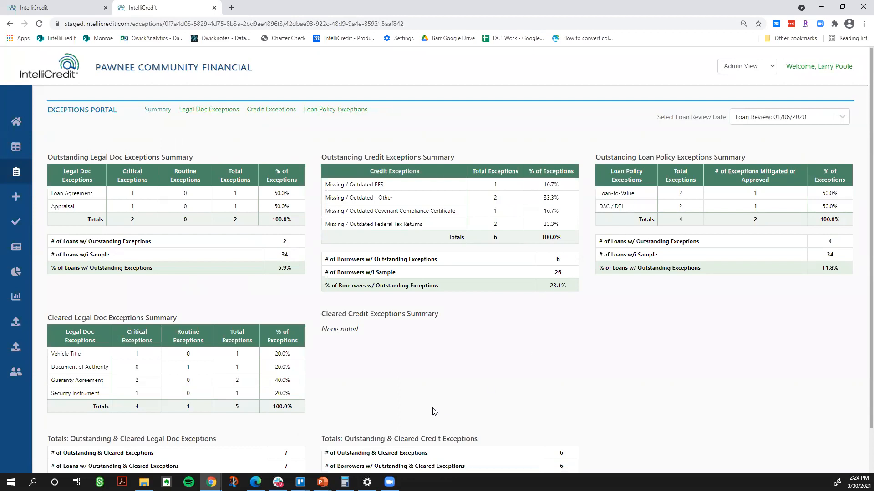
mouse_move(310, 158)
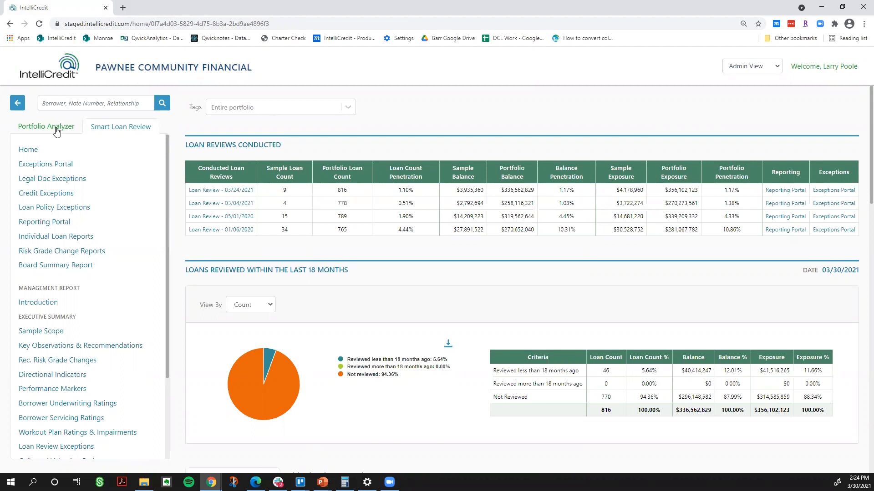
click(47, 127)
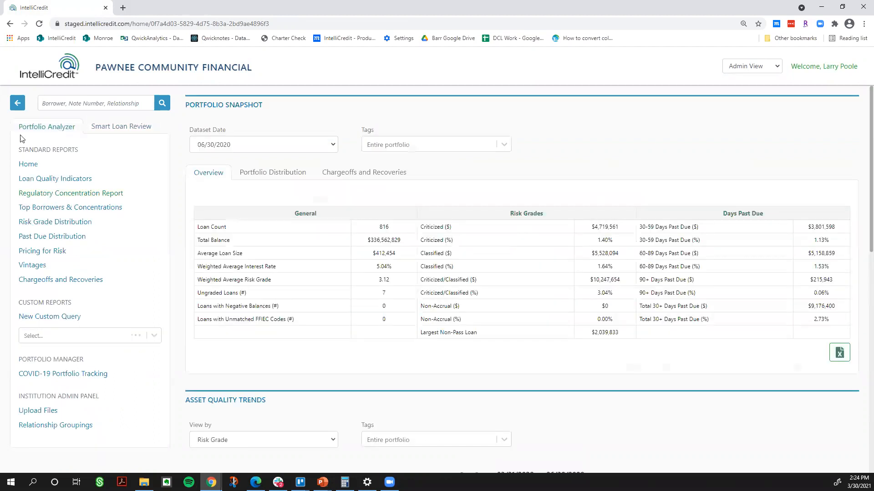
mouse_move(39, 228)
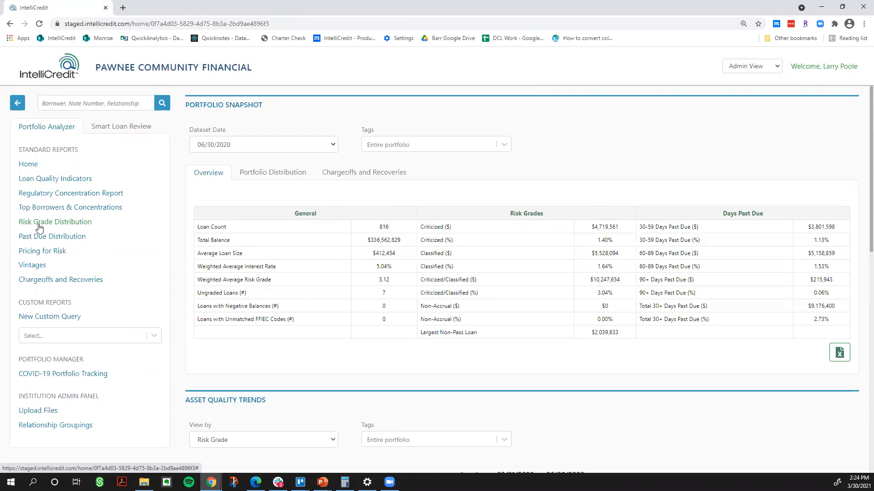
mouse_move(262, 212)
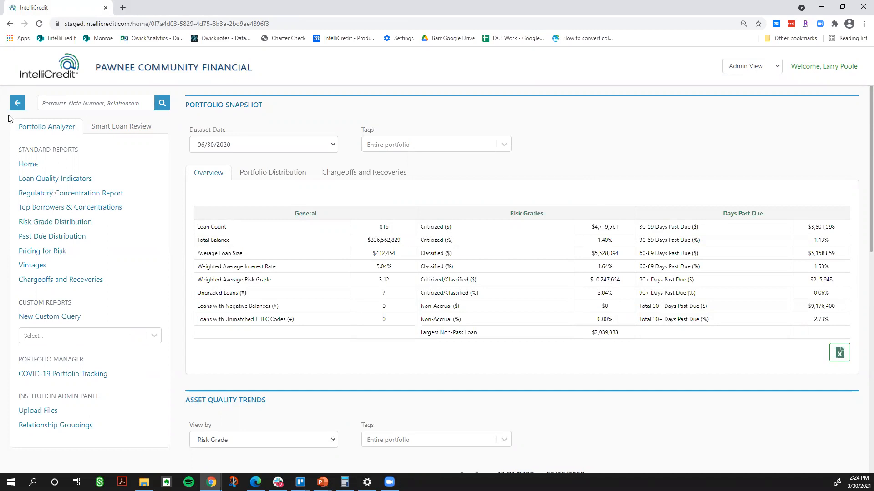
mouse_move(69, 141)
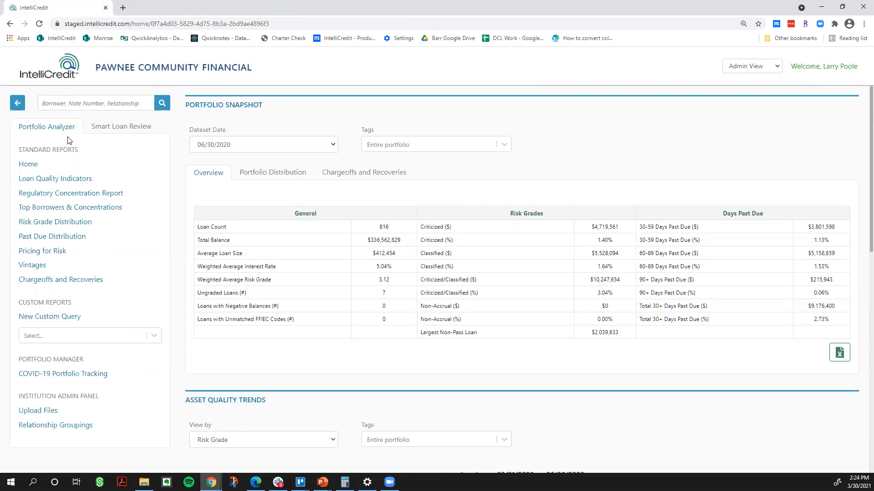
mouse_move(378, 157)
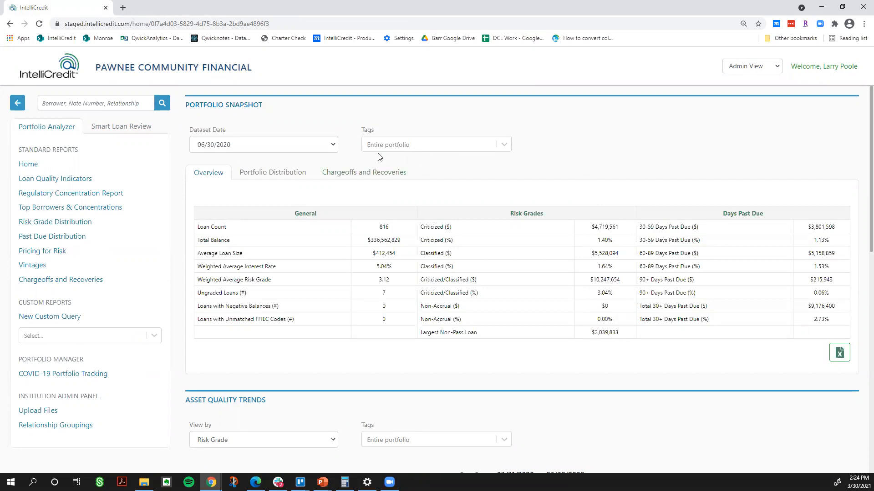
mouse_move(332, 87)
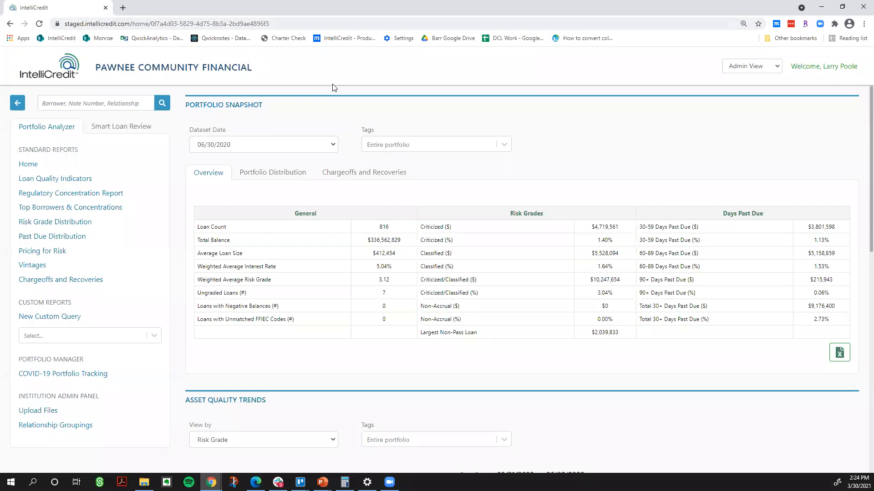
click(263, 144)
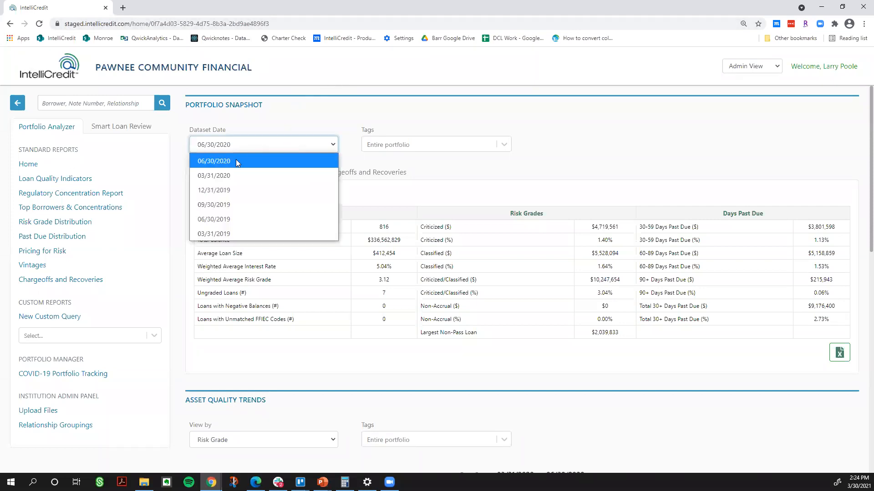
mouse_move(231, 204)
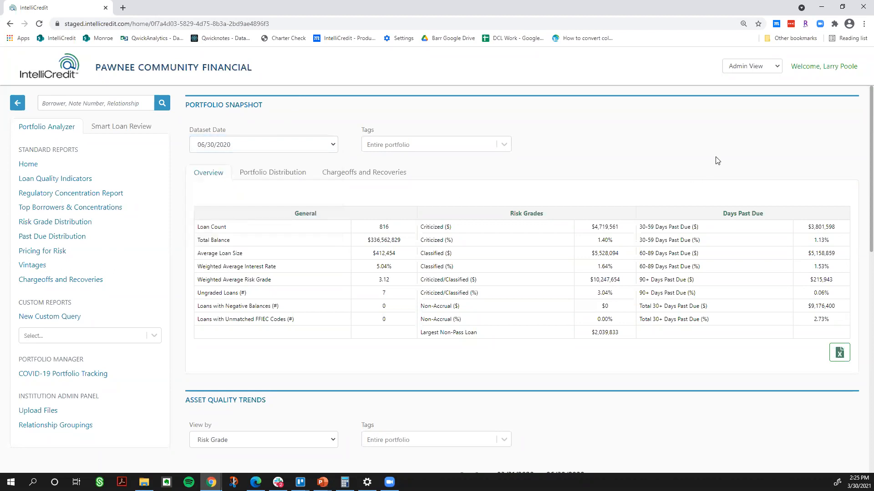
mouse_move(708, 161)
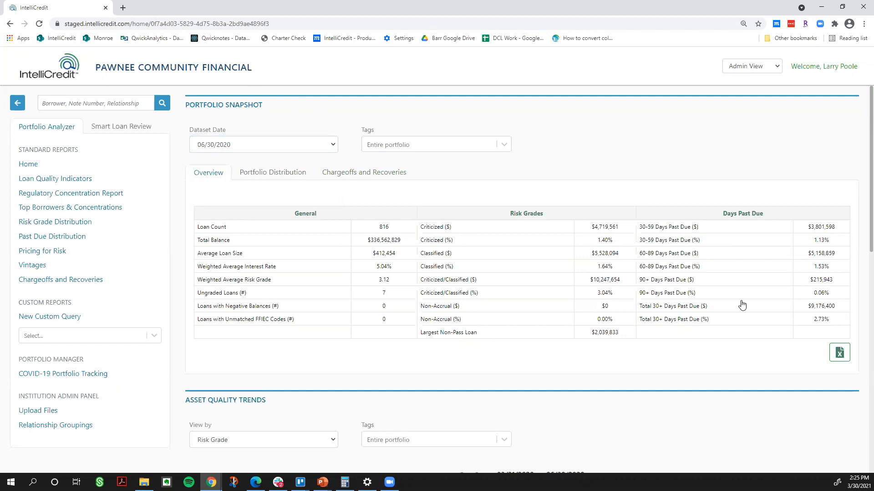
mouse_move(204, 170)
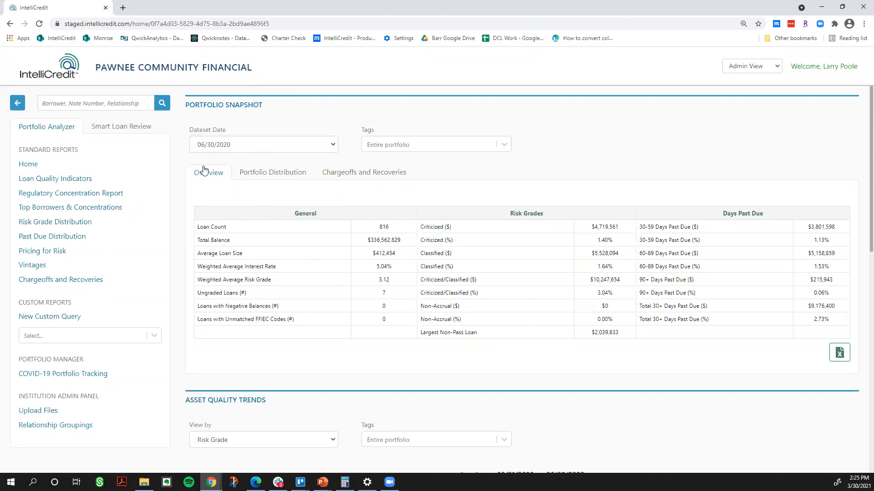
mouse_move(251, 162)
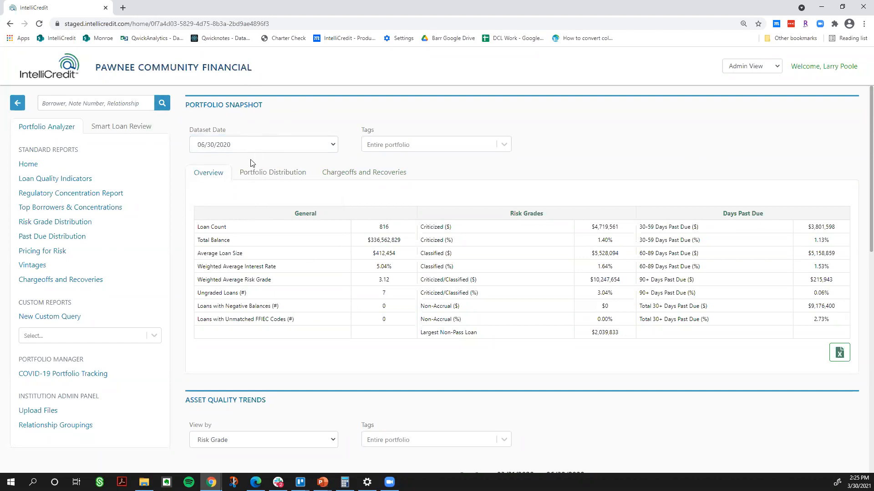
mouse_move(272, 172)
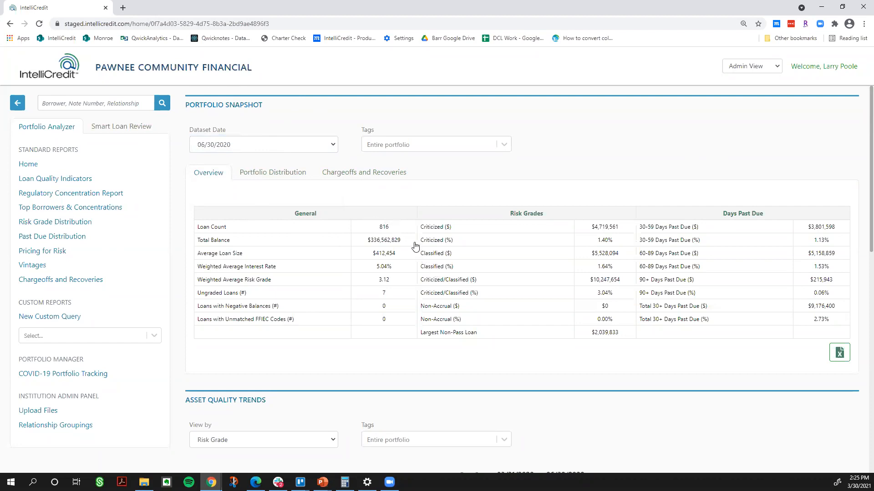
mouse_move(383, 253)
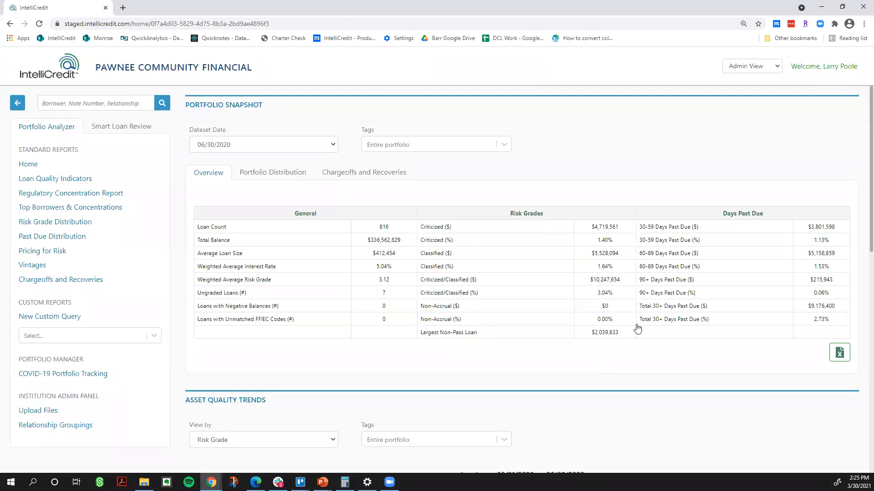
mouse_move(536, 353)
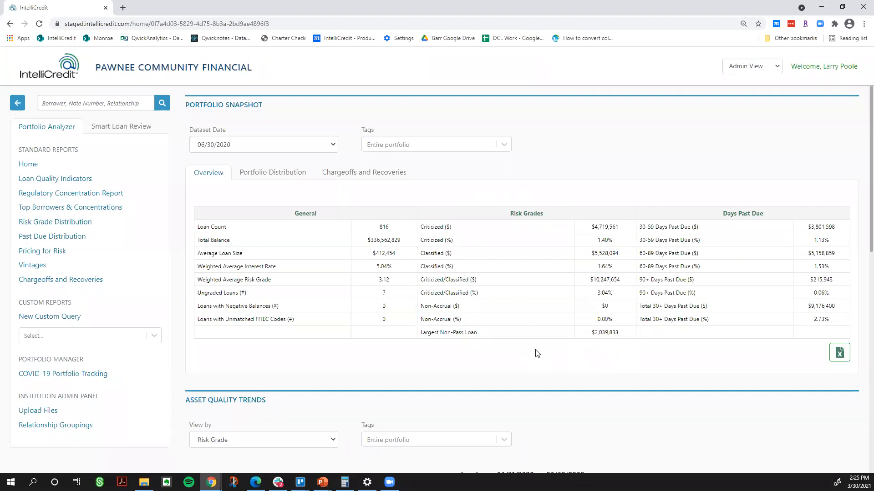
mouse_move(797, 333)
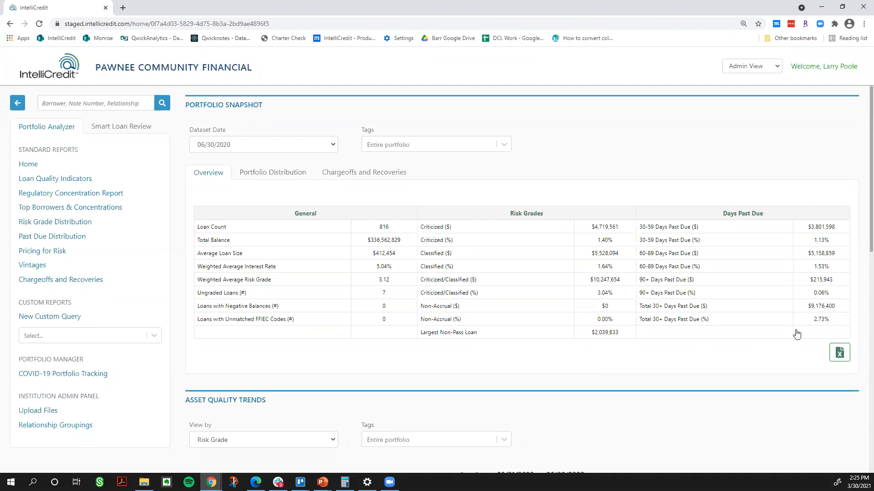
mouse_move(757, 353)
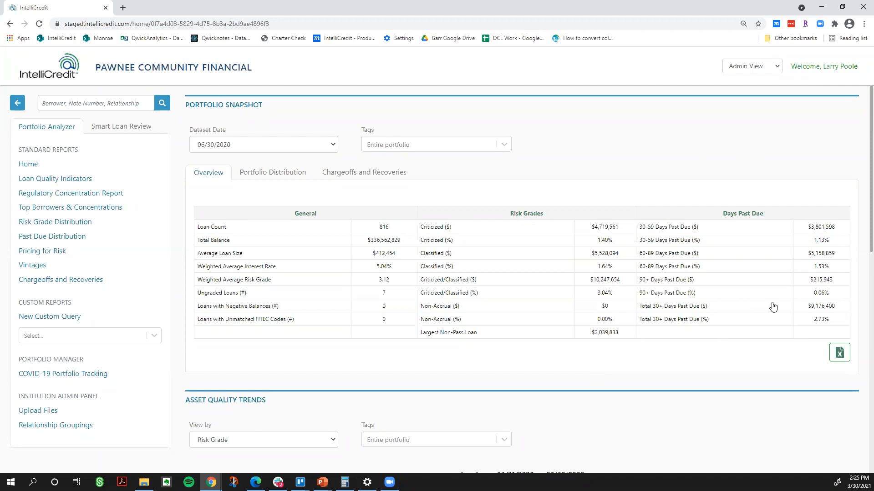
mouse_move(822, 313)
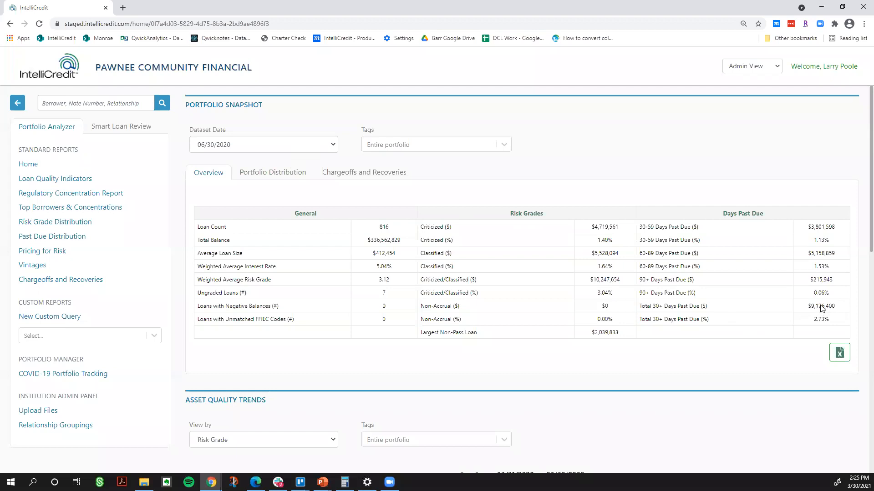
click(821, 306)
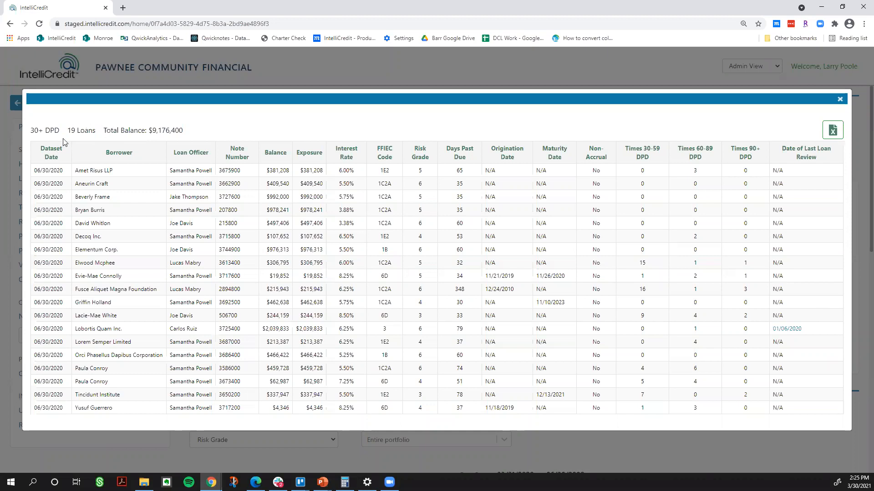
mouse_move(161, 162)
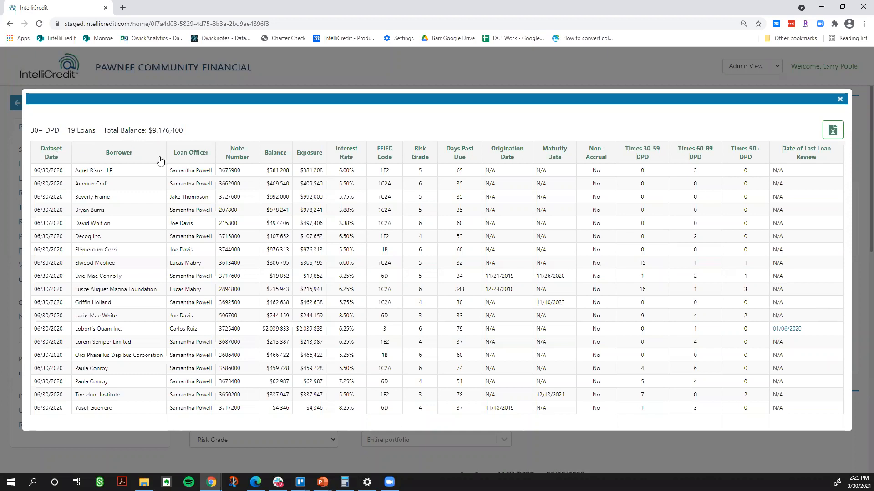
mouse_move(160, 161)
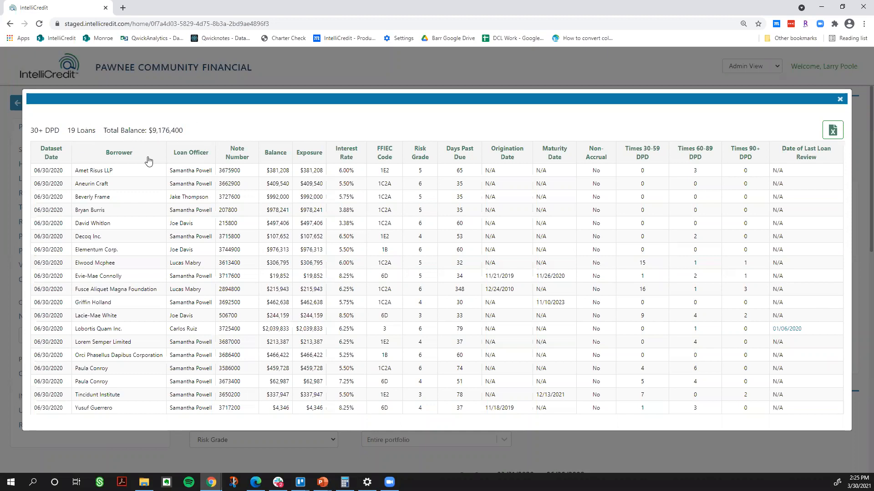
click(839, 99)
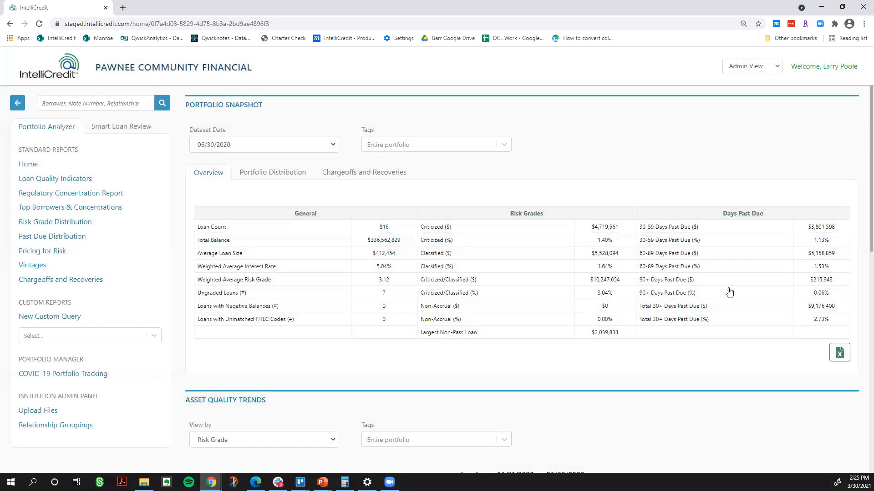
Hide Pass loans in the Distribution chart, leaving Criticized and Classified balances
scroll(down, 3)
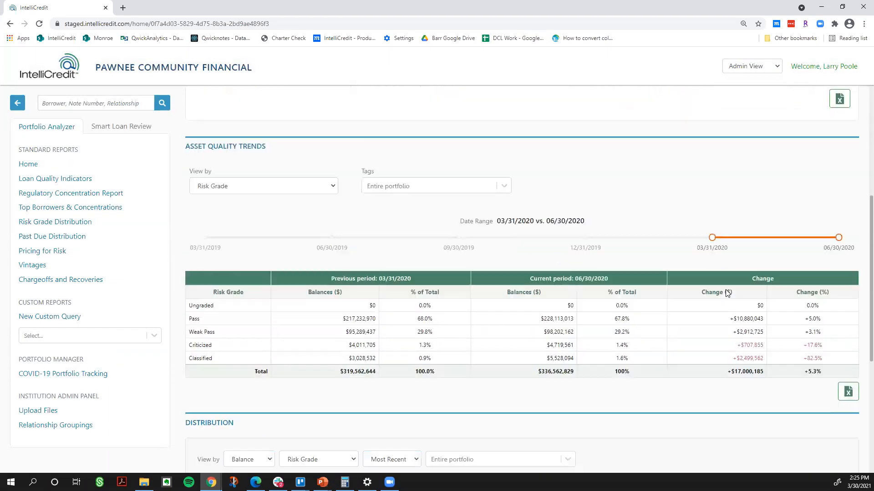
scroll(down, 3)
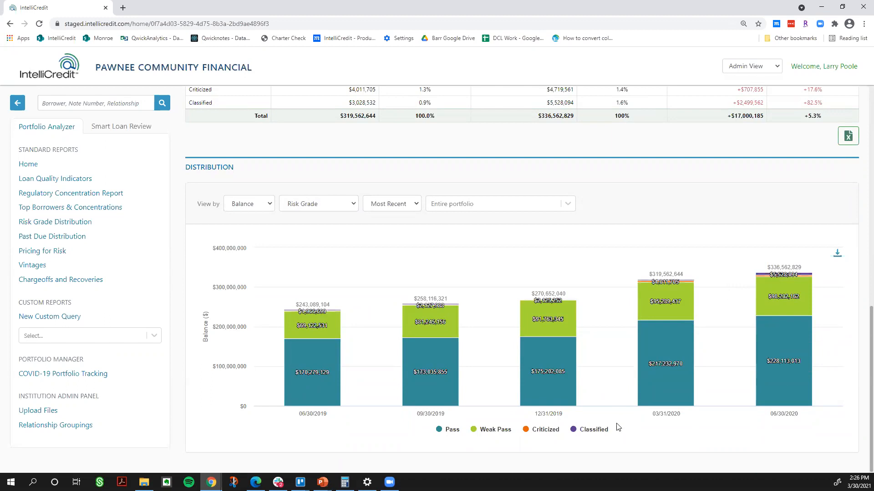
mouse_move(149, 333)
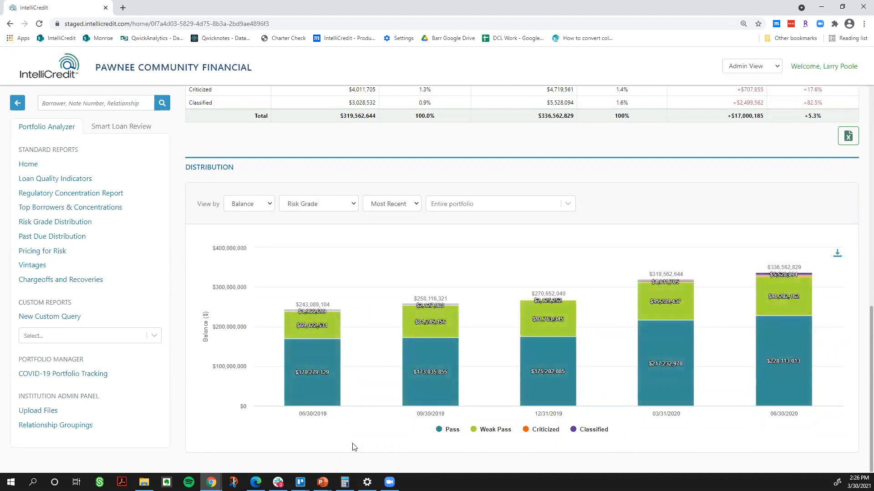
mouse_move(526, 444)
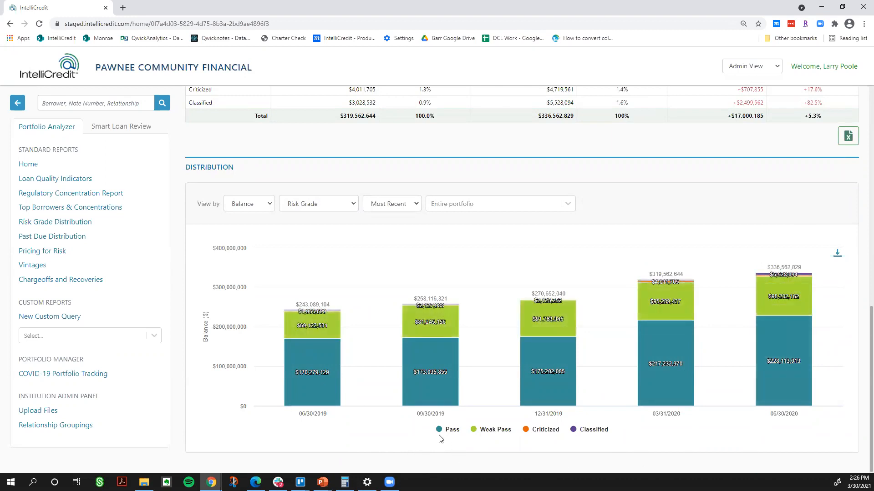
click(446, 429)
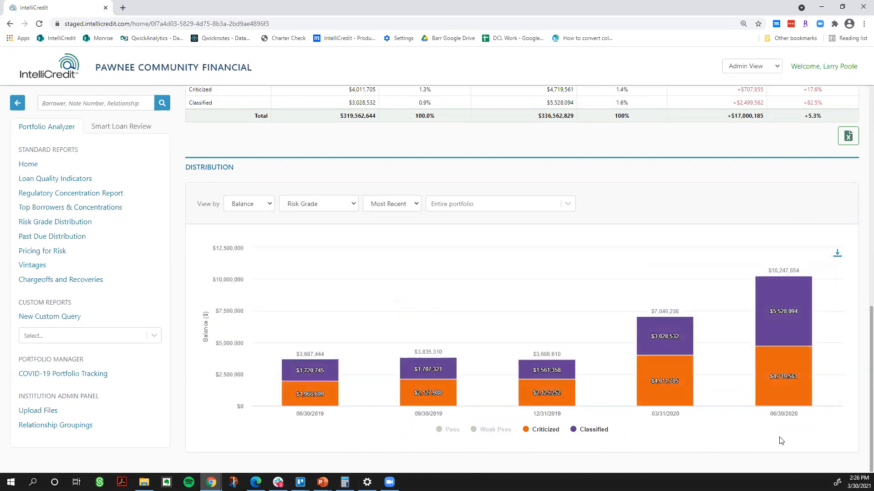
mouse_move(285, 391)
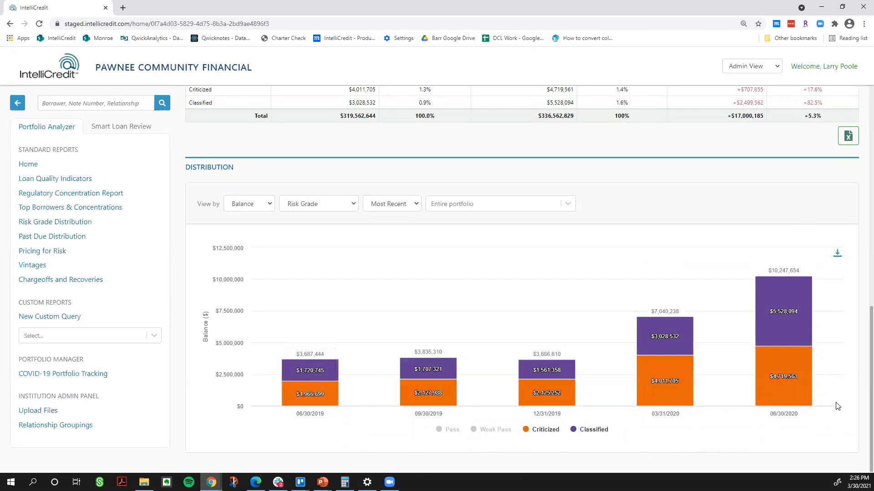
mouse_move(762, 461)
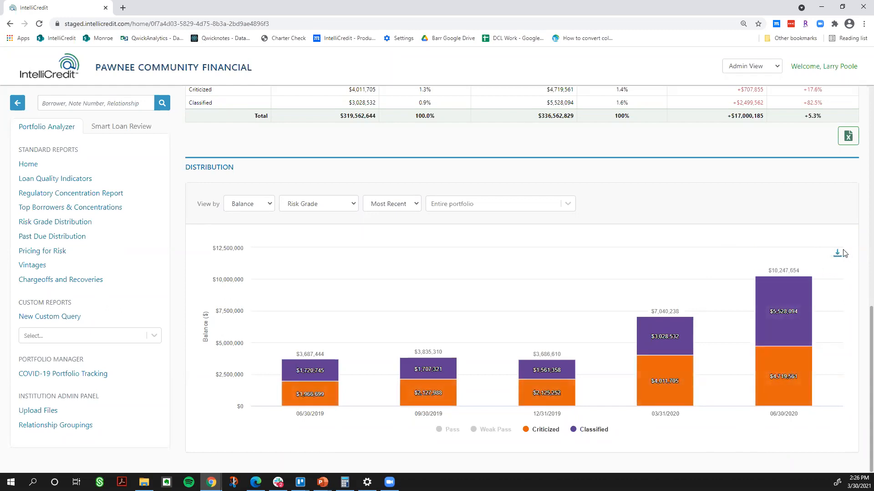
mouse_move(791, 272)
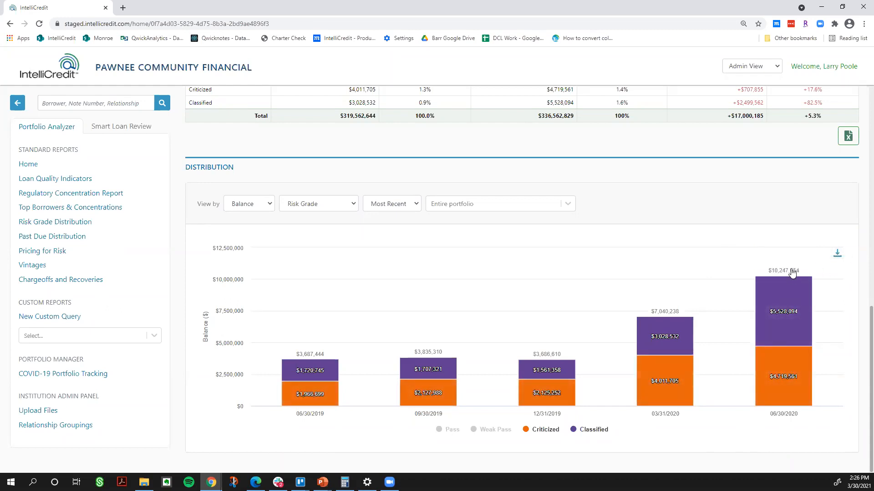
Open and close the 16-loan Criticized and Classified details list ($10,247,654)
click(783, 310)
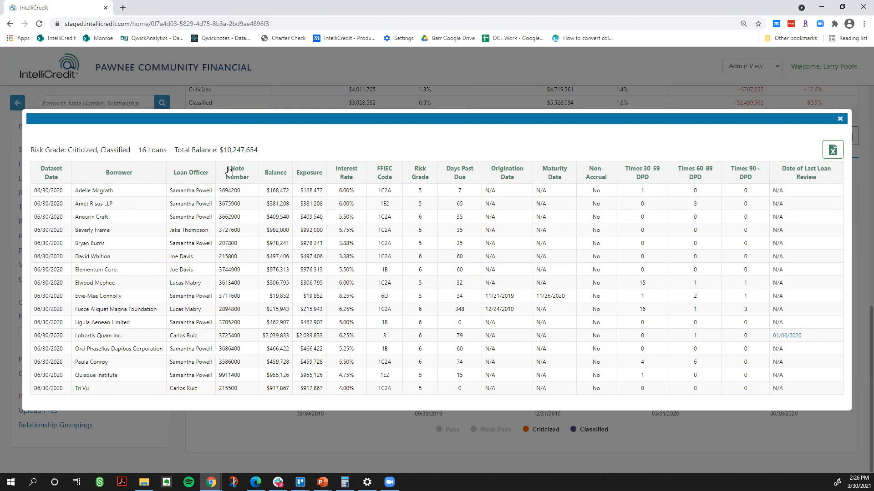
mouse_move(301, 157)
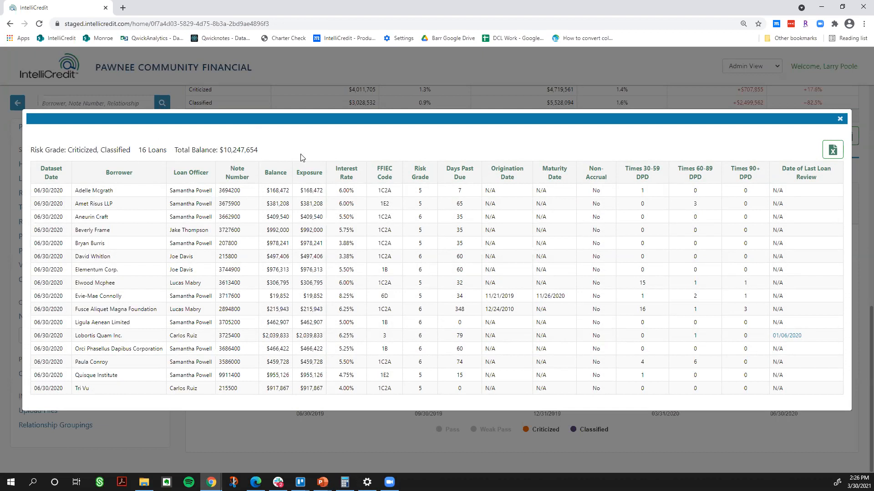
click(840, 119)
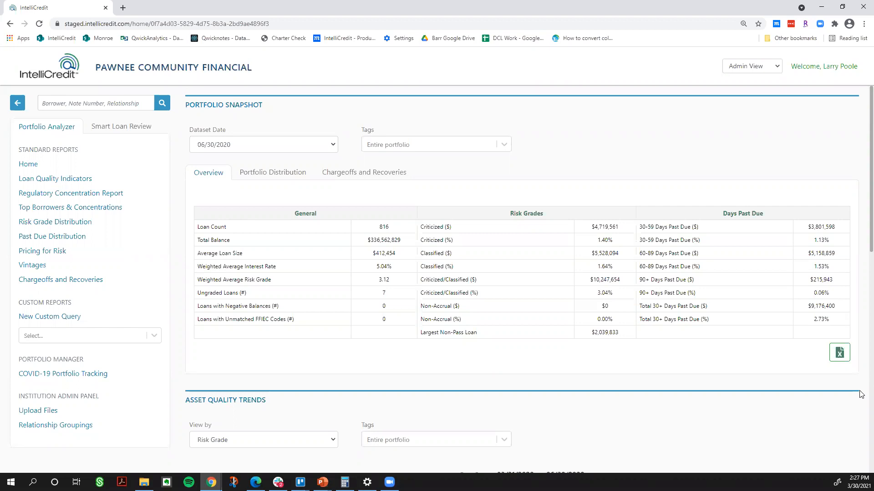
mouse_move(843, 398)
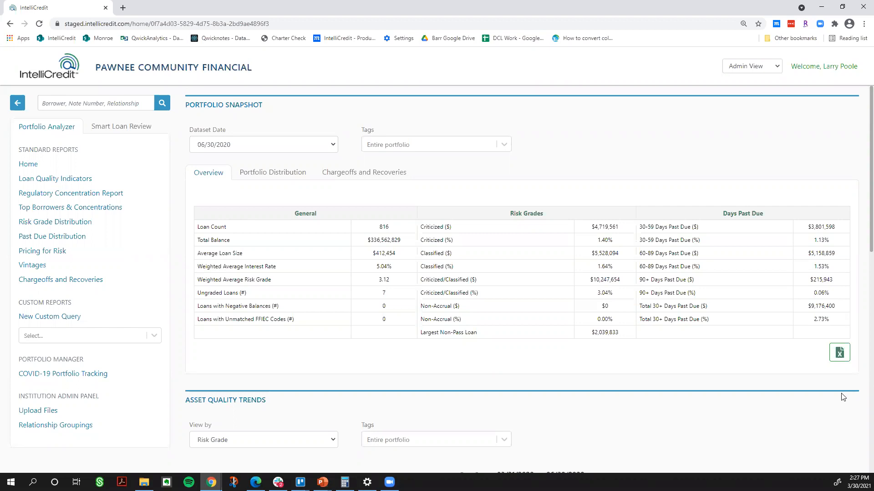
Create a custom query with NAICS Description one of Hotels (except Casino Hotels) and Motels, showing that column
click(49, 316)
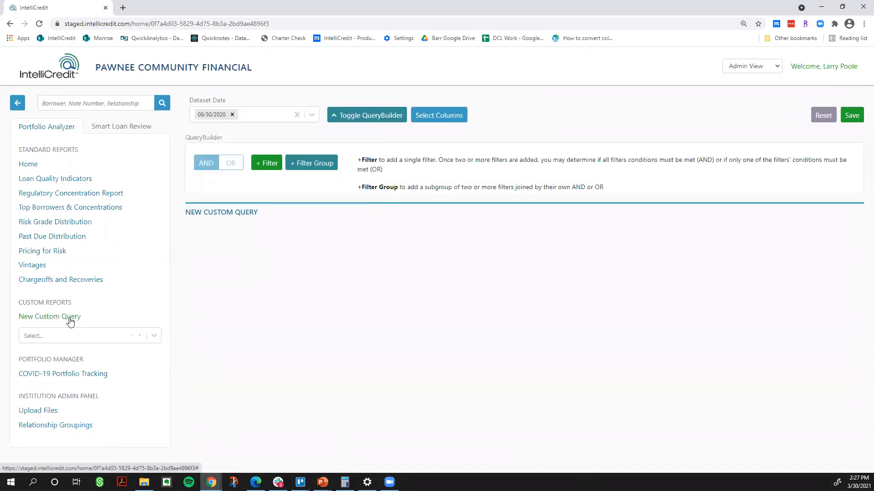
click(49, 316)
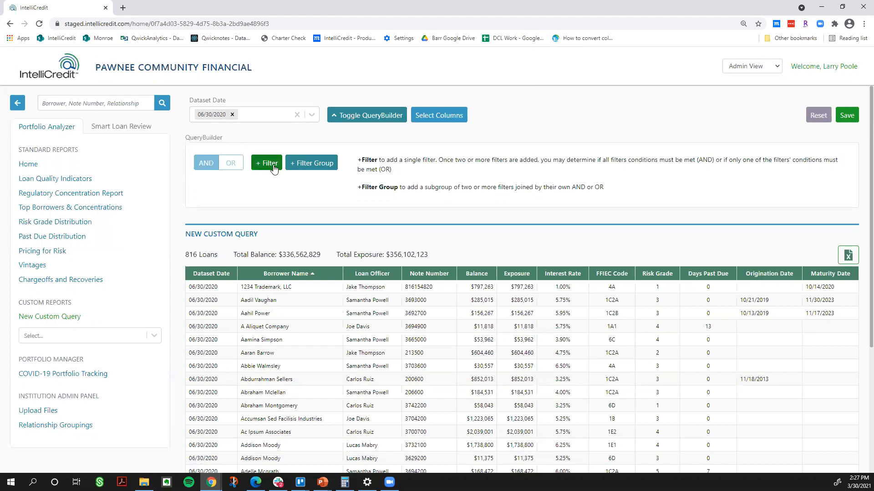
click(266, 162)
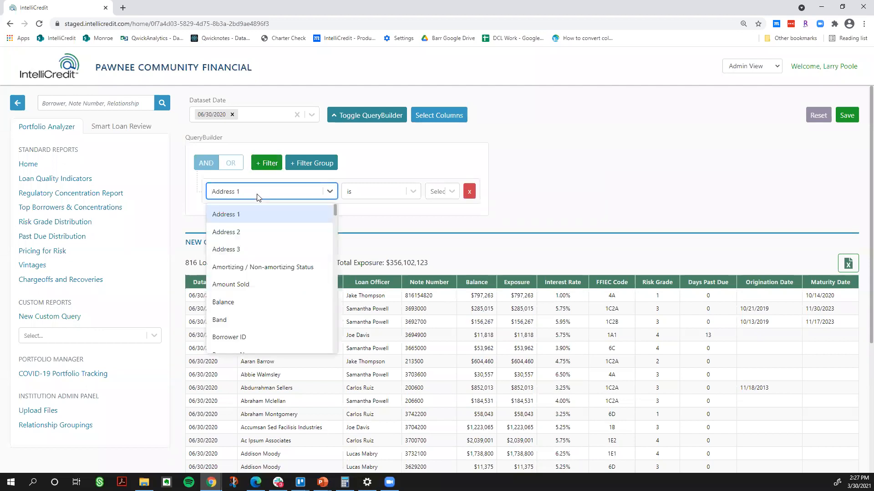
text(naic)
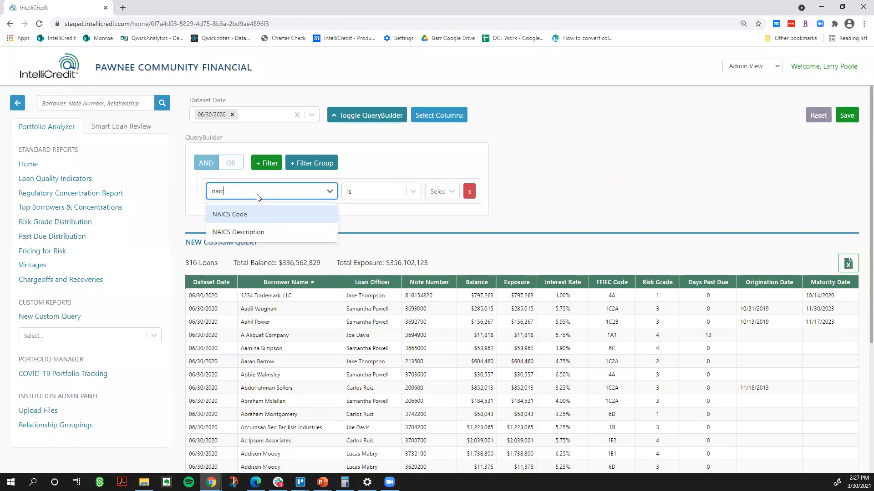
click(238, 232)
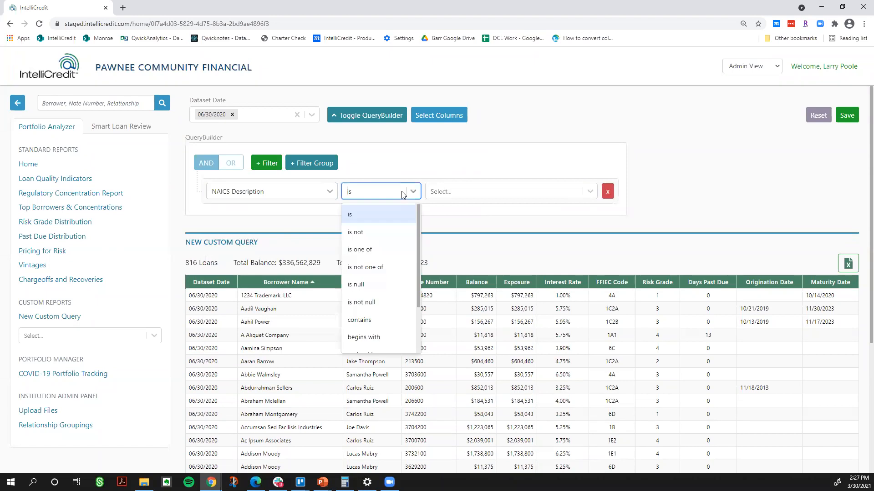
click(360, 249)
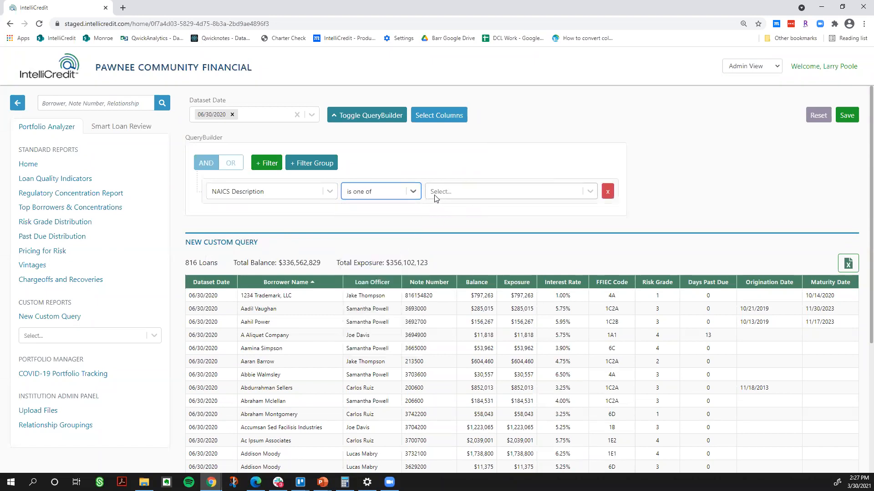
text(hote)
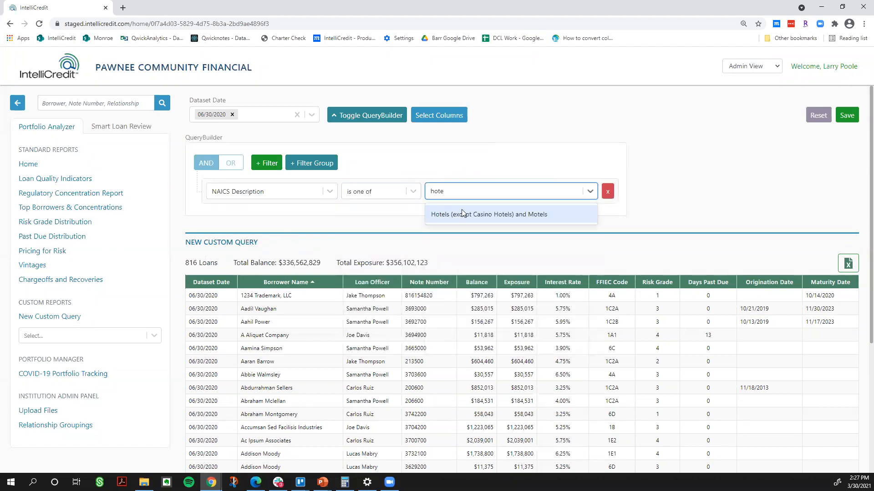
click(487, 214)
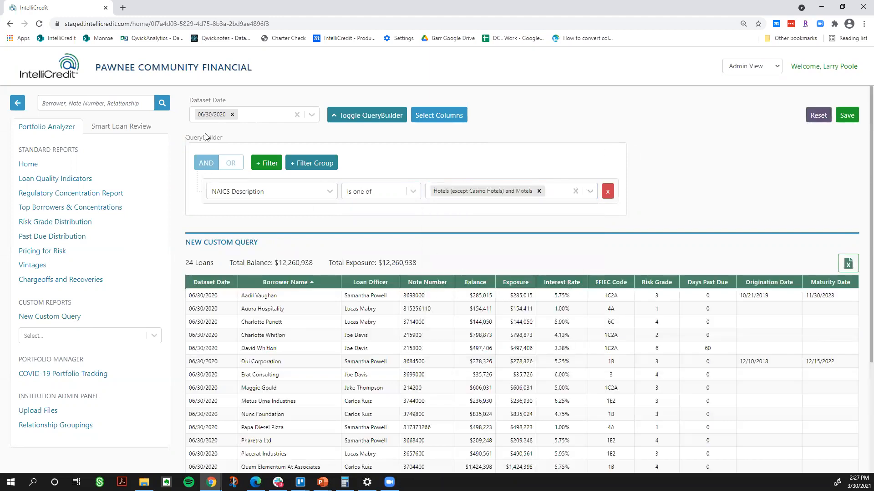
mouse_move(210, 330)
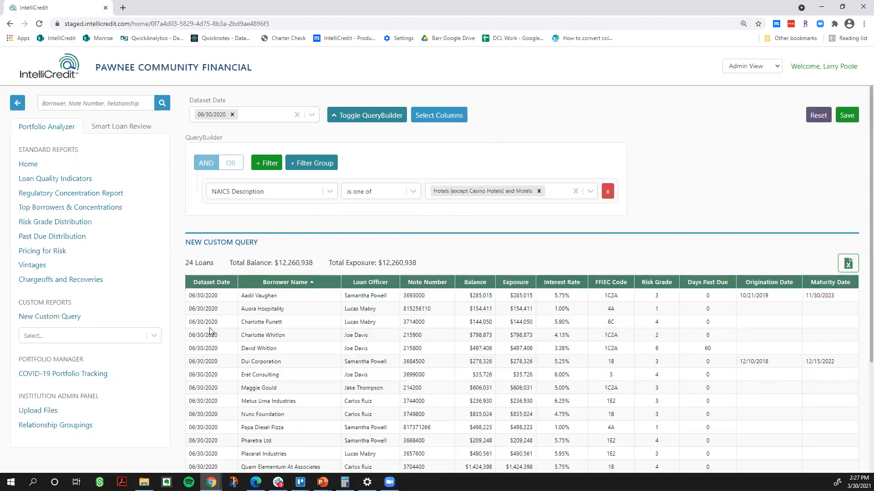
mouse_move(169, 253)
text(nai)
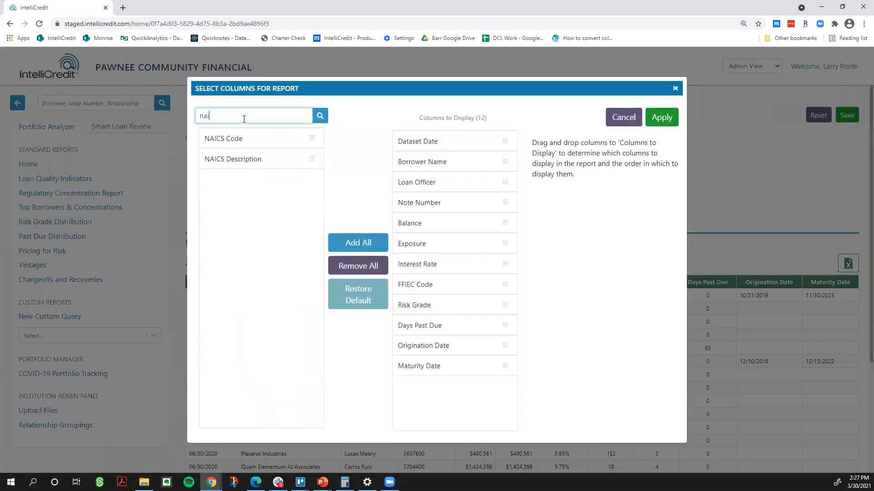
drag(233, 158, 442, 388)
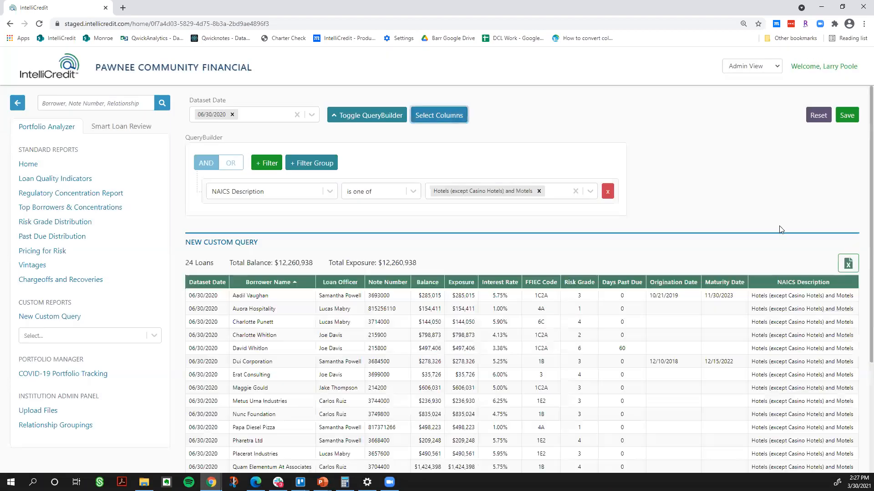
scroll(down, 3)
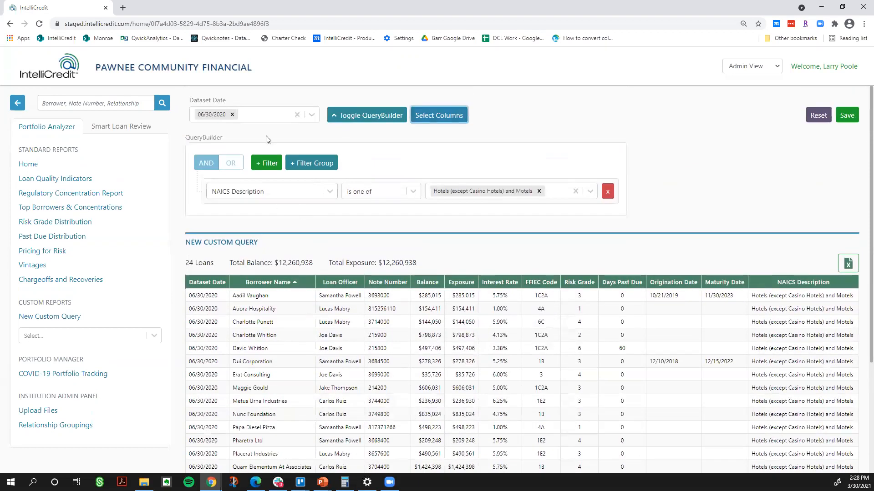
Add a Risk Grade is 4 - Satisfactory/Monitored filter, leaving 11 loans totaling $6,254,105
click(266, 162)
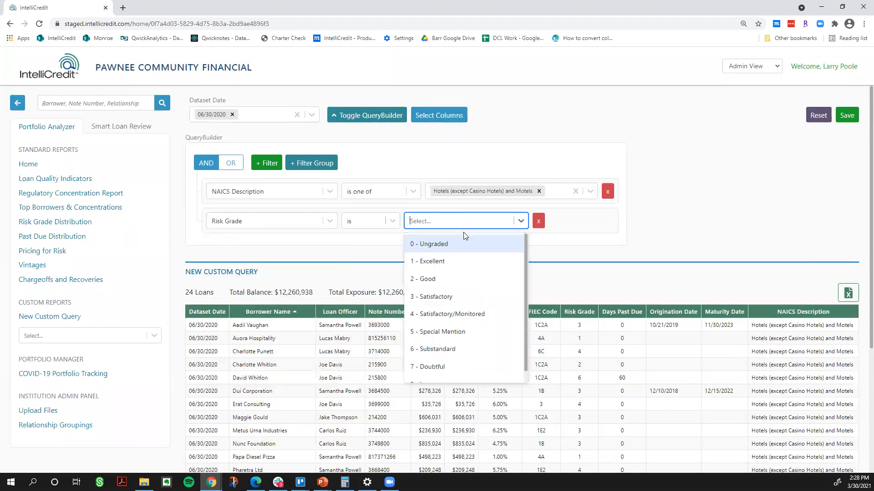
click(446, 313)
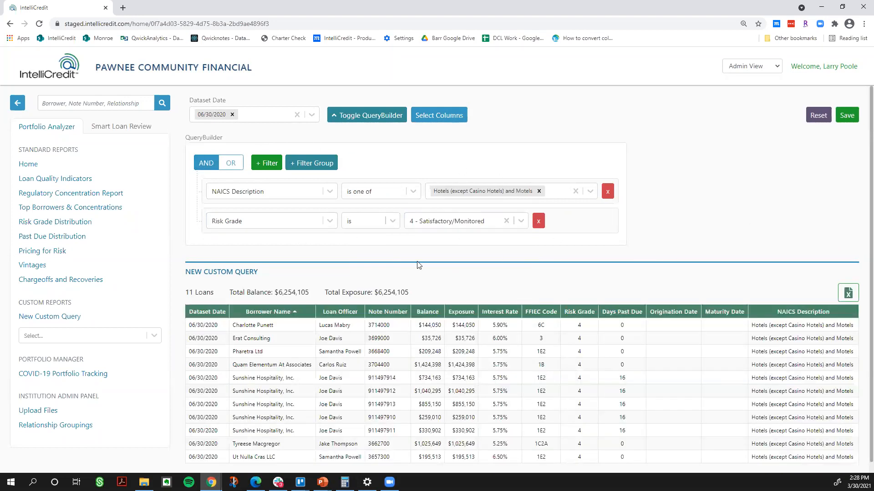
mouse_move(414, 244)
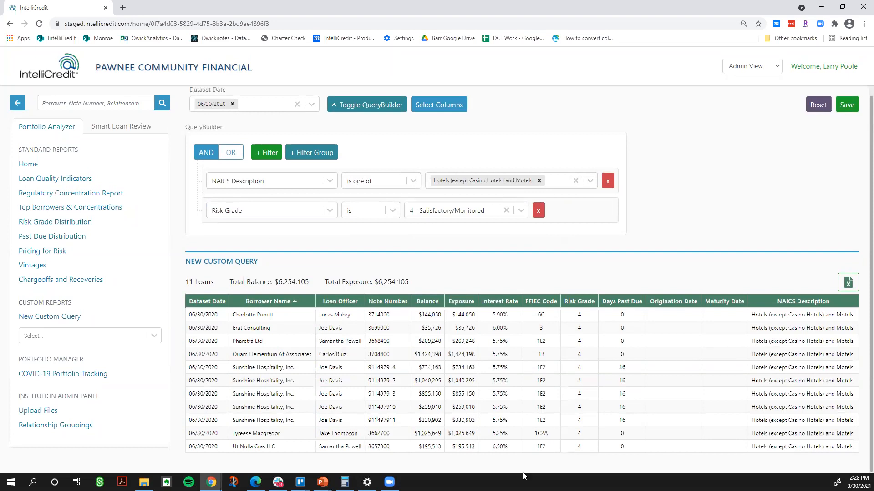
mouse_move(233, 369)
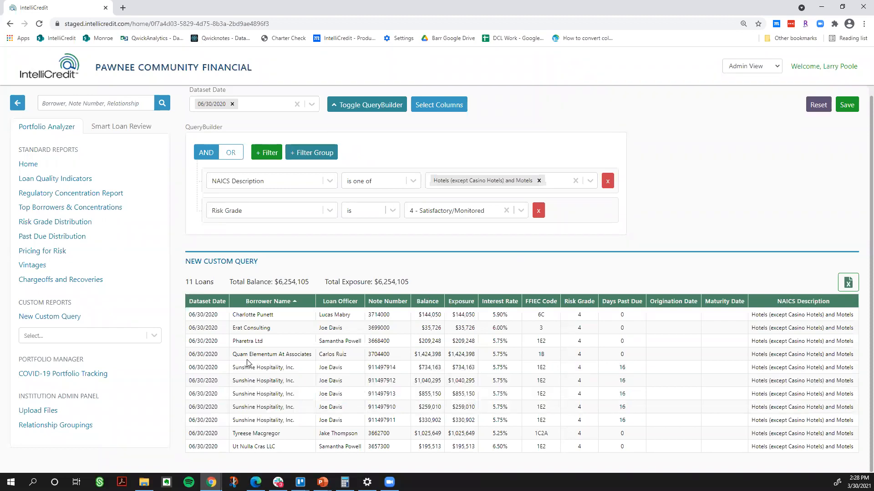
mouse_move(449, 409)
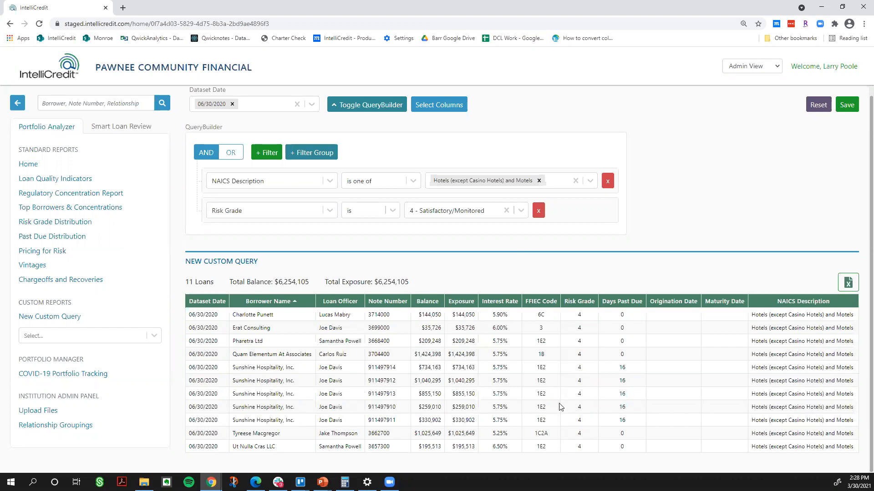
mouse_move(574, 369)
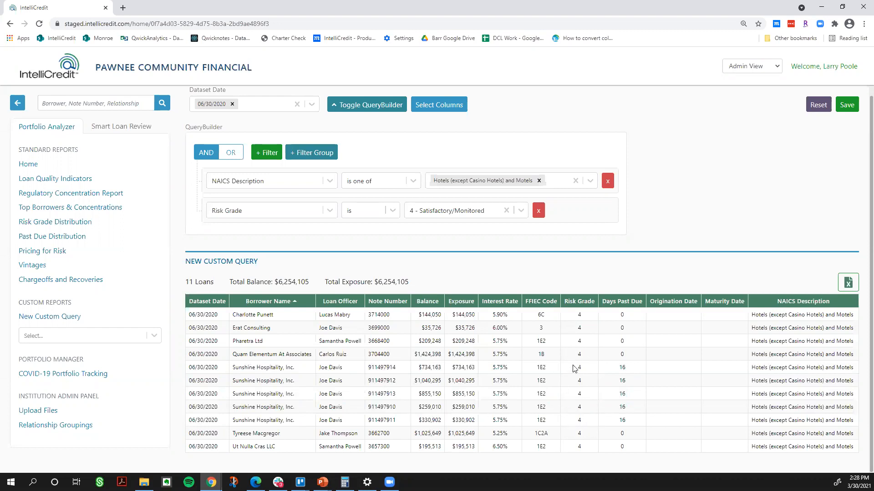
mouse_move(593, 406)
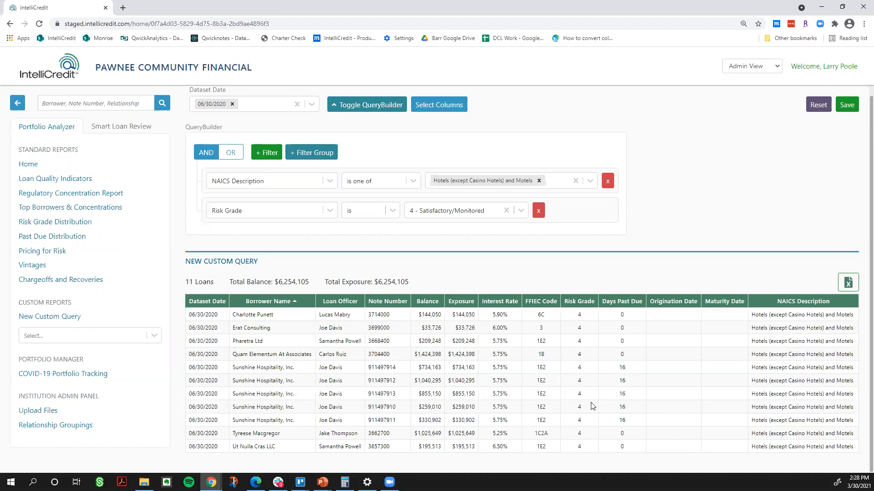
mouse_move(604, 416)
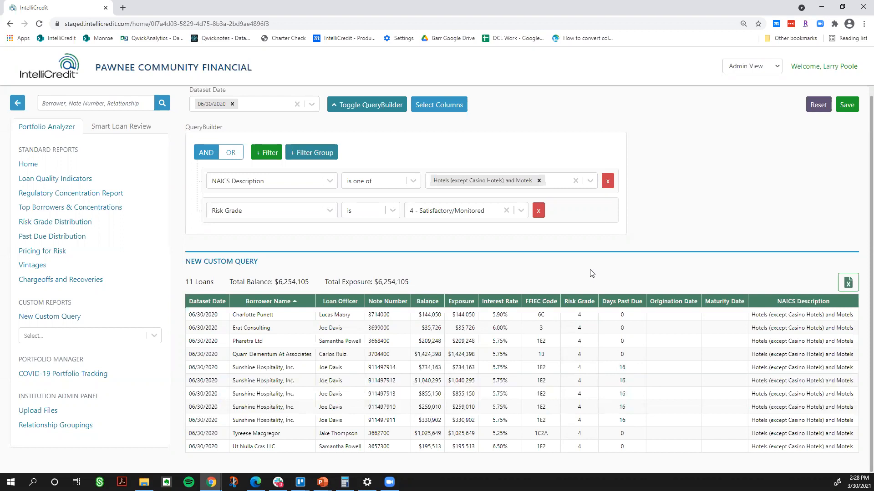
mouse_move(327, 268)
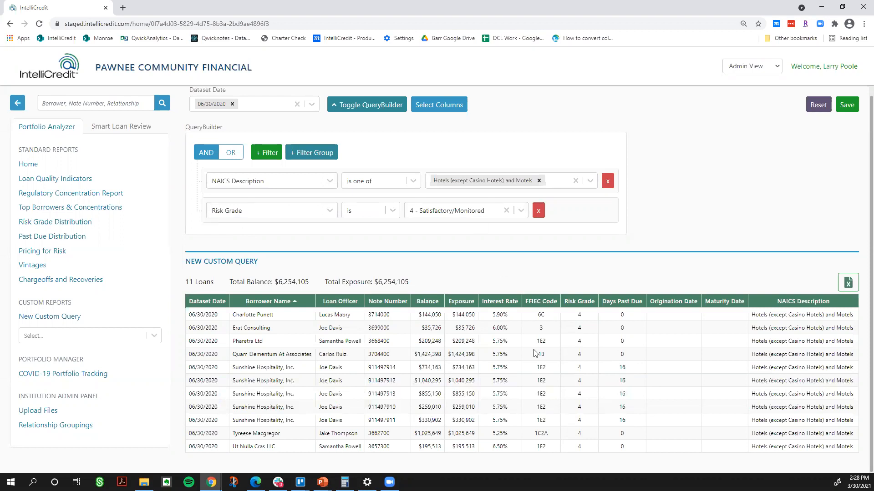
mouse_move(497, 419)
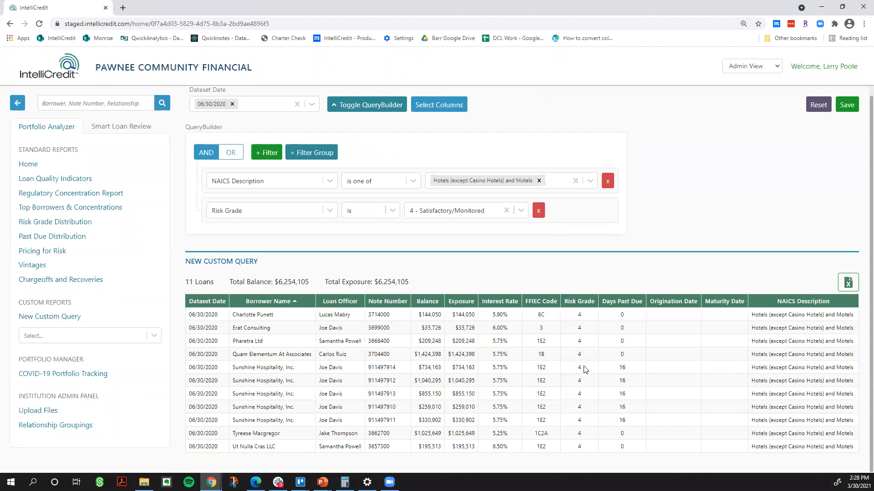
mouse_move(656, 409)
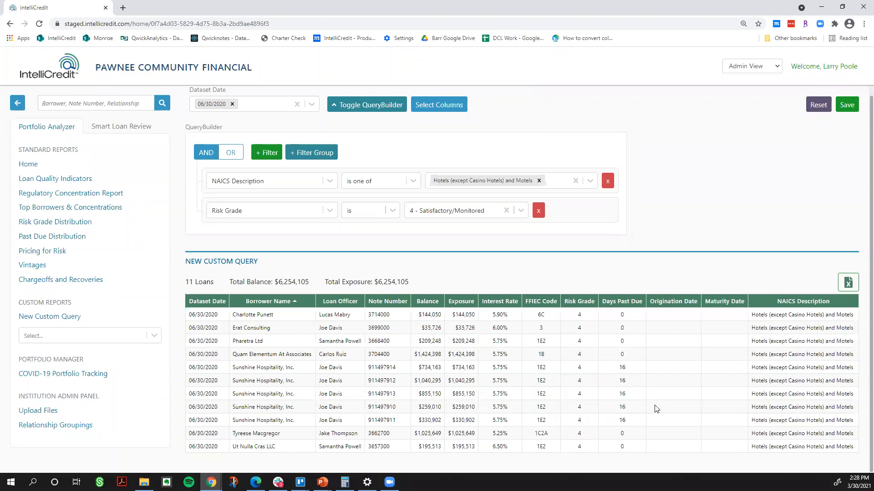
mouse_move(380, 355)
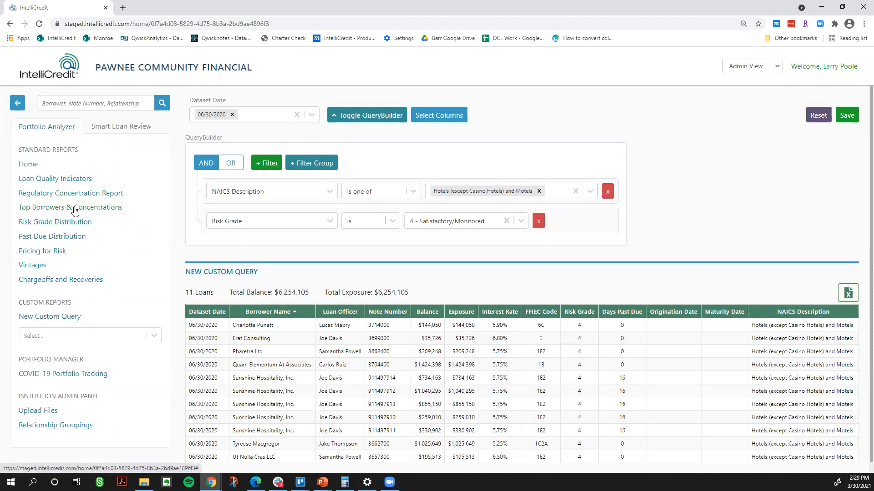
Rank the Top Borrowers & Concentrations report by Relationship, showing the top 25 by balance
click(70, 207)
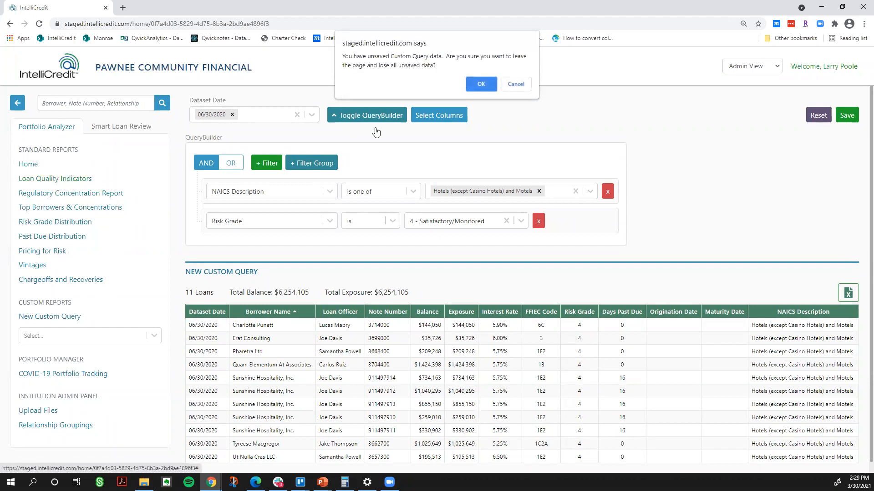
click(480, 83)
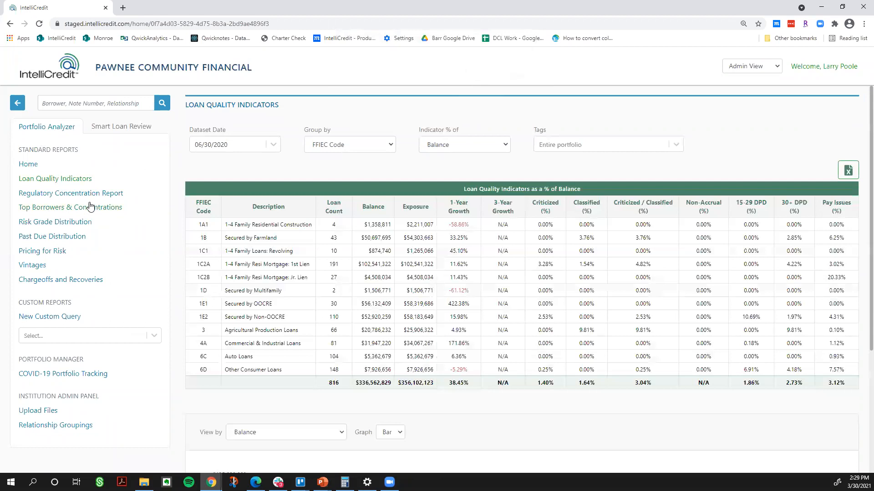
mouse_move(71, 212)
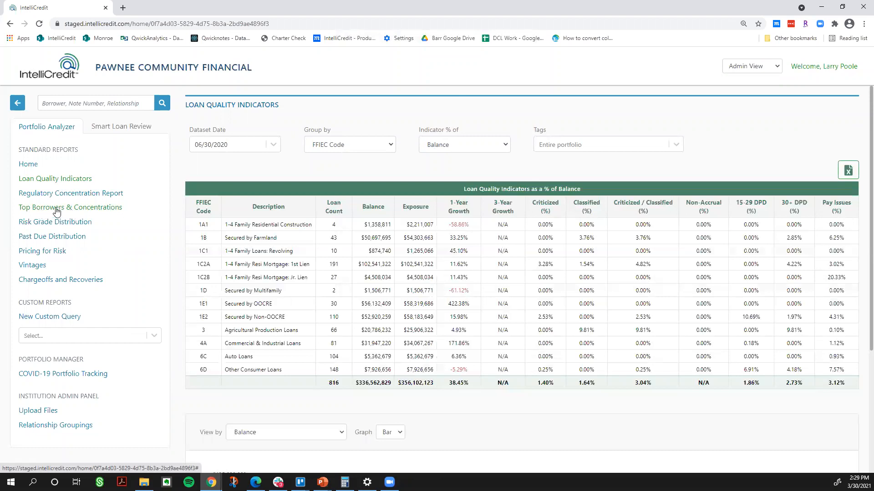
click(70, 206)
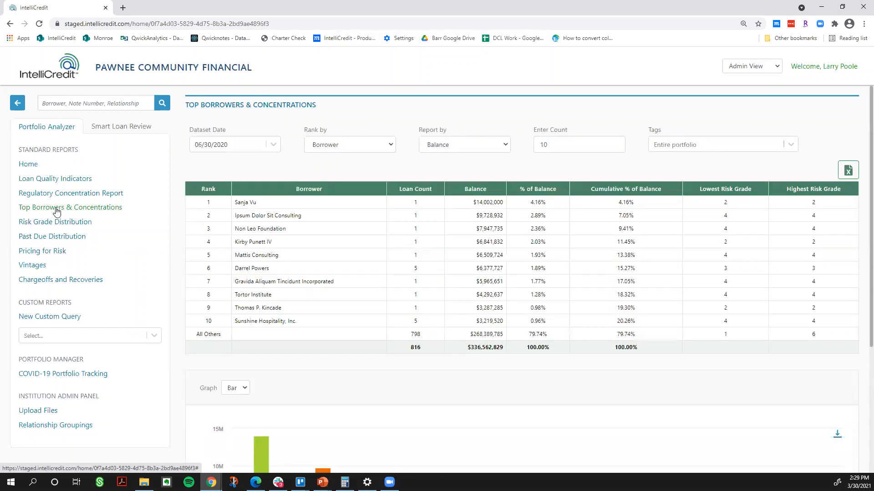
mouse_move(265, 377)
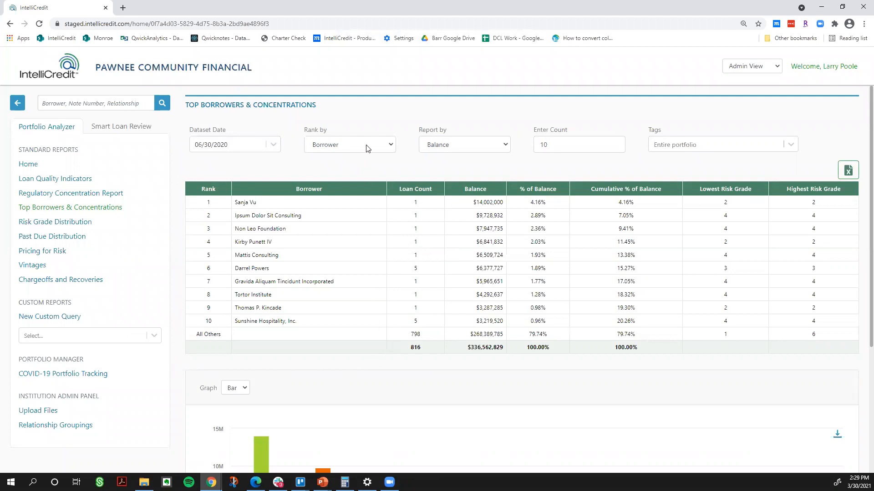
click(349, 144)
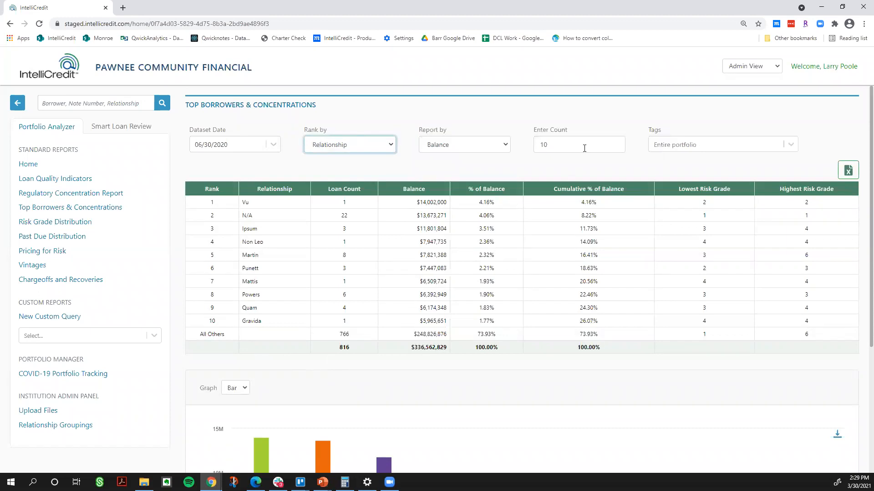
text(25)
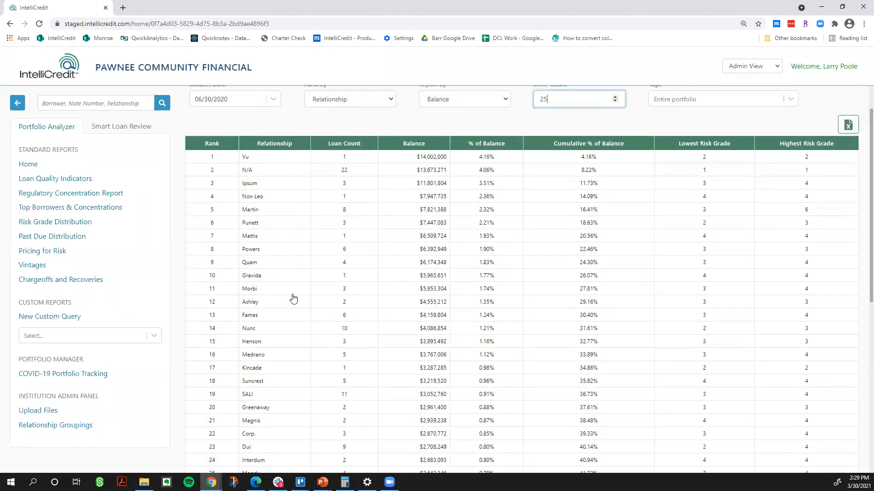
mouse_move(238, 184)
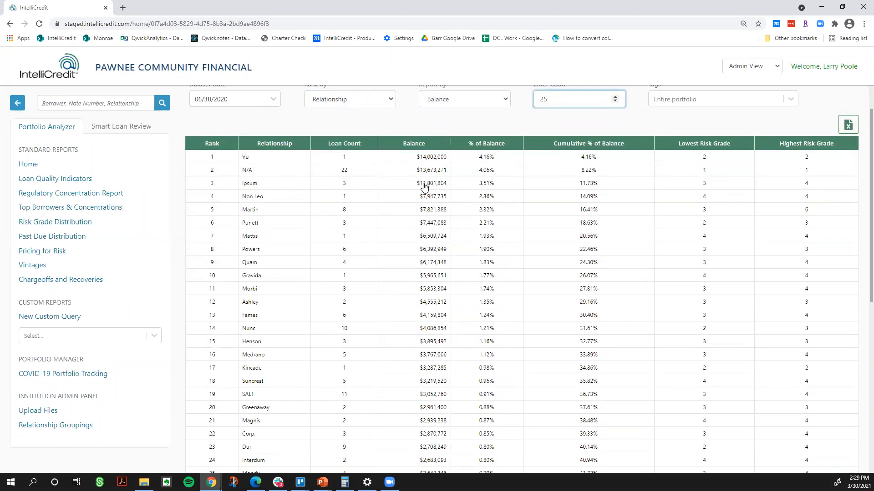
Open the Ipsum relationship detail popup listing its 3 loans totaling $11,801,804
click(424, 183)
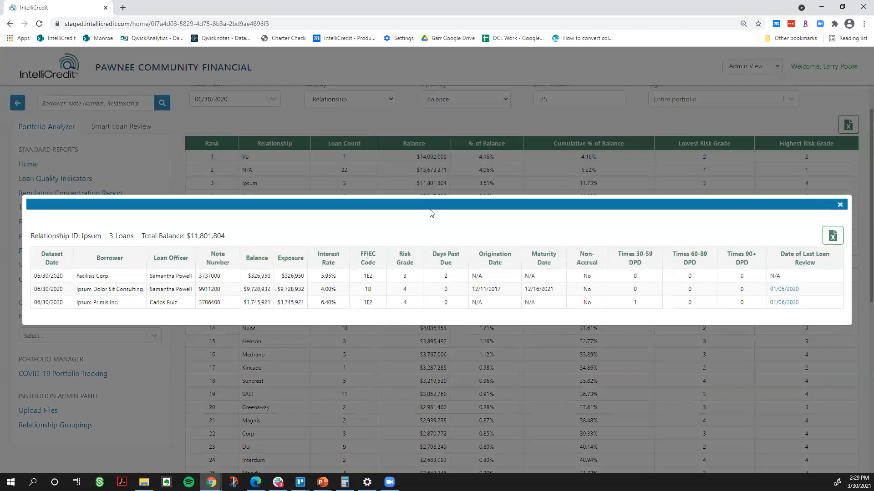
mouse_move(75, 254)
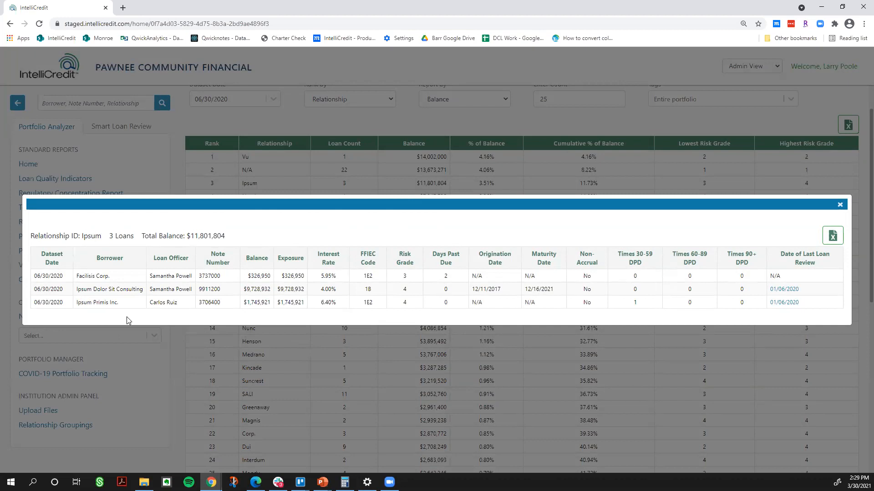
mouse_move(781, 246)
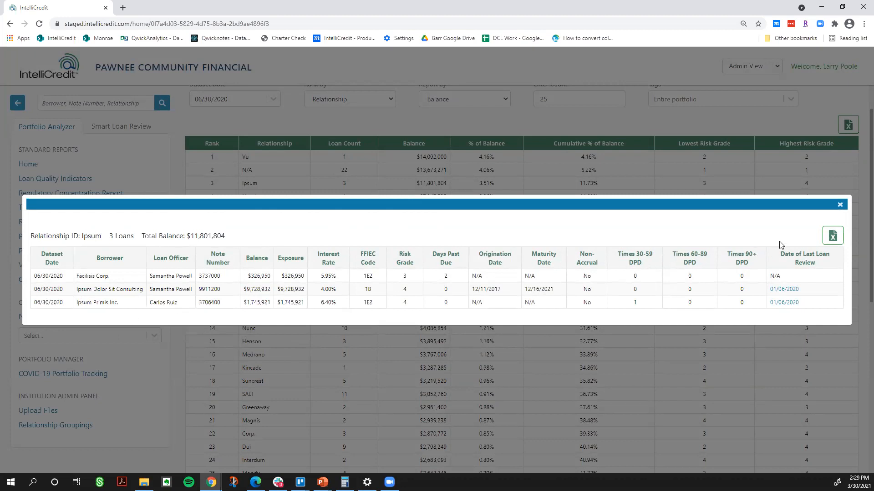
mouse_move(779, 324)
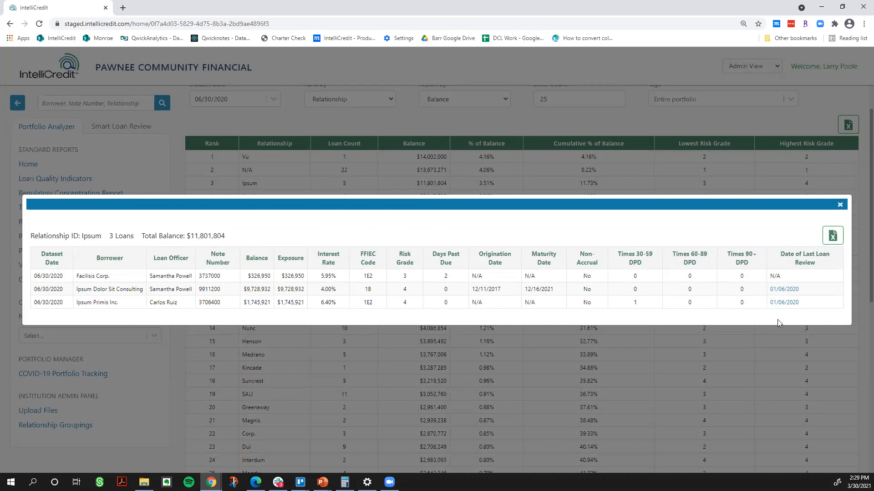
mouse_move(180, 329)
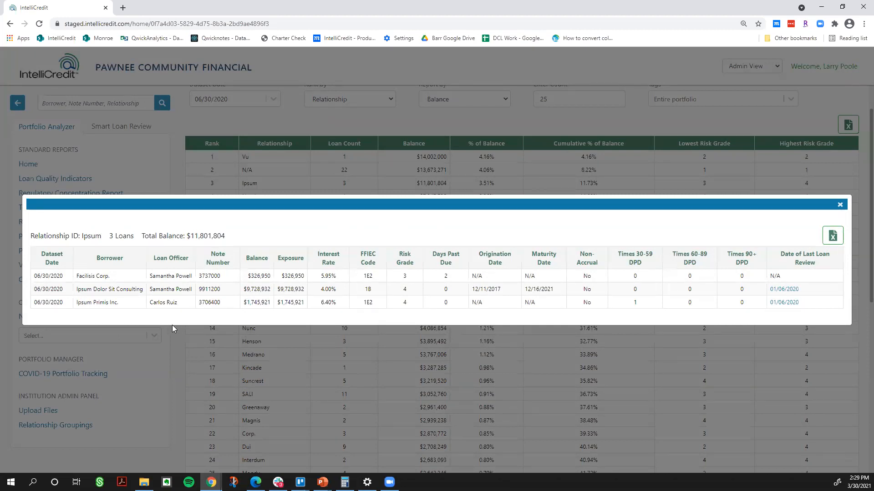
mouse_move(690, 267)
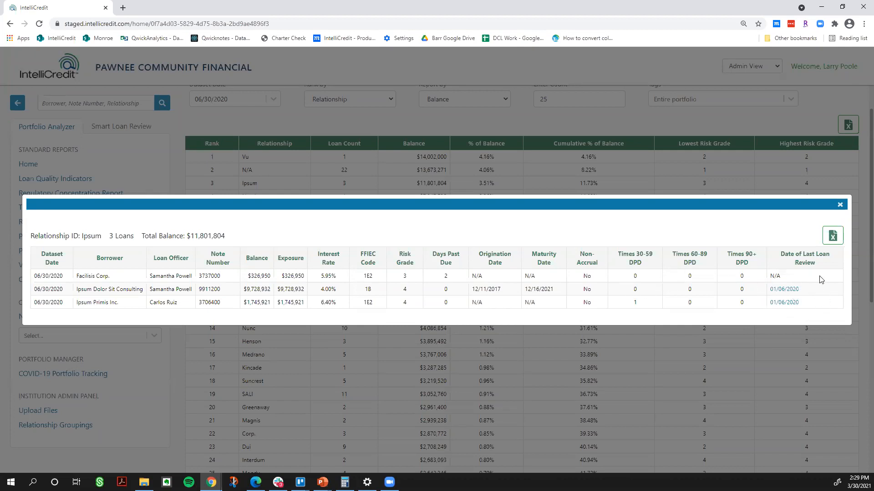
mouse_move(321, 285)
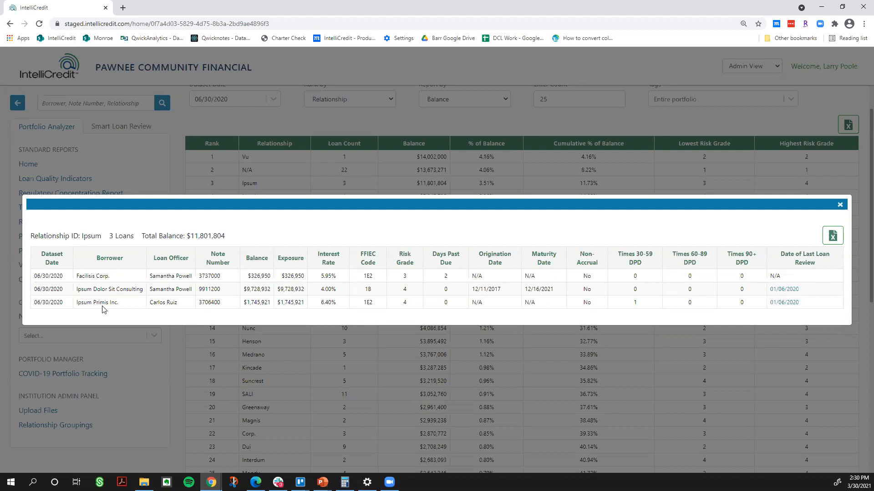
mouse_move(662, 344)
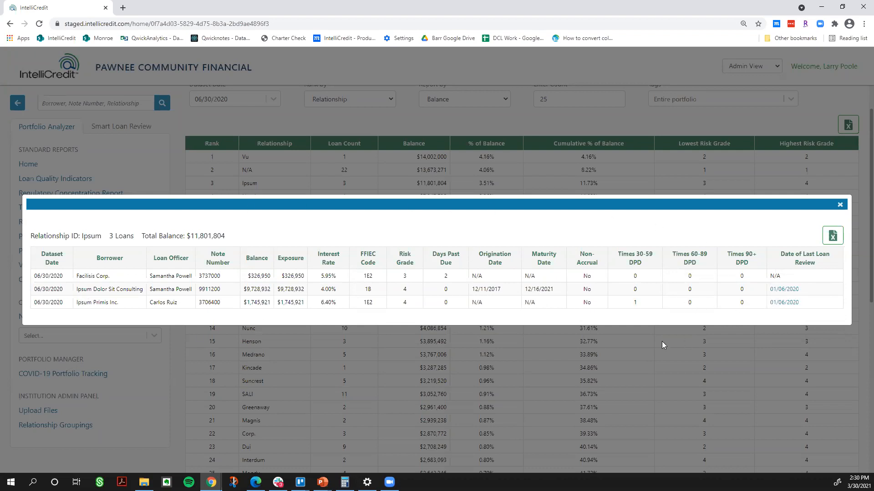
mouse_move(501, 295)
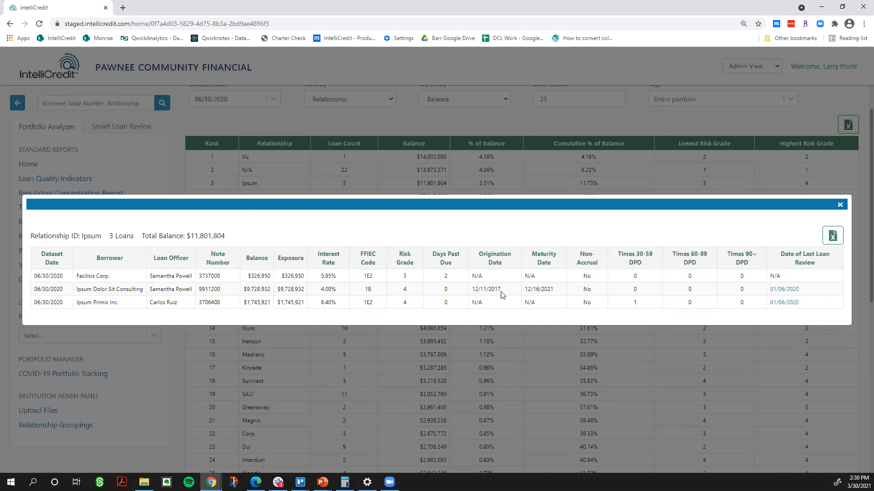
mouse_move(785, 292)
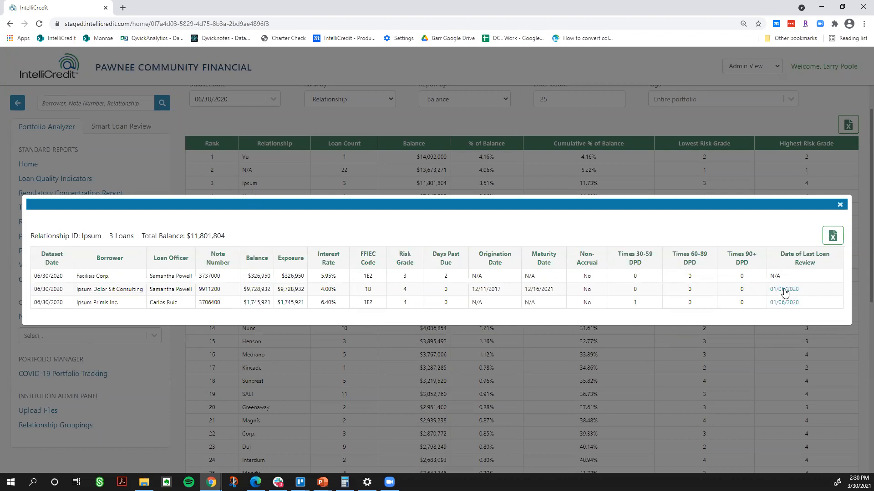
View Ipsum's 01/06/2020 Independent Loan Review report, then return to its loan list
click(784, 289)
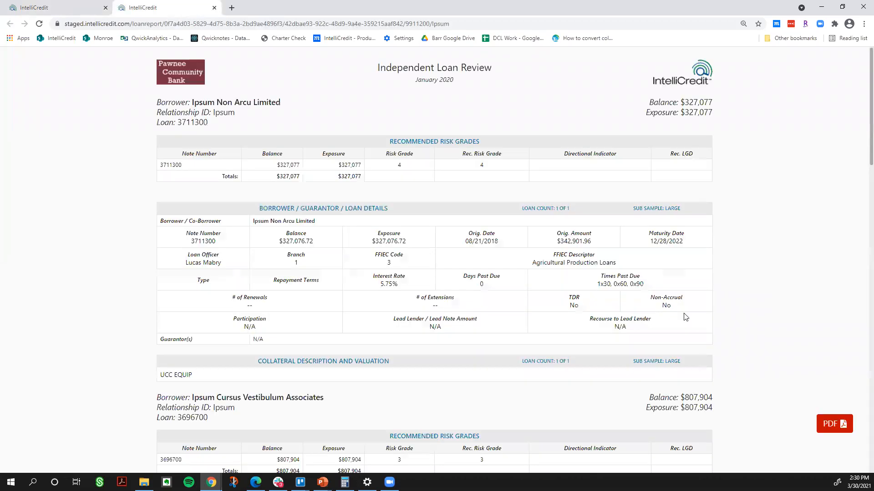
scroll(down, 3)
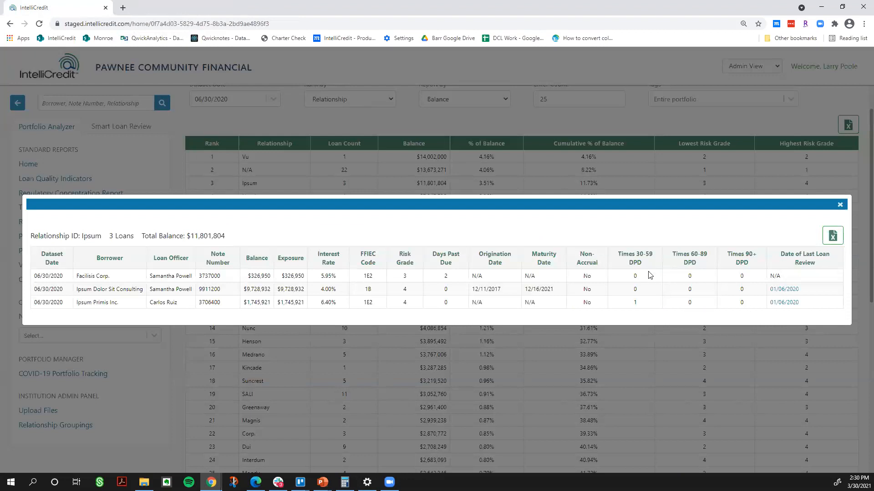
mouse_move(769, 311)
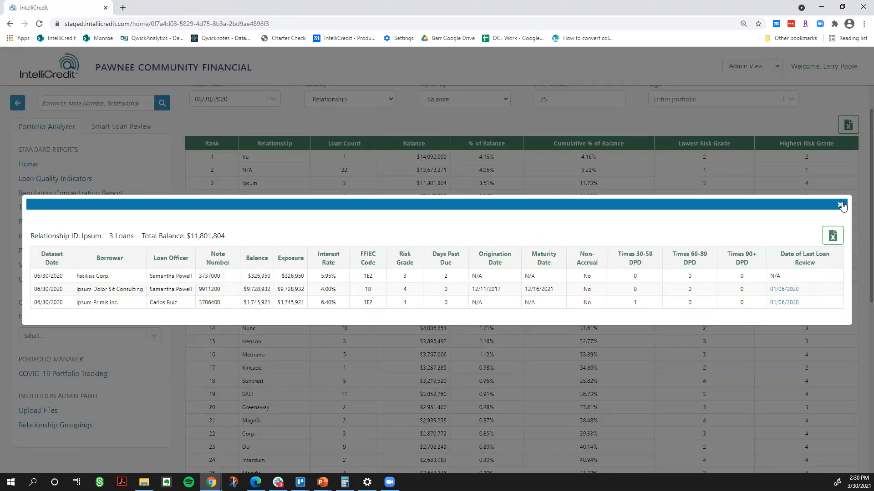
Close the Ipsum popup and rank the report by NAICS Code, top 10
click(841, 205)
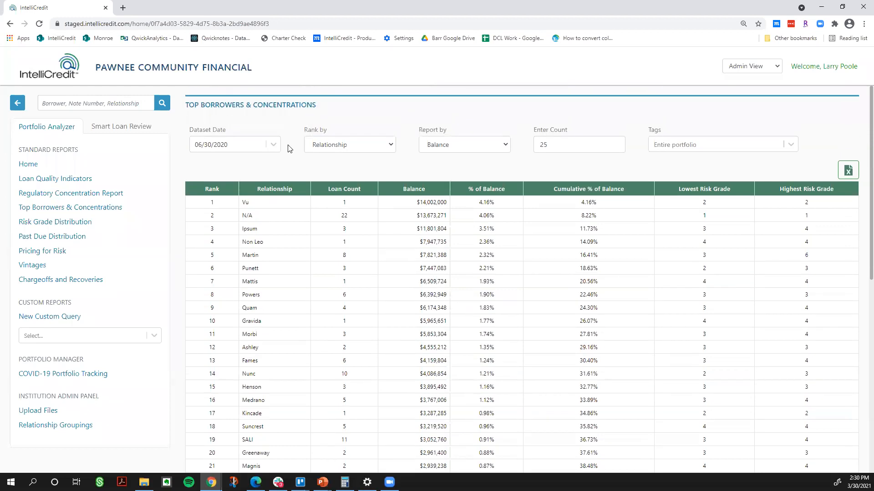
click(350, 144)
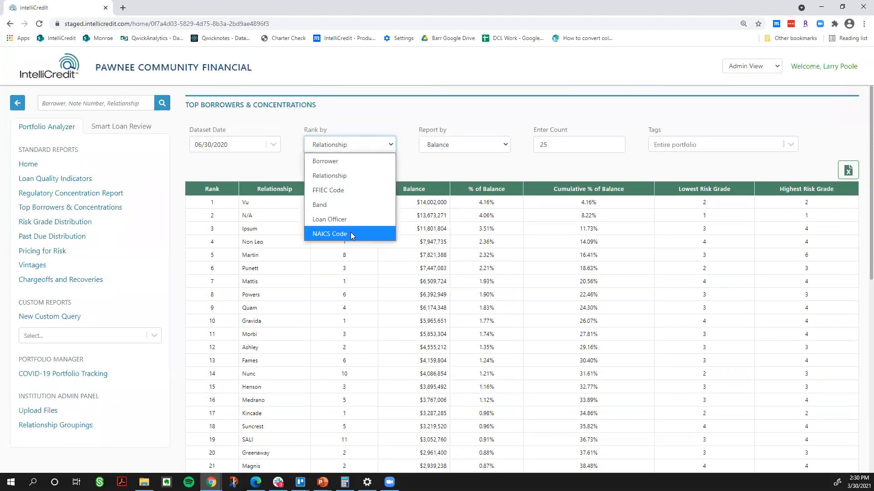
click(330, 234)
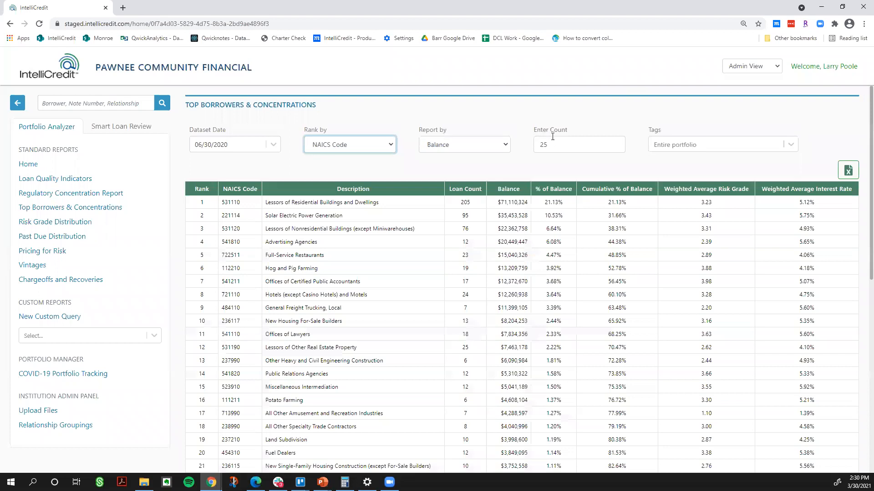
text(10)
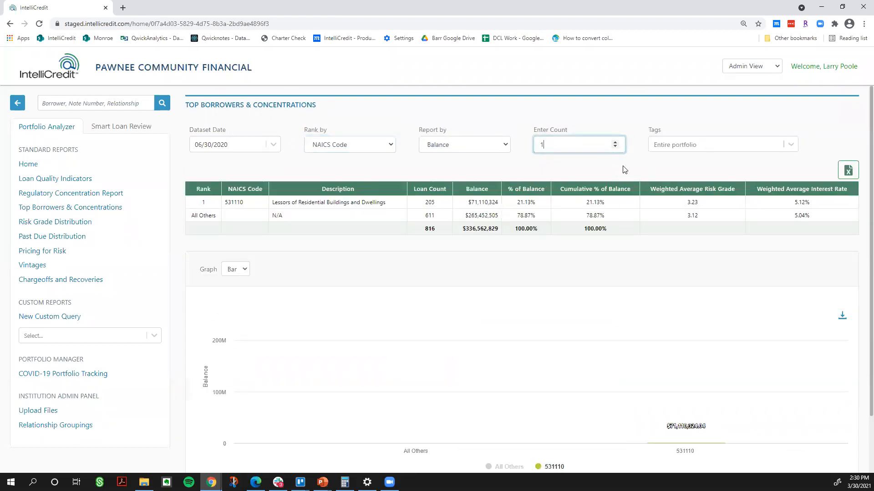
text(0)
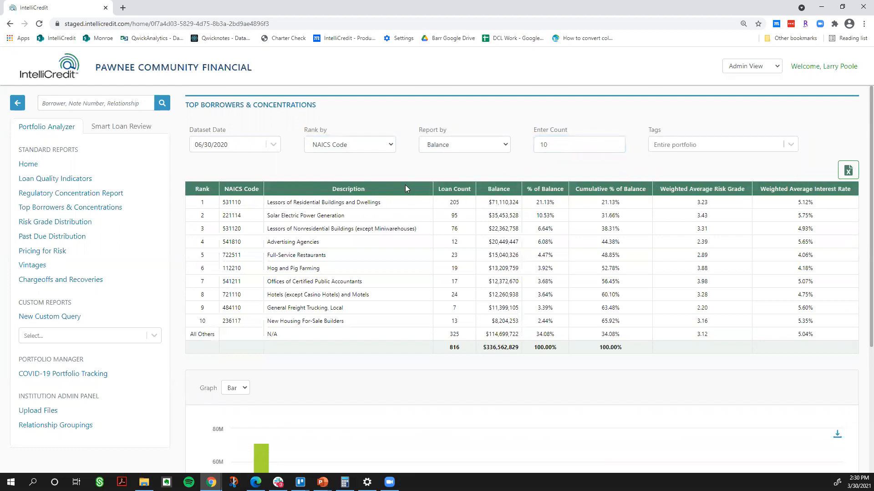
mouse_move(439, 279)
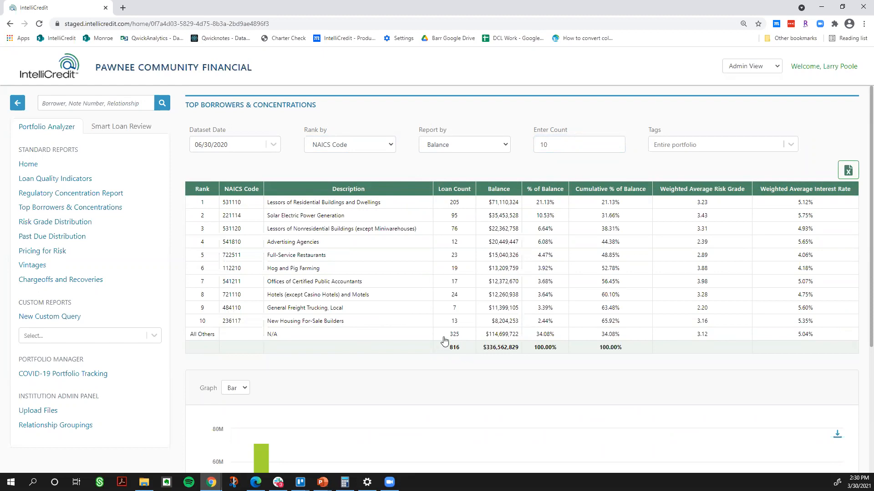
mouse_move(437, 223)
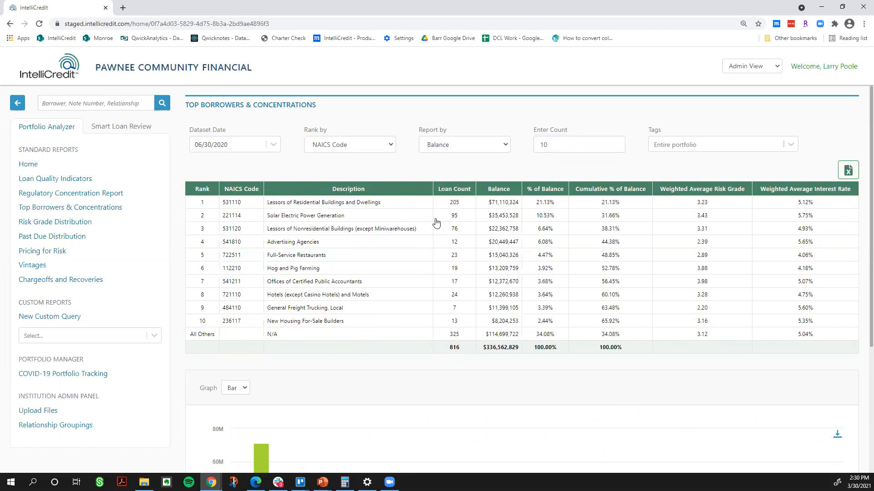
mouse_move(410, 233)
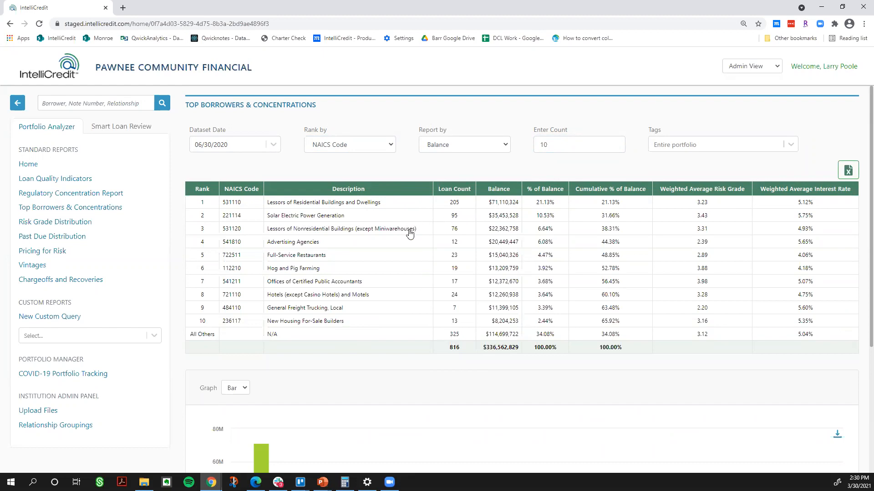
mouse_move(493, 244)
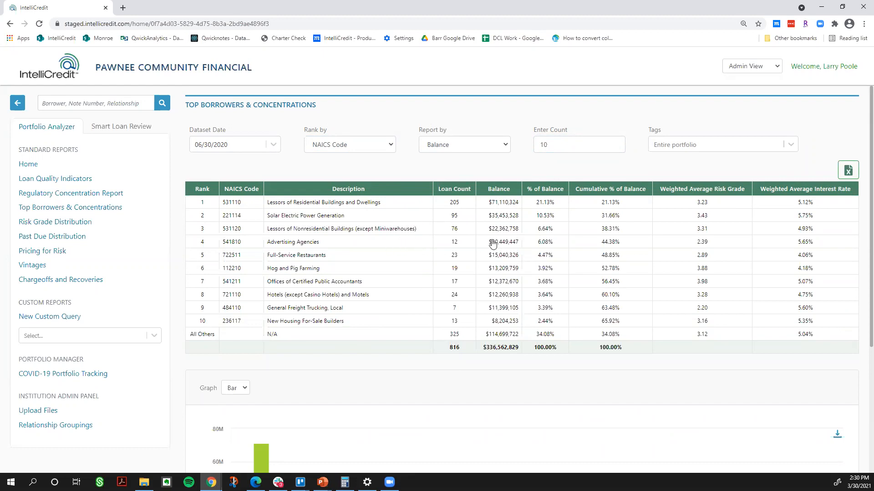
Filter the NAICS concentration report to include only COVID-19 tagged loans
click(719, 144)
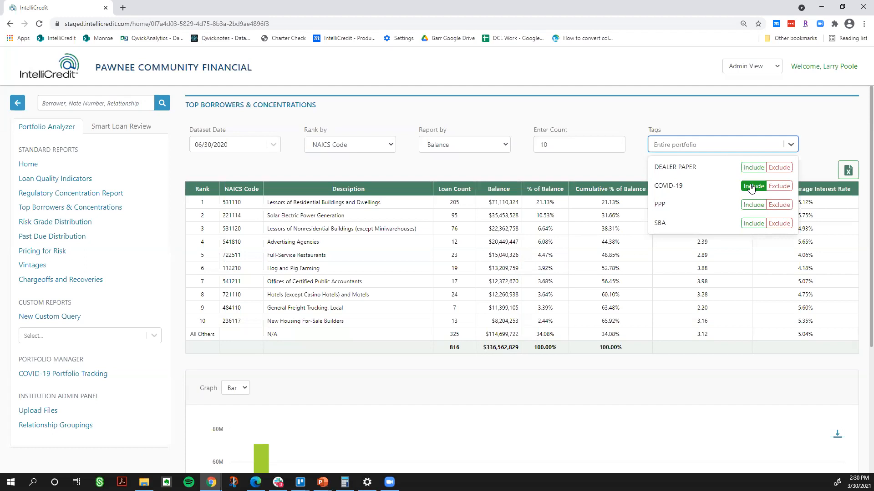
click(753, 186)
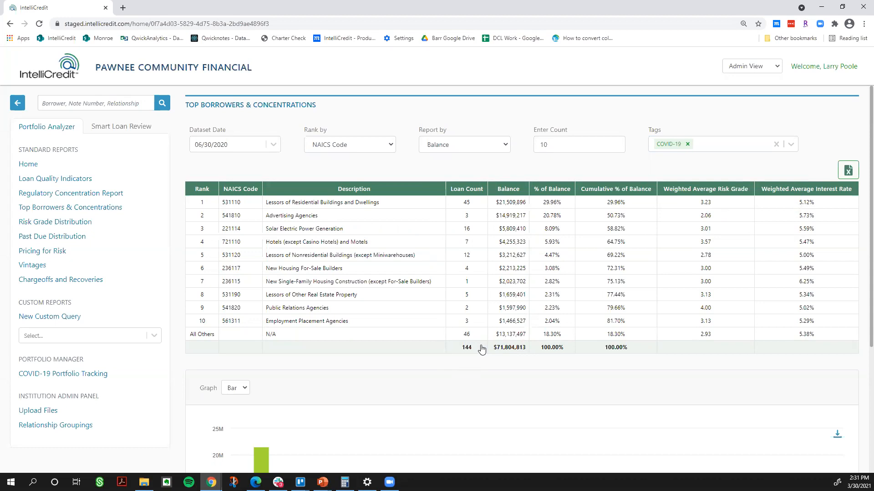
mouse_move(317, 206)
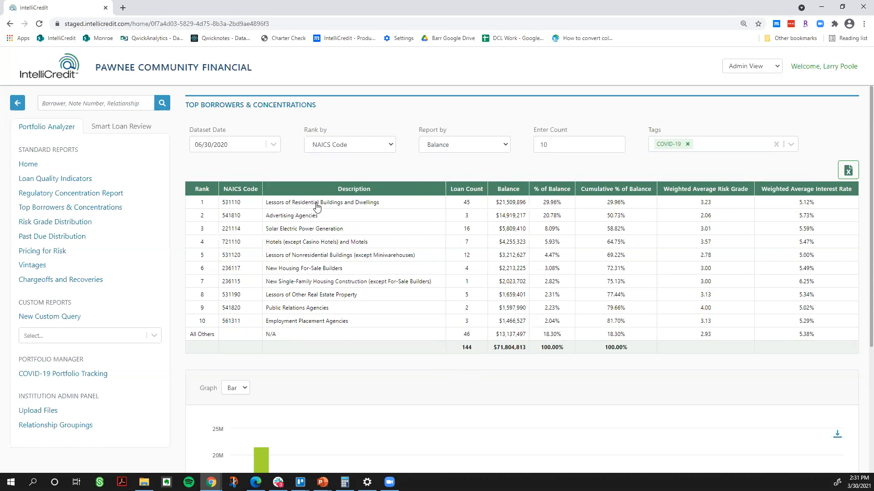
mouse_move(299, 246)
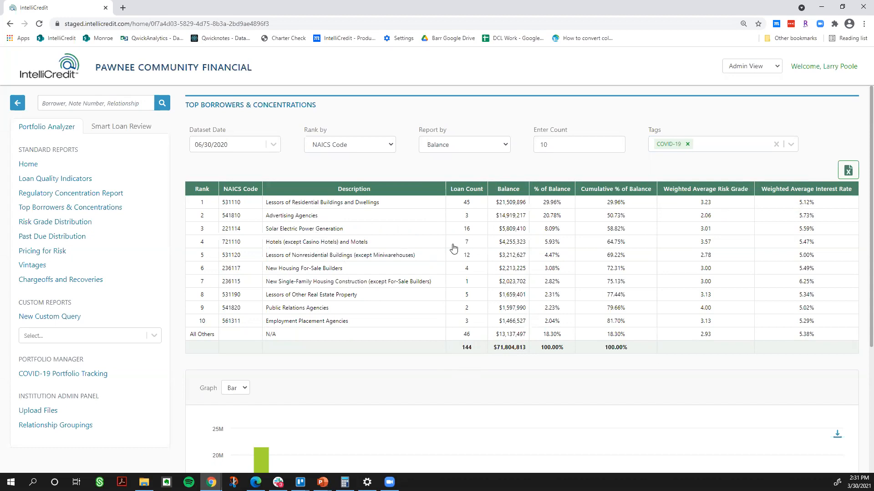
mouse_move(468, 246)
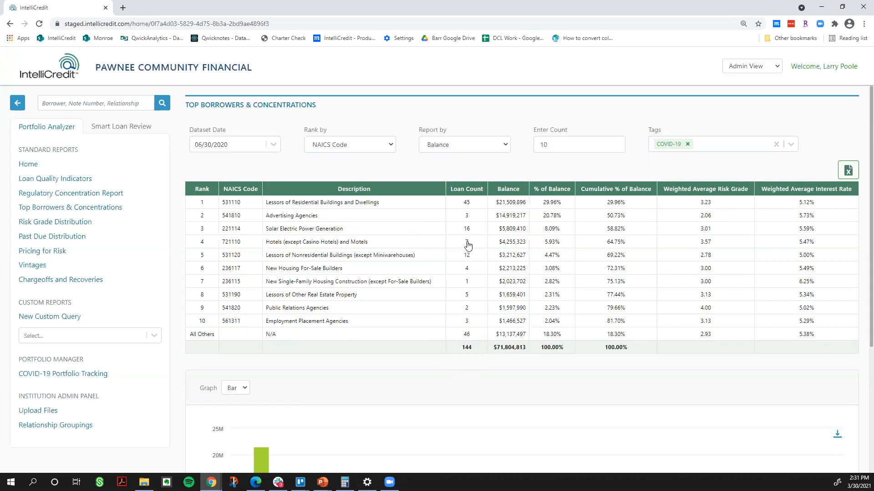
click(467, 241)
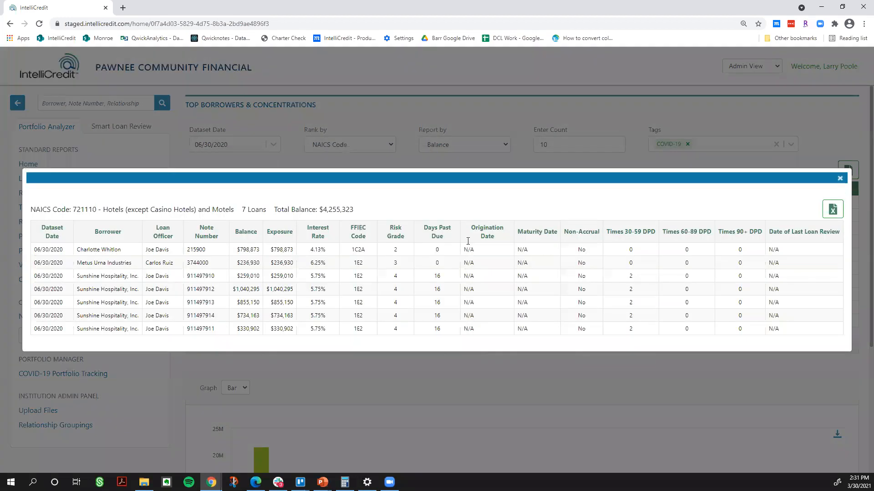
mouse_move(247, 344)
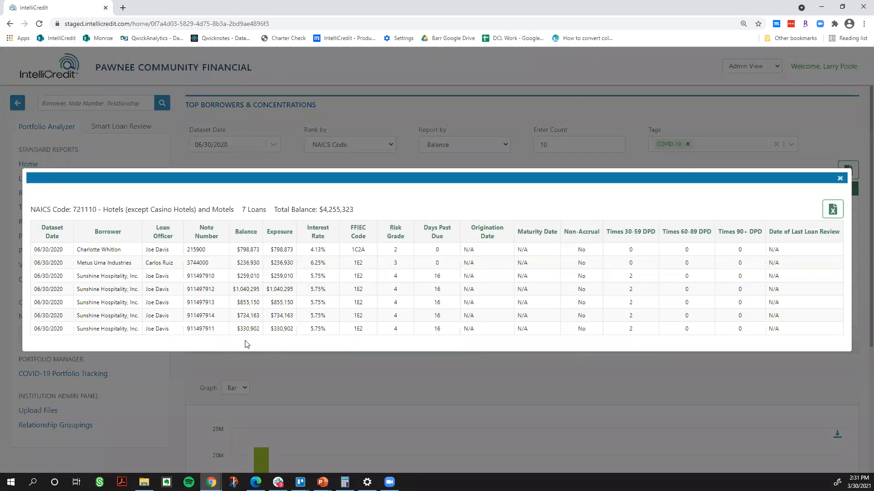
mouse_move(170, 333)
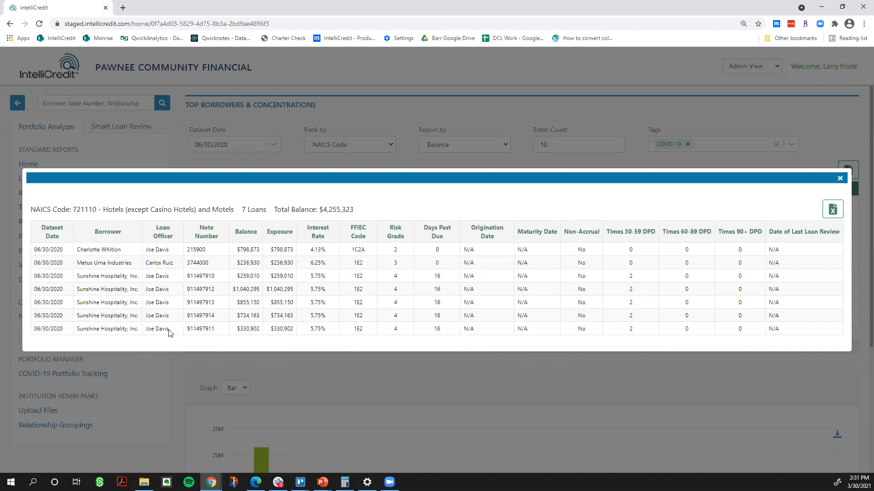
mouse_move(648, 281)
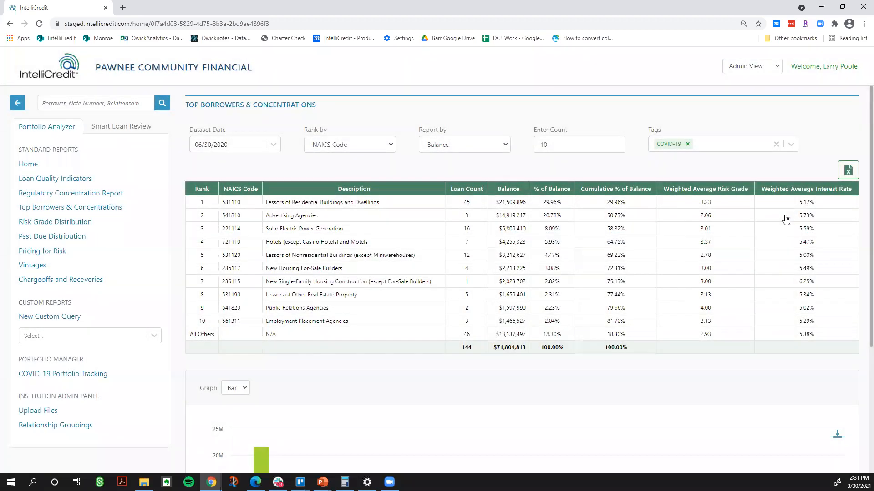
mouse_move(541, 205)
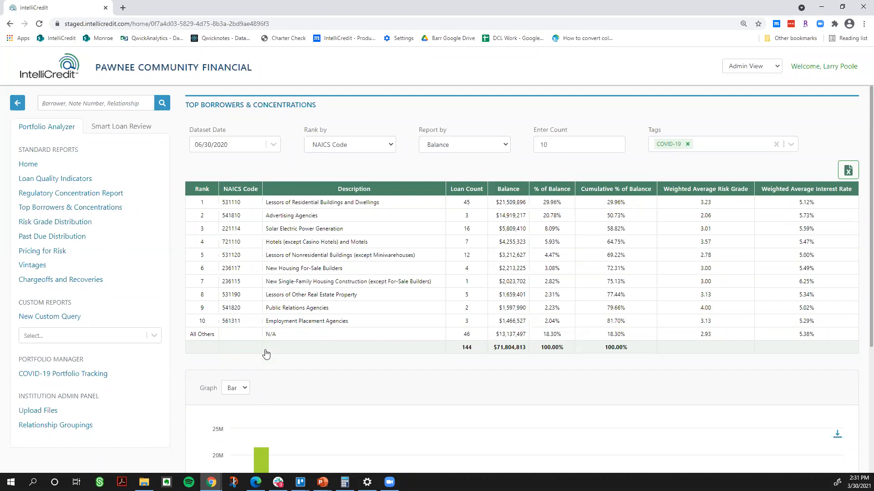
Switch to Smart Loan Review and back to Portfolio Analyzer, then pick a Dataset Date
click(121, 126)
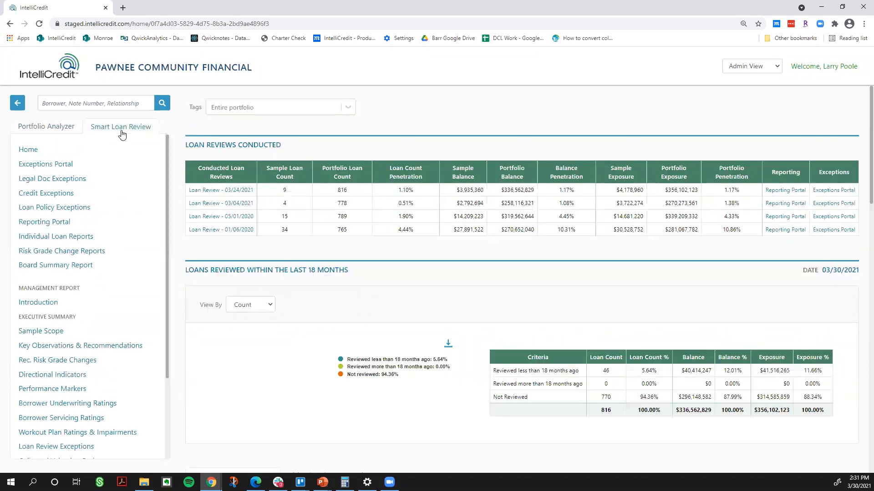
click(47, 126)
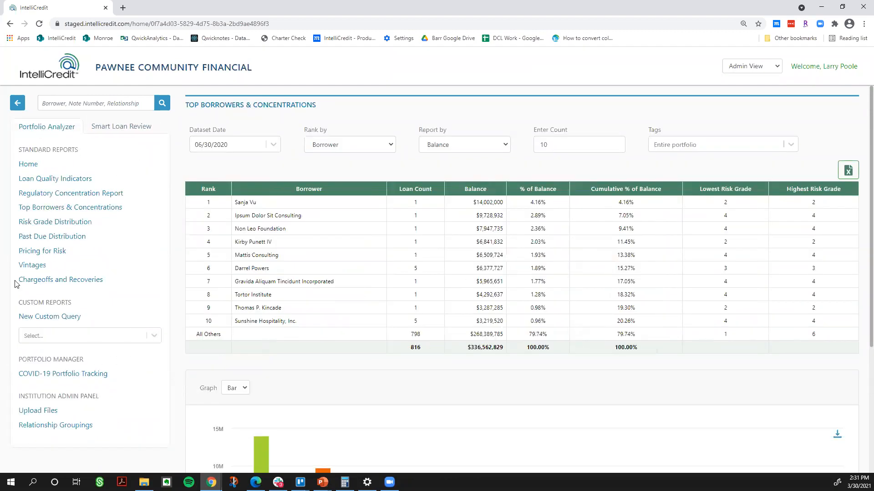
mouse_move(78, 232)
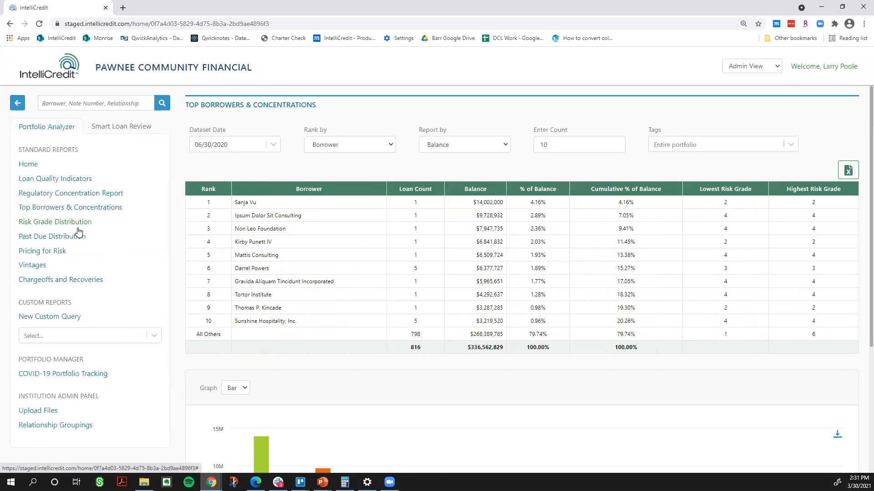
mouse_move(256, 148)
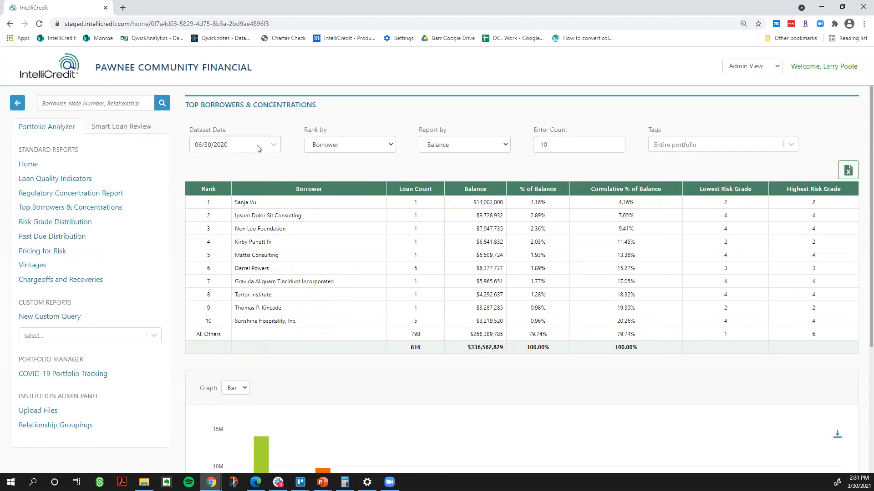
click(234, 145)
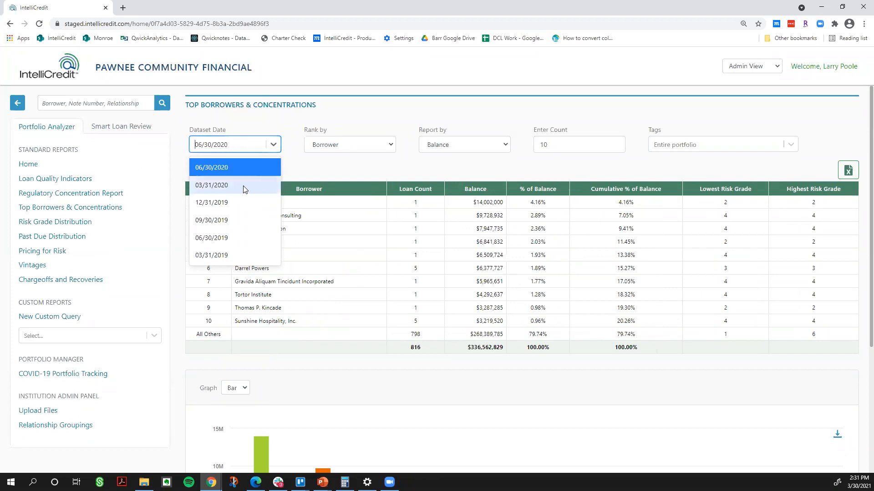
mouse_move(240, 202)
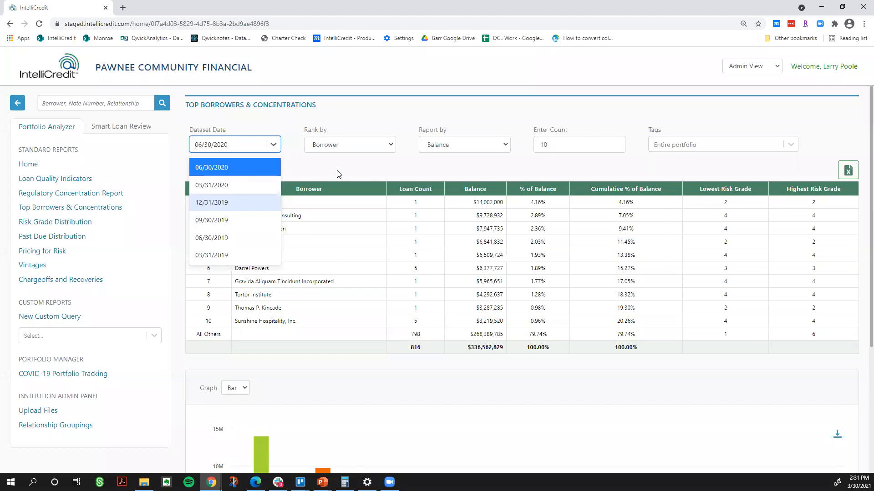
click(234, 167)
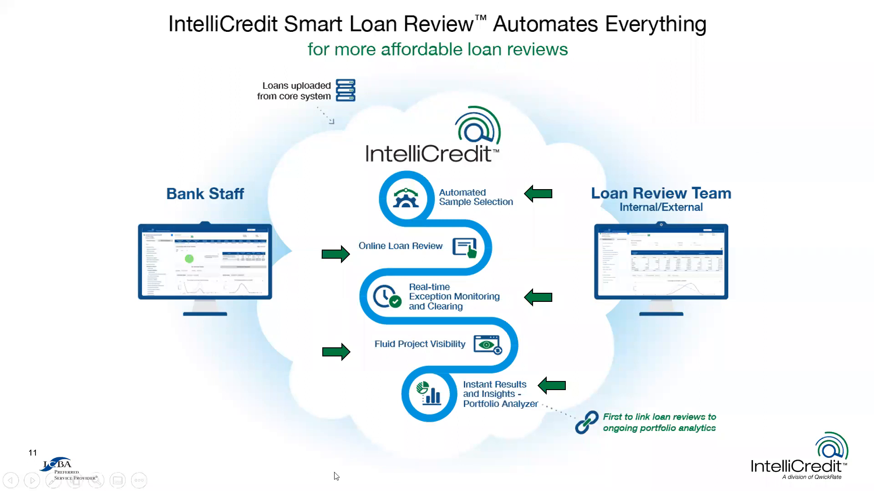
mouse_move(510, 248)
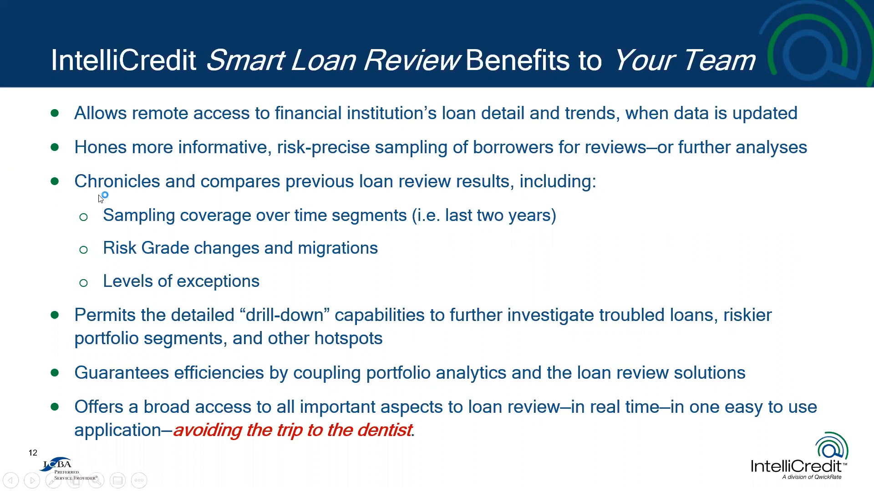
mouse_move(284, 252)
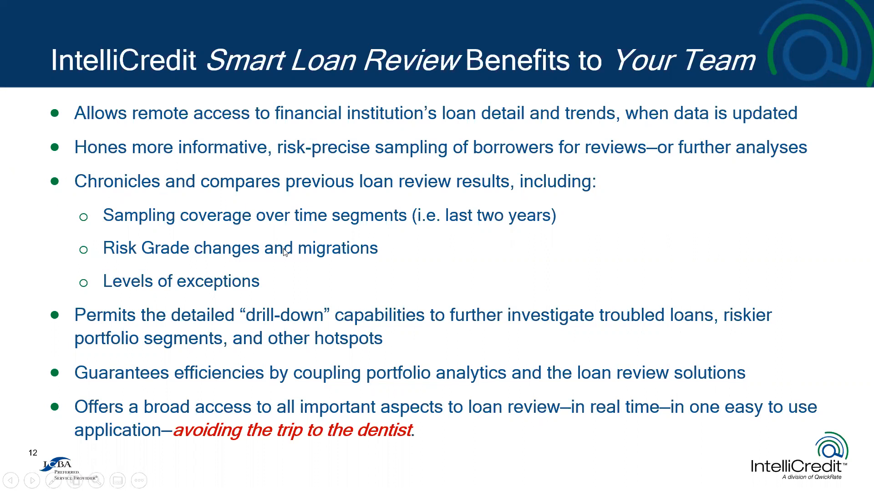
mouse_move(296, 267)
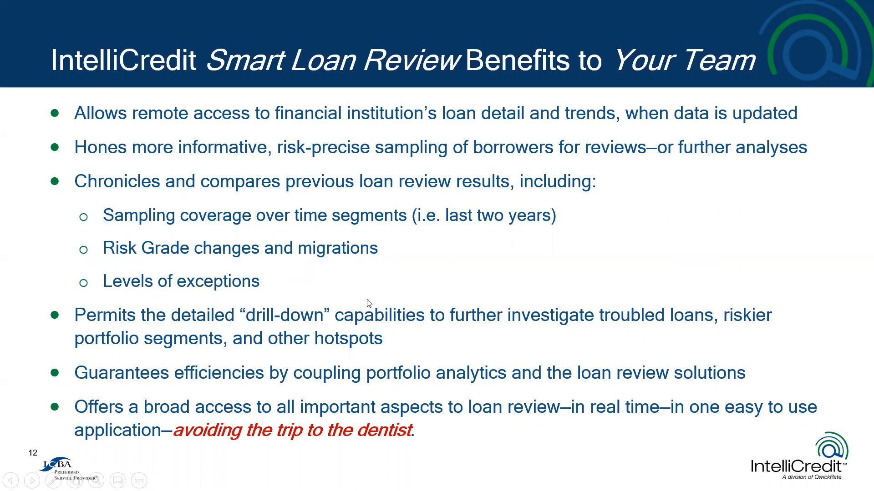
mouse_move(437, 360)
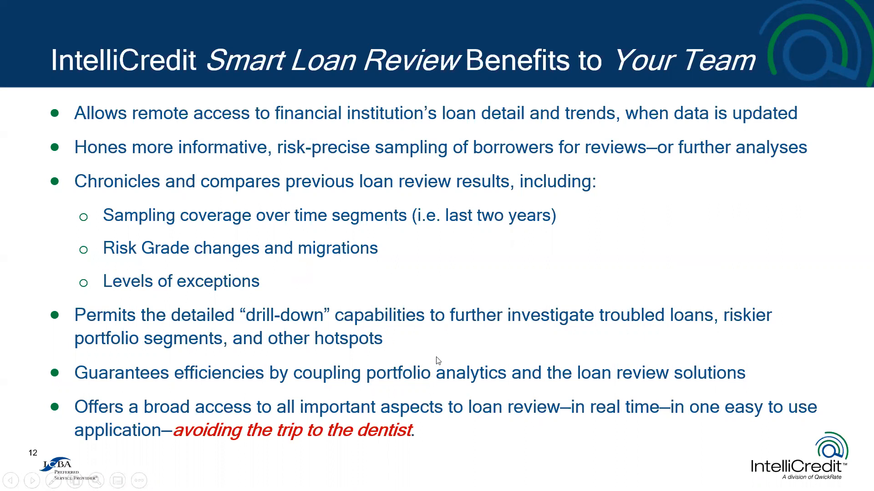
mouse_move(438, 355)
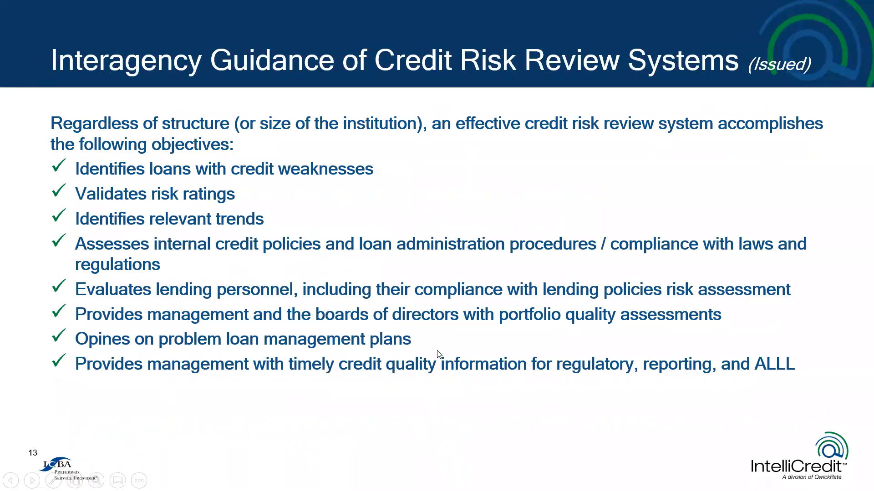
mouse_move(459, 341)
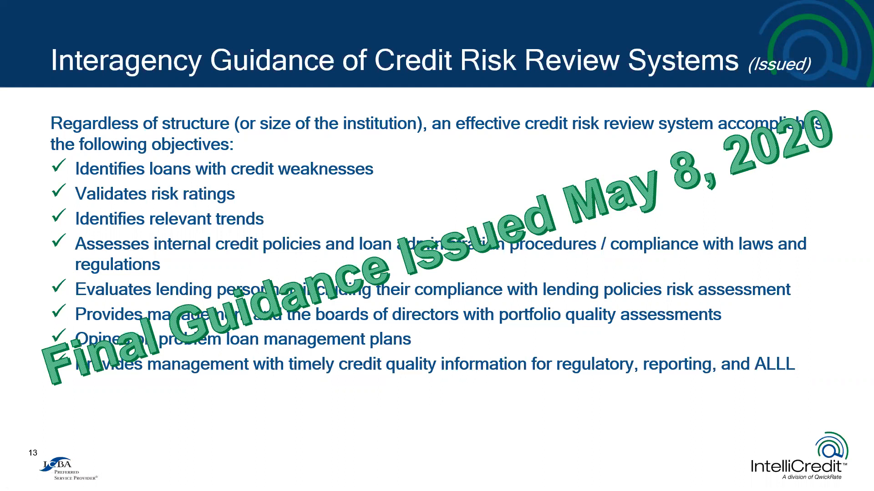
mouse_move(473, 381)
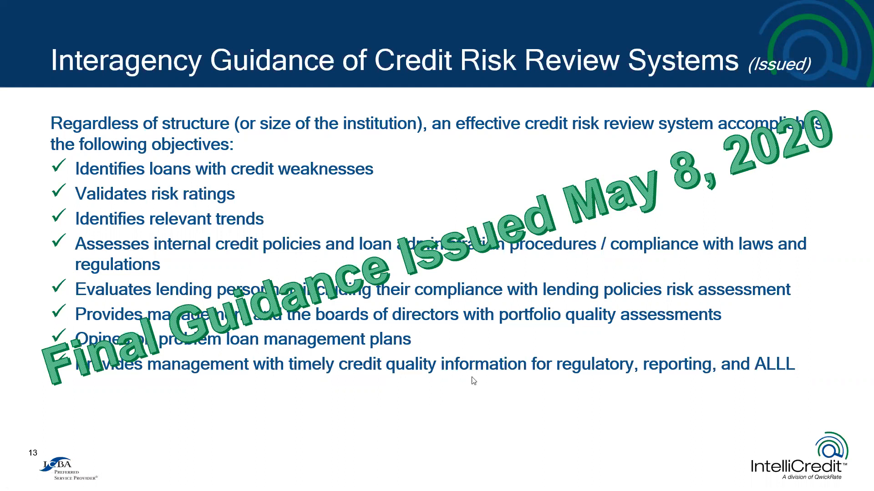
mouse_move(456, 327)
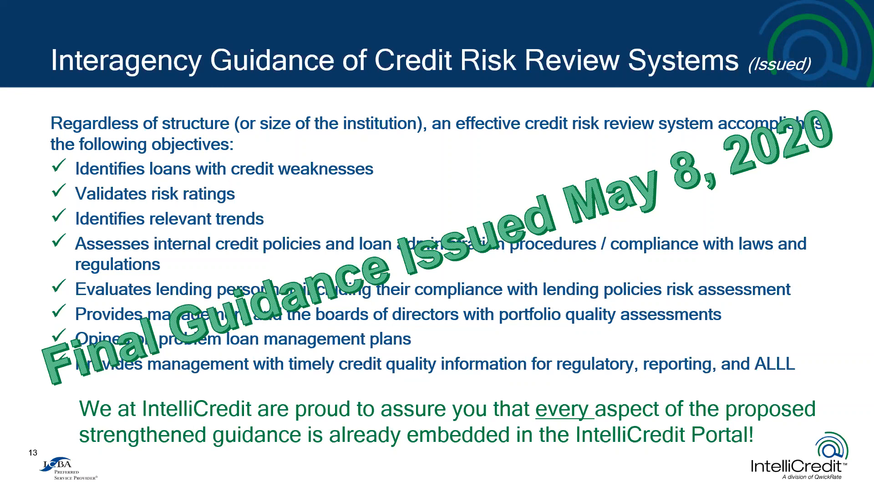
mouse_move(541, 274)
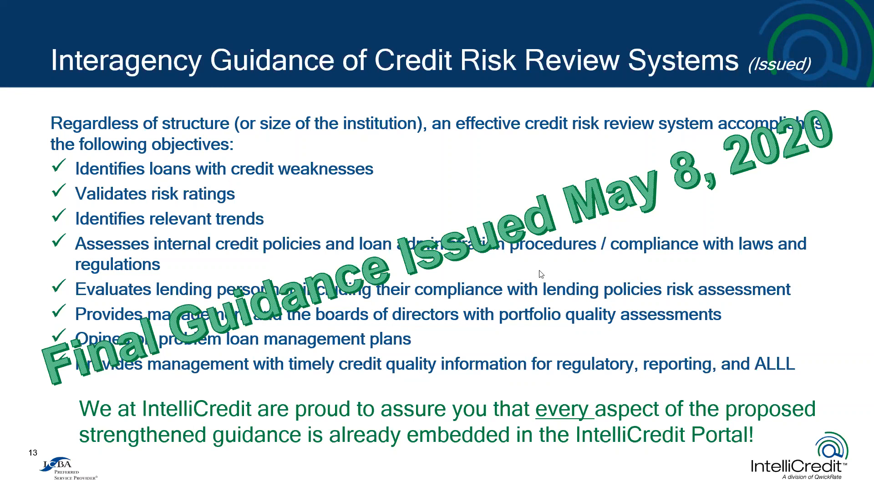